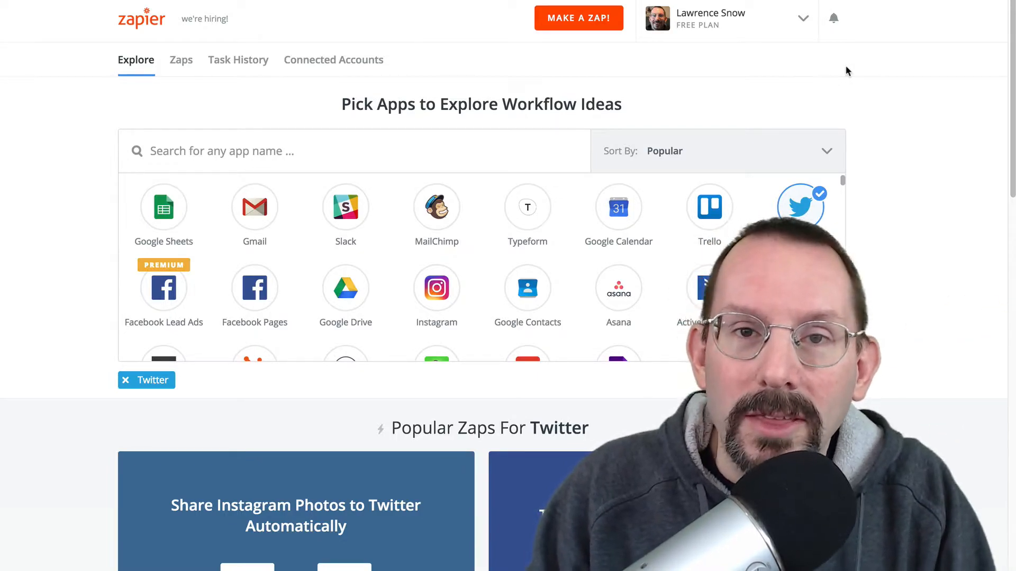
pyautogui.moveTo(898, 102)
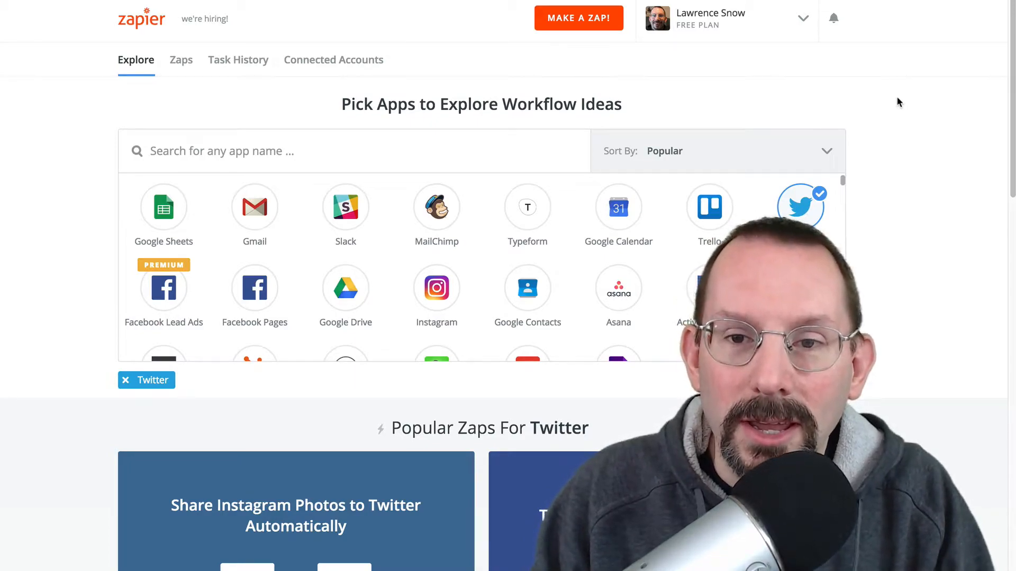
pyautogui.moveTo(884, 100)
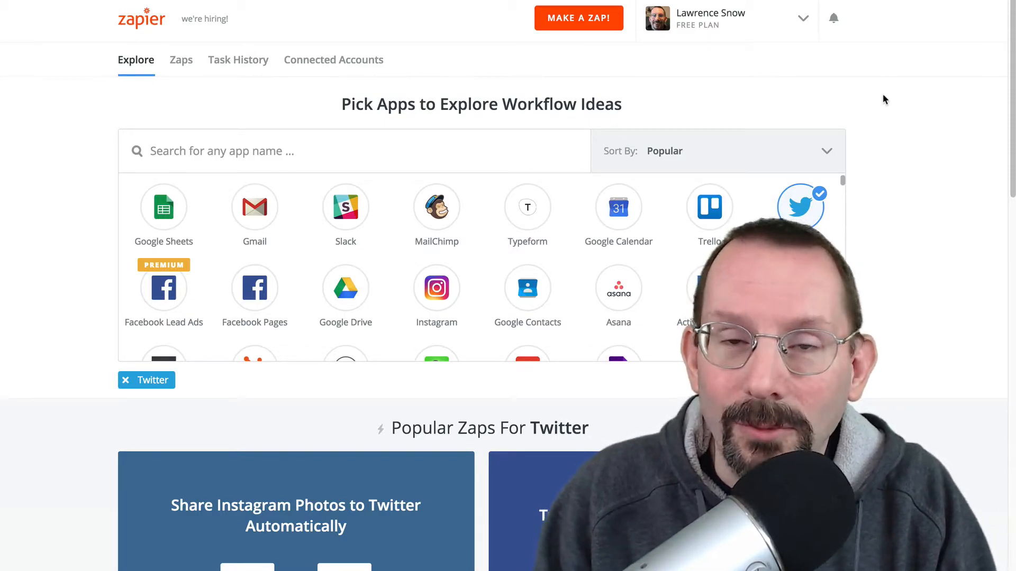
pyautogui.moveTo(890, 123)
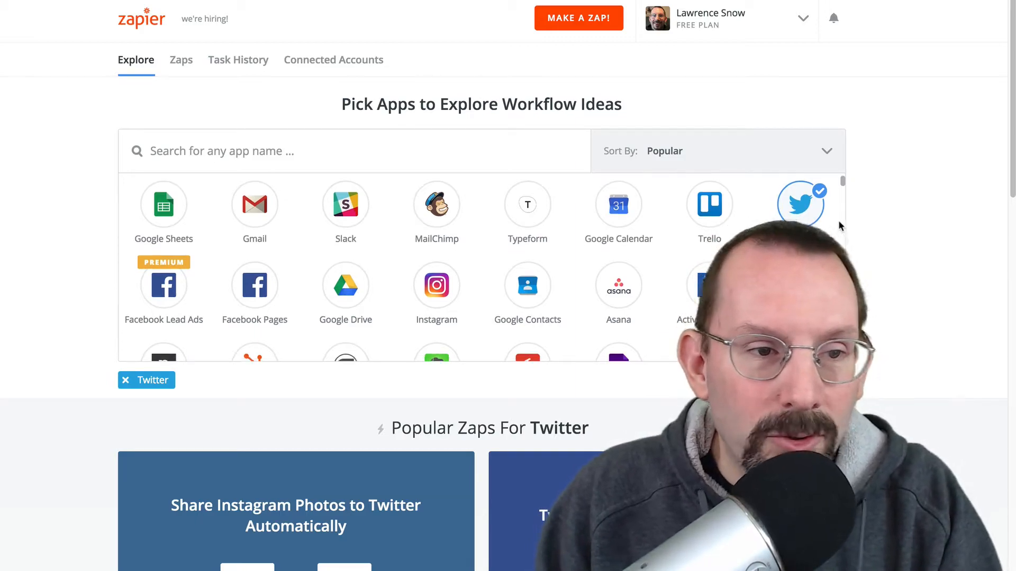
pyautogui.moveTo(562, 282)
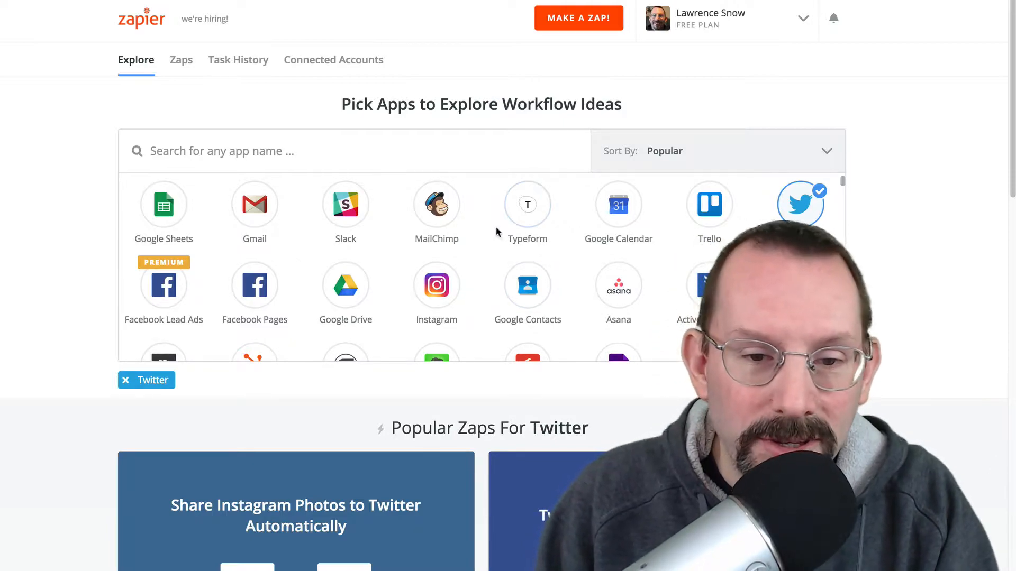
# Step: Scroll through the Explore page and return to the top navigation
pyautogui.scroll(-3)
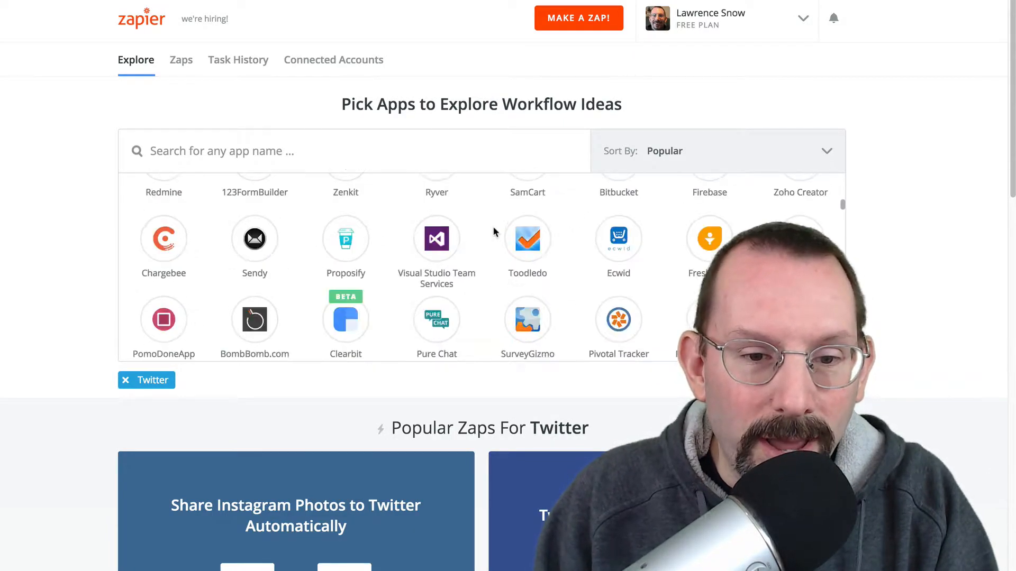
pyautogui.scroll(-3)
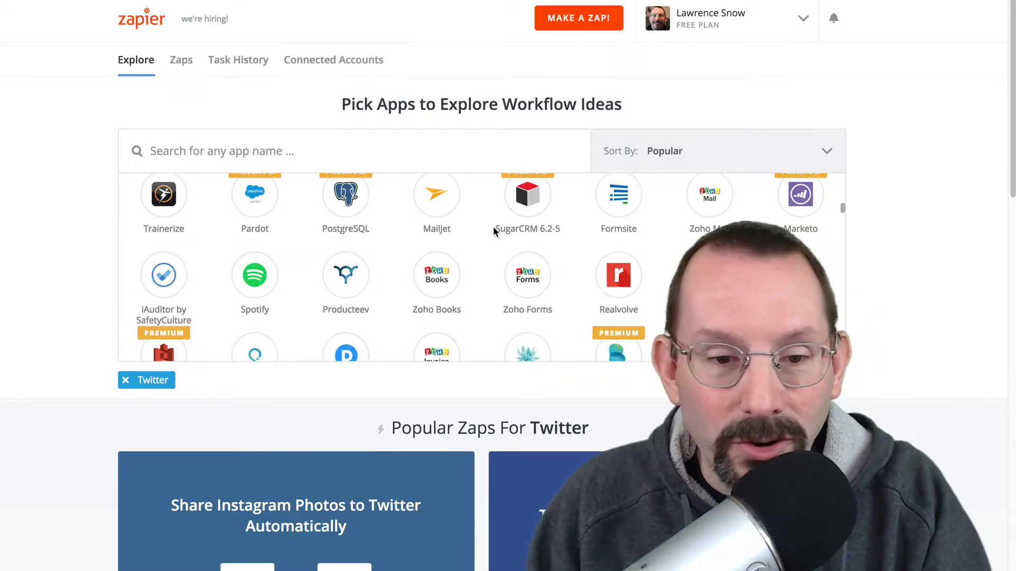
pyautogui.scroll(-3)
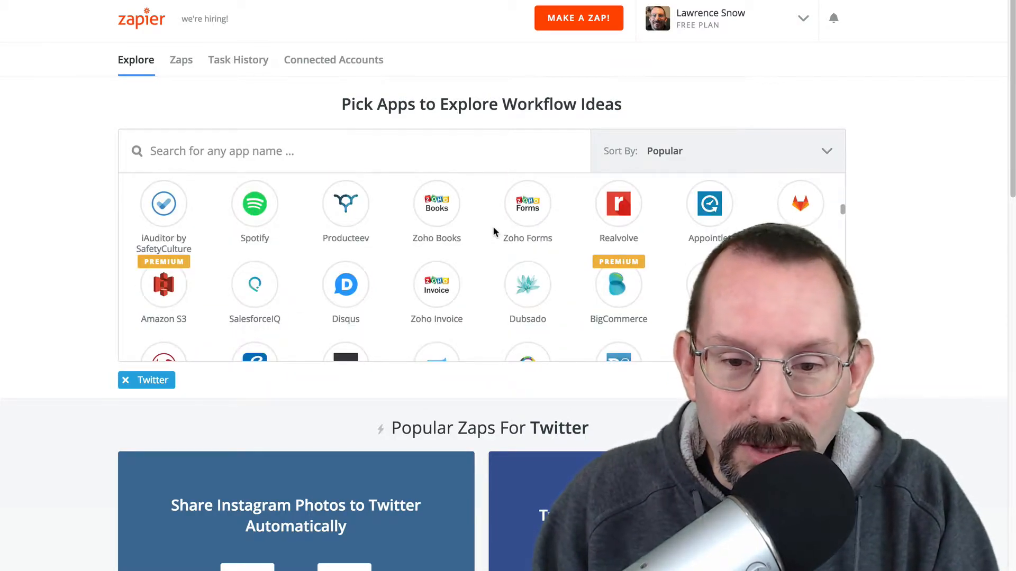
pyautogui.scroll(-3)
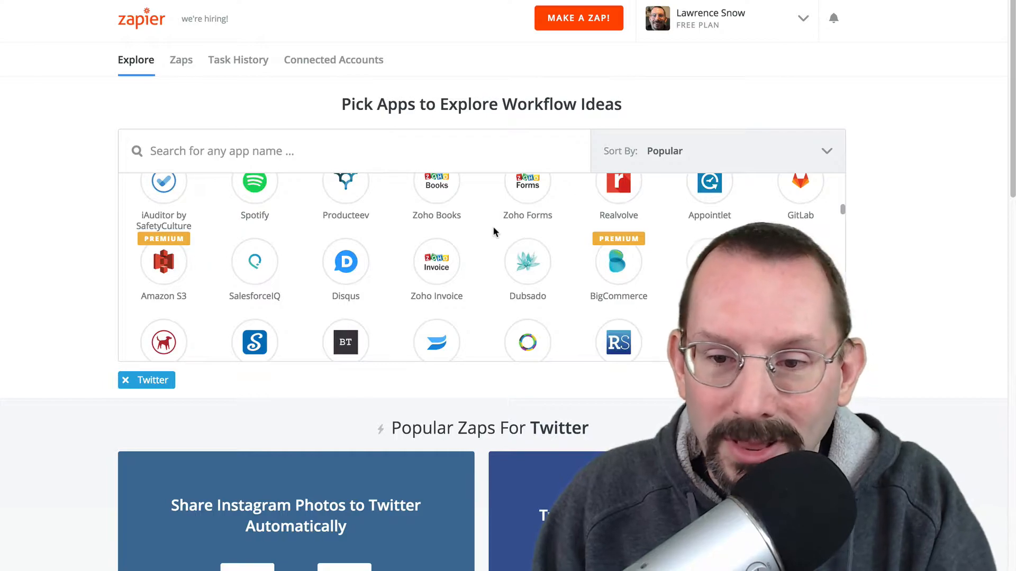
pyautogui.scroll(-3)
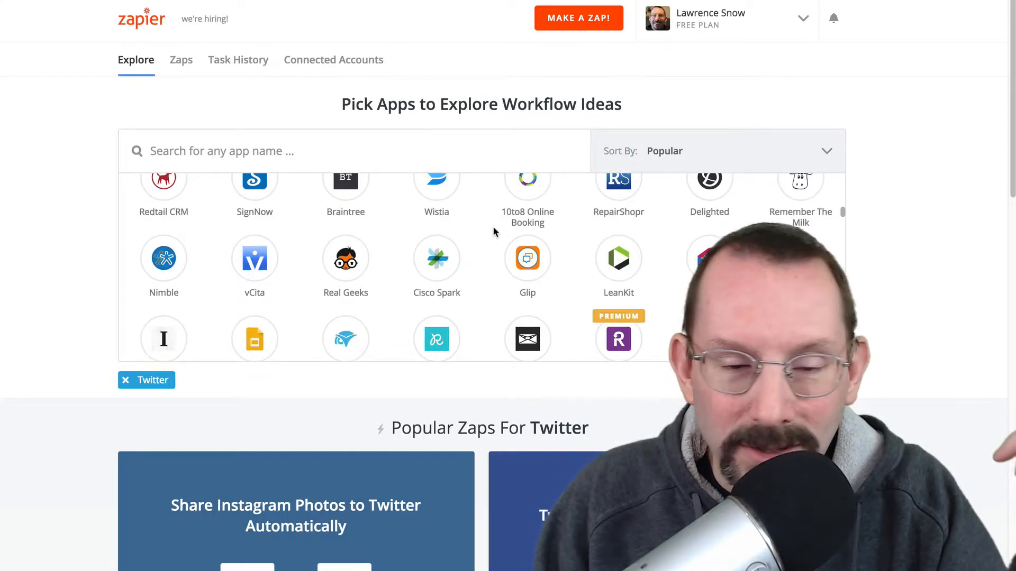
pyautogui.scroll(-3)
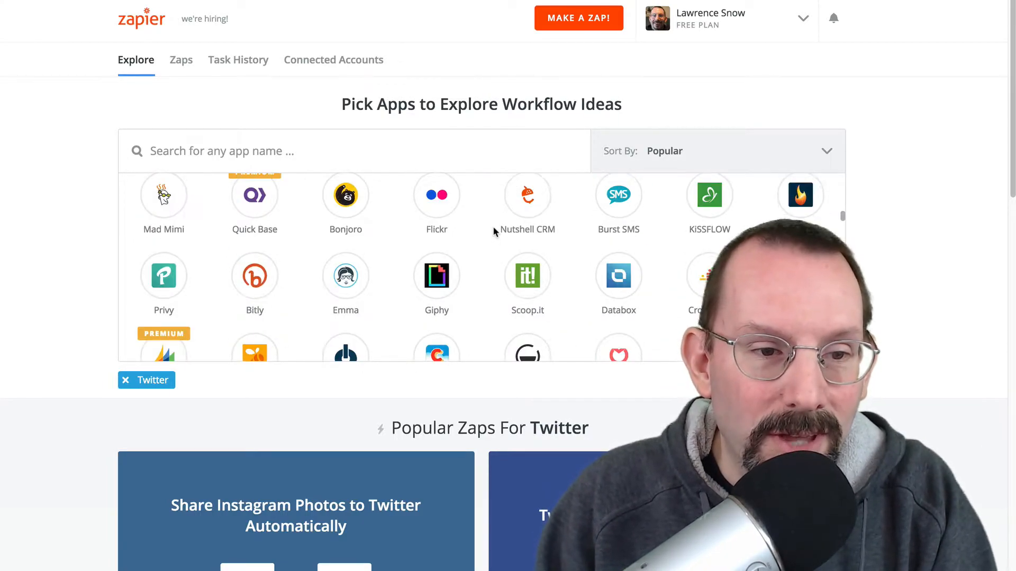
pyautogui.scroll(-3)
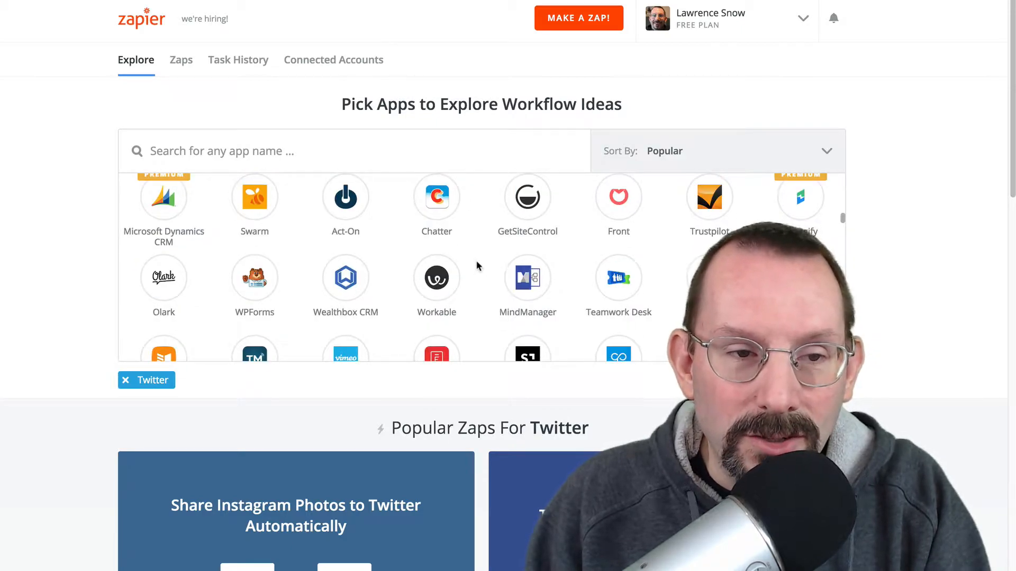
pyautogui.scroll(-3)
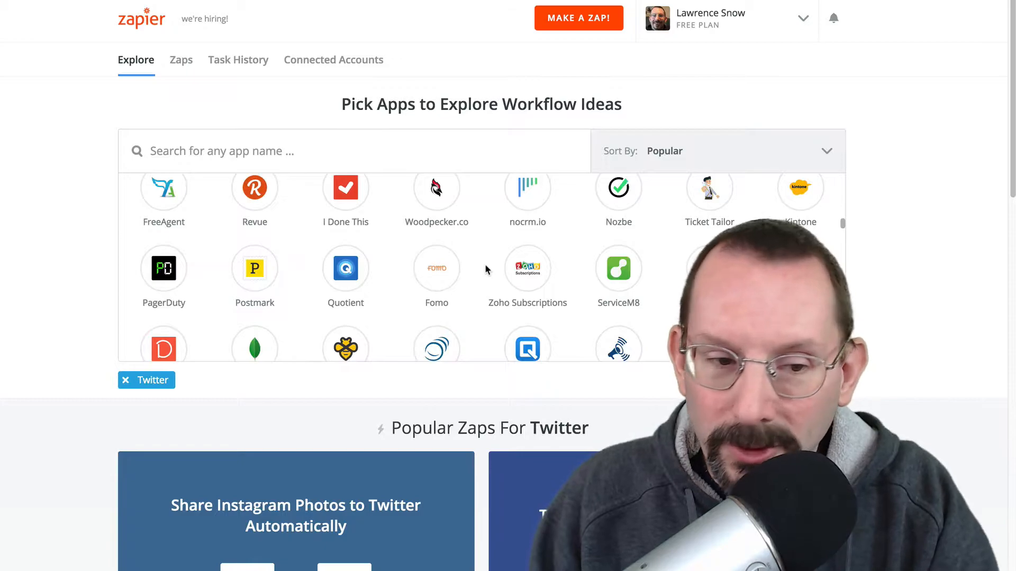
pyautogui.scroll(-3)
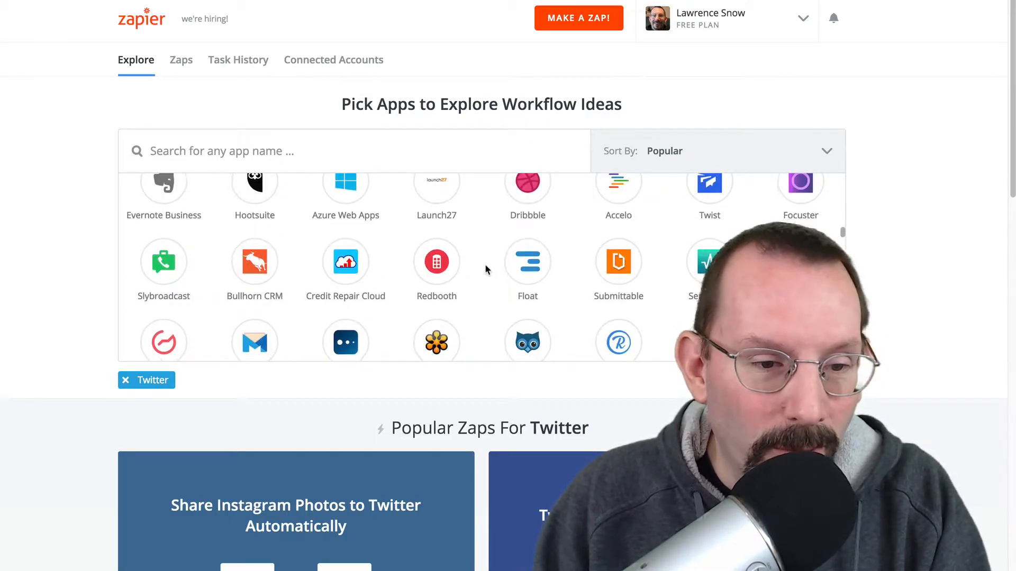
pyautogui.scroll(-3)
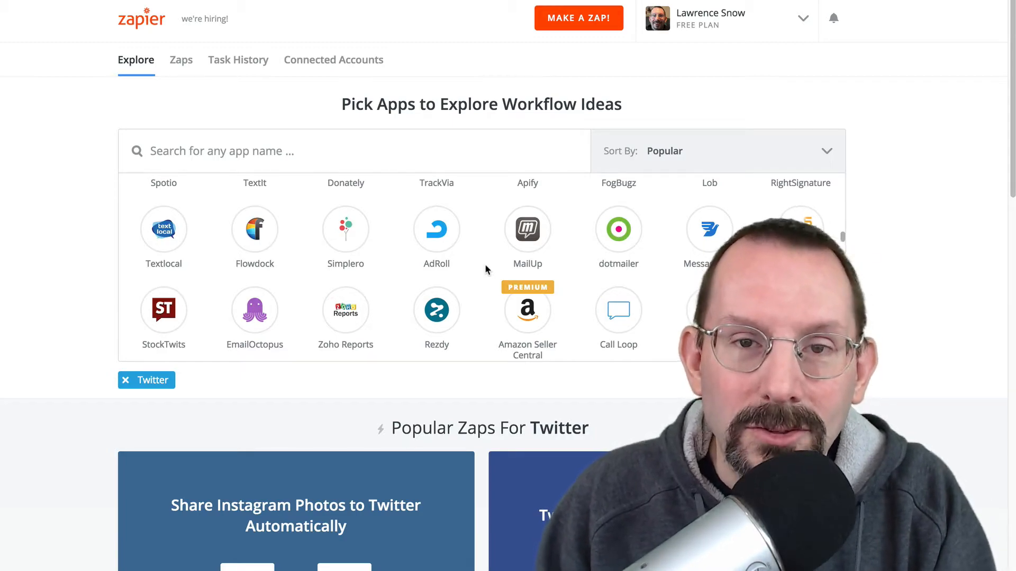
pyautogui.scroll(-3)
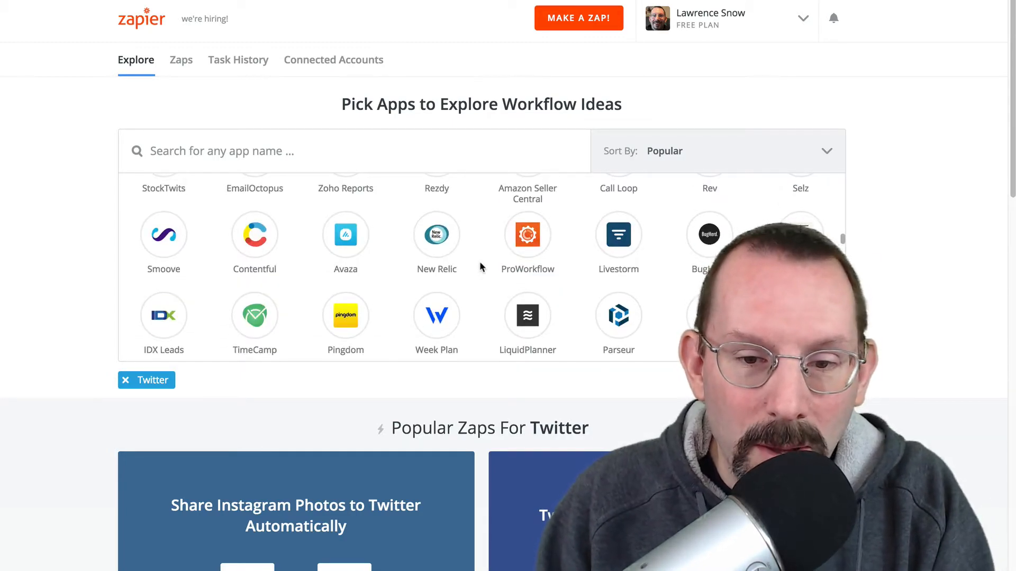
pyautogui.scroll(-3)
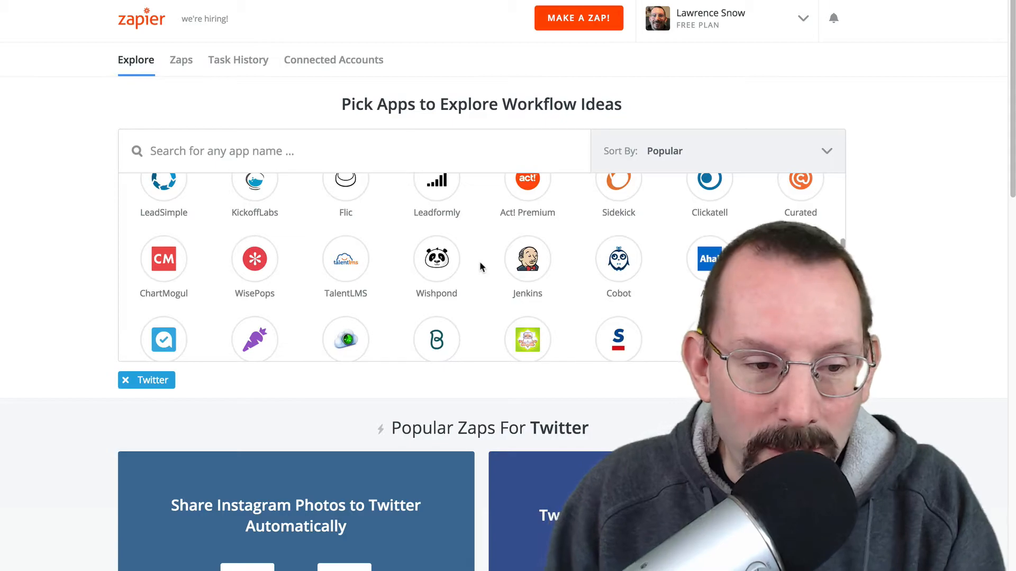
pyautogui.click(828, 152)
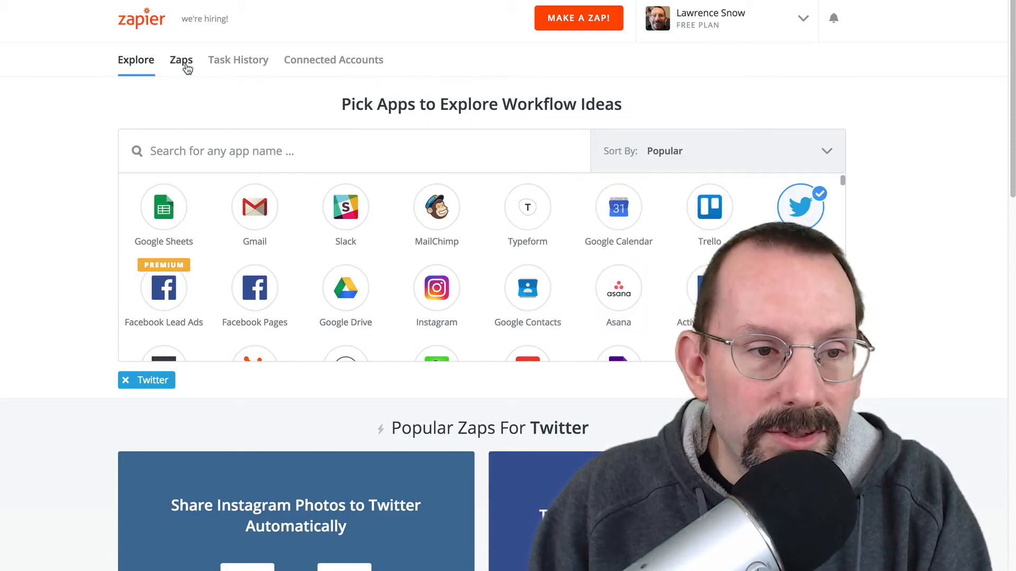
# Step: Visit the Zaps list, Task History and Connected Accounts pages in turn
pyautogui.click(181, 59)
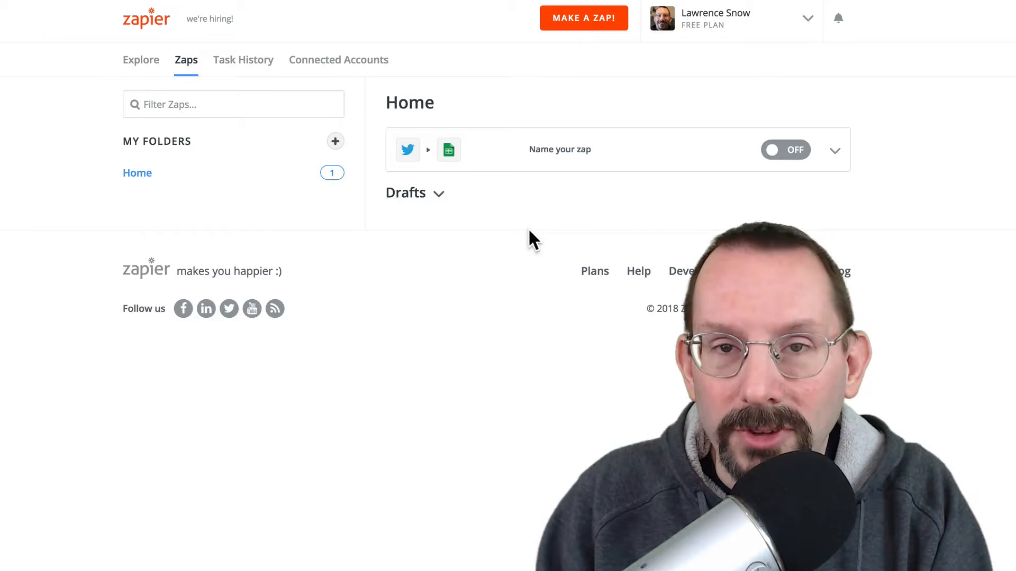
pyautogui.moveTo(258, 200)
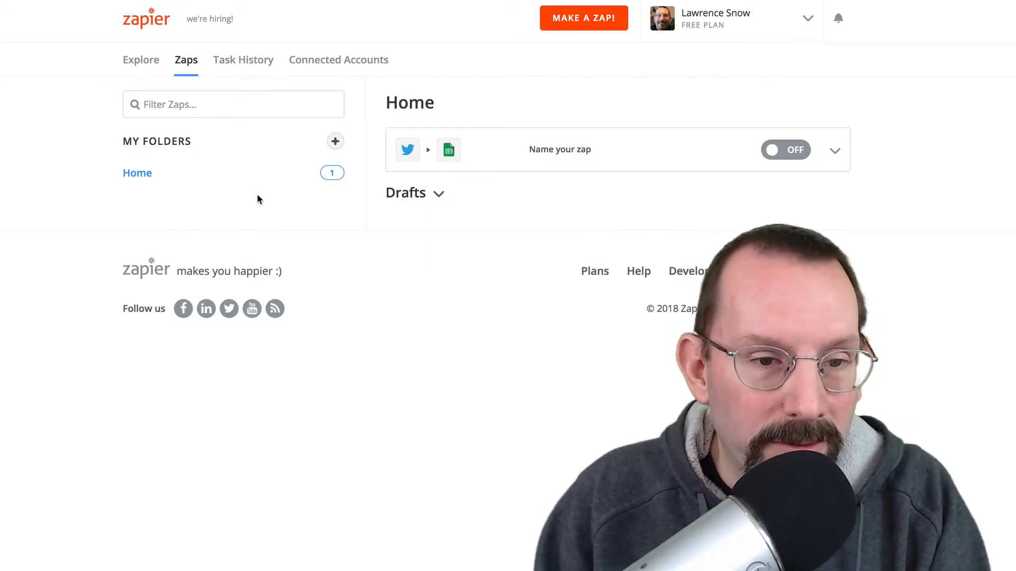
pyautogui.moveTo(515, 217)
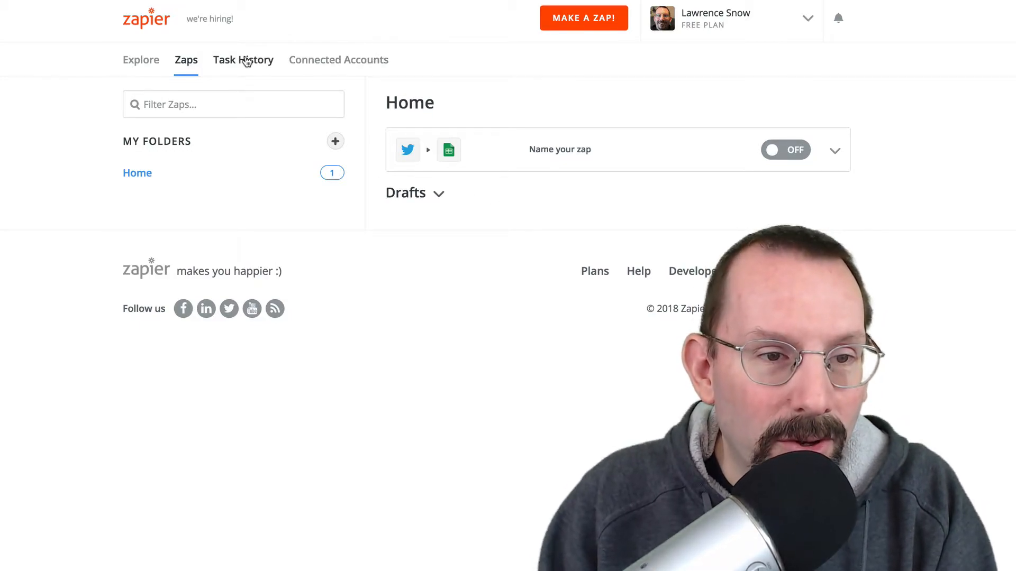
pyautogui.click(244, 60)
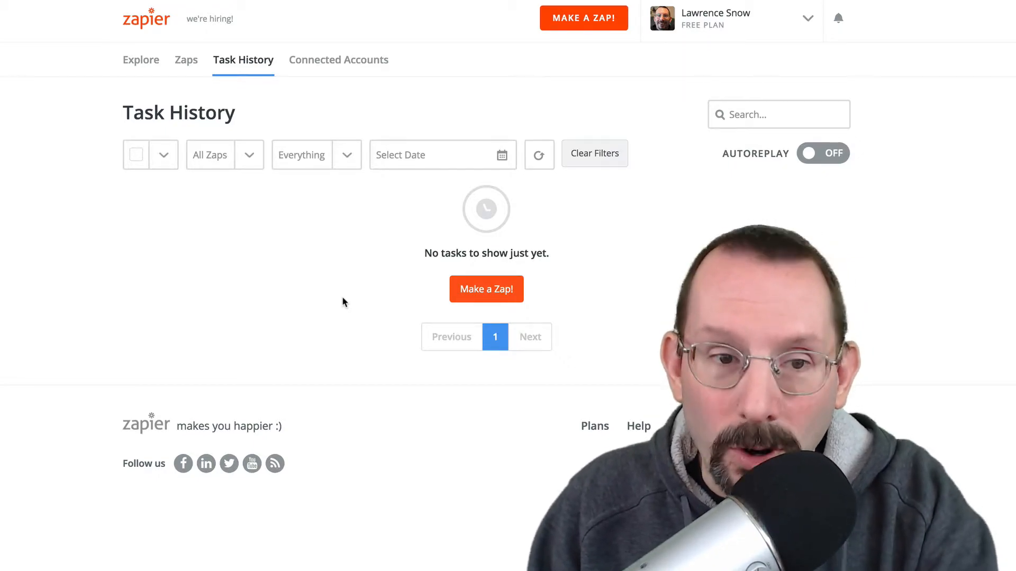
pyautogui.click(333, 60)
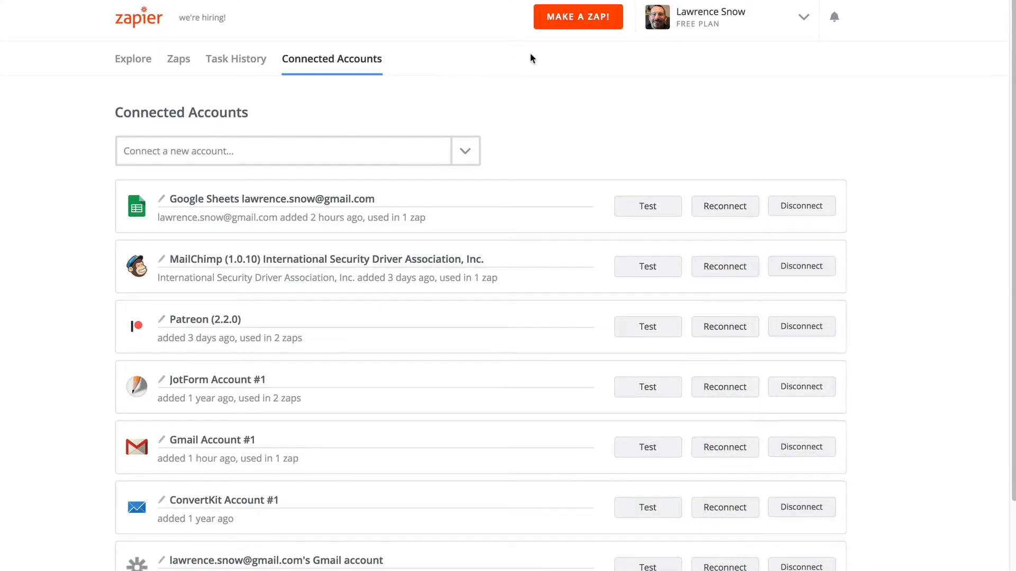
pyautogui.moveTo(150, 62)
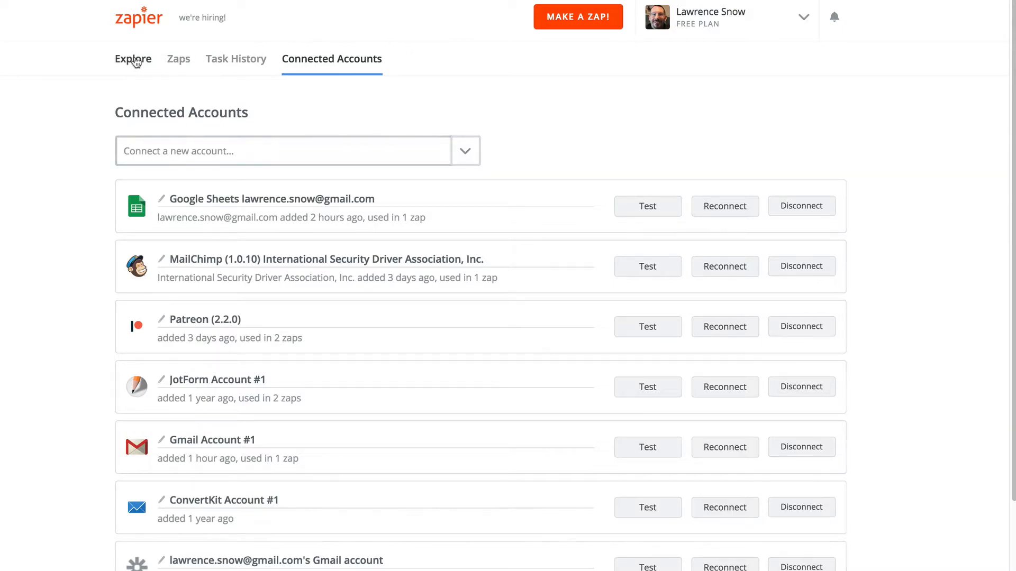
# Step: Return to Explore and scroll the YouTube templates to 'Post YouTube Videos From Users to Facebook'
pyautogui.click(133, 59)
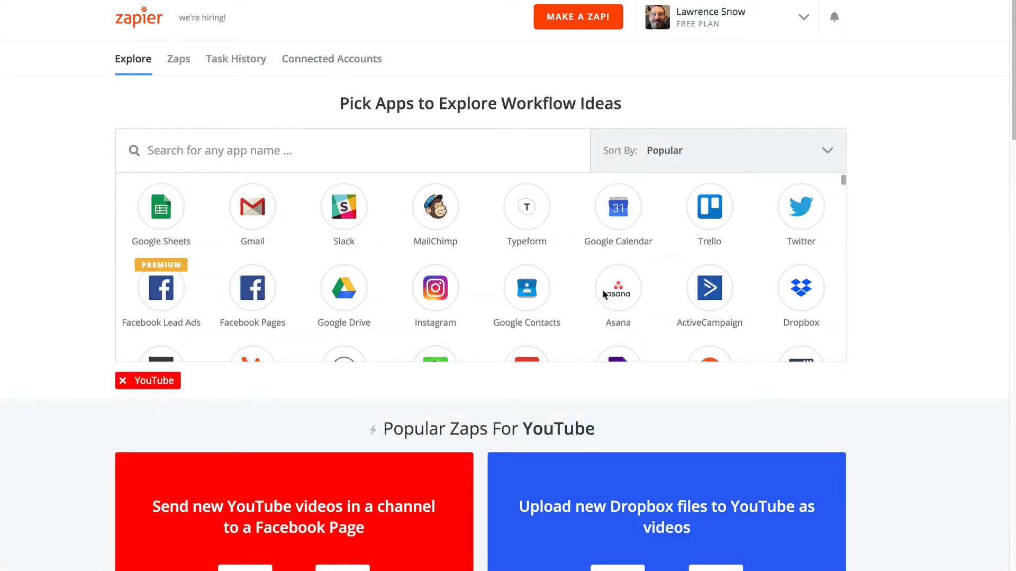
pyautogui.scroll(-3)
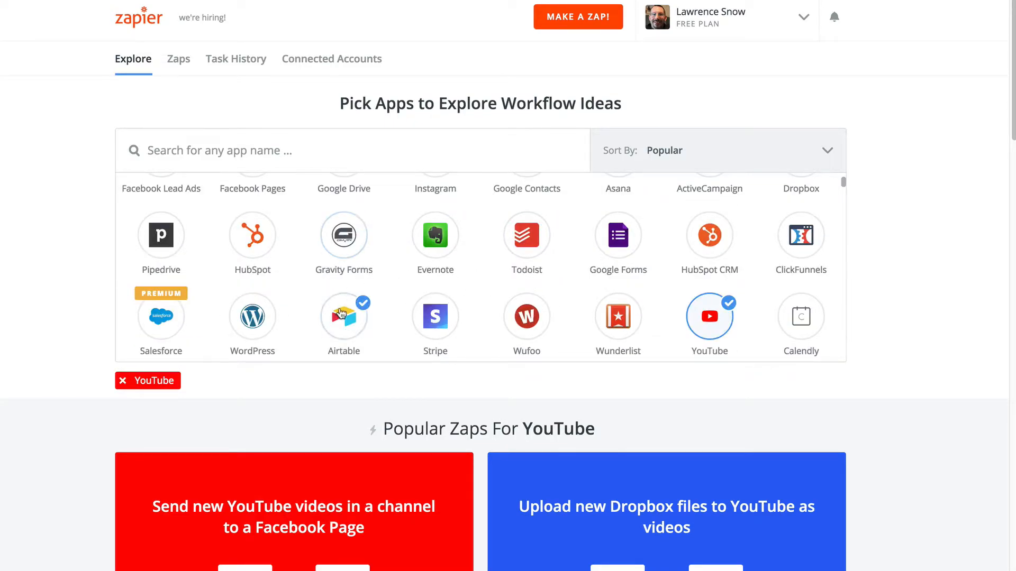
pyautogui.scroll(-3)
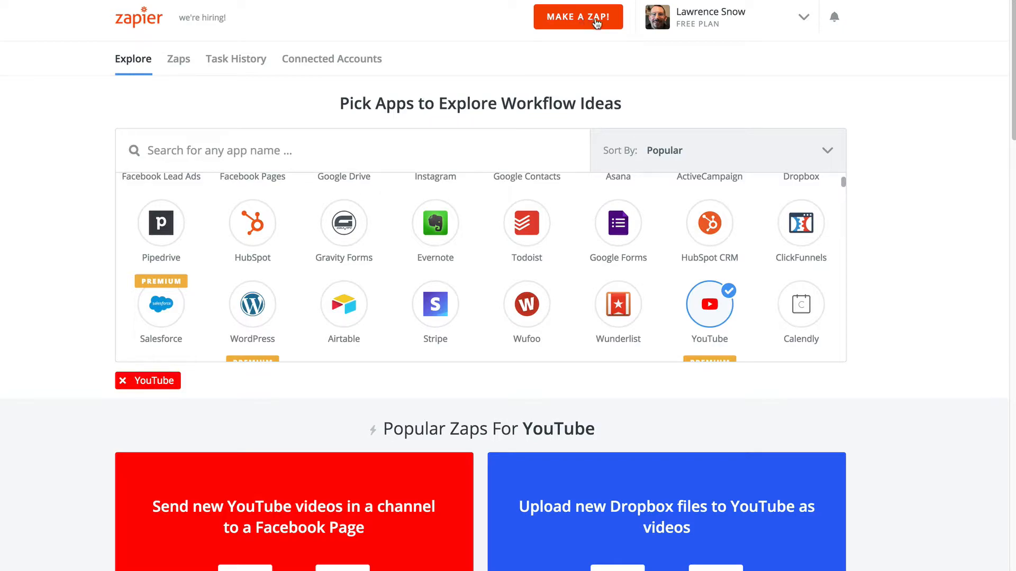
pyautogui.moveTo(106, 235)
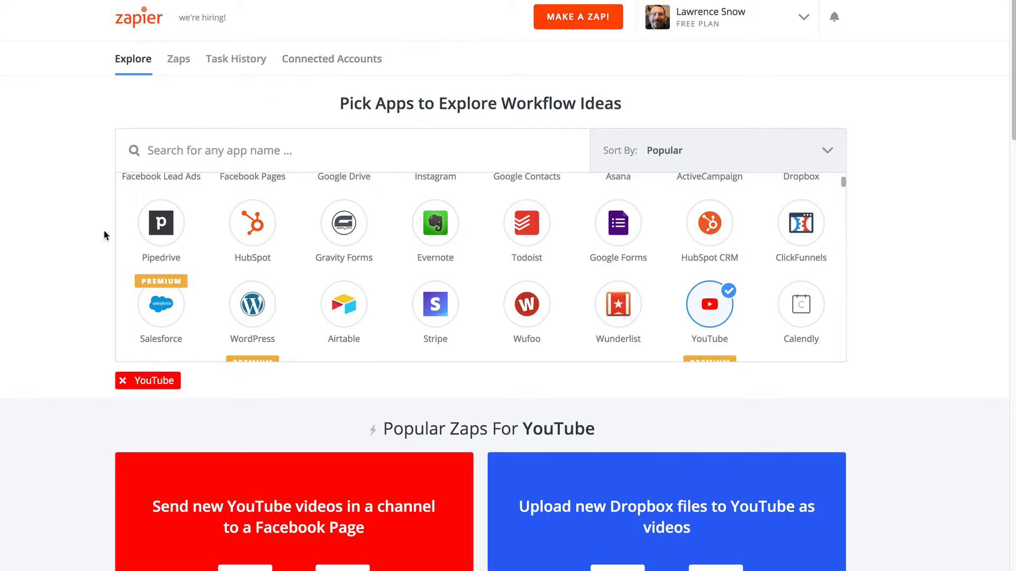
pyautogui.scroll(-3)
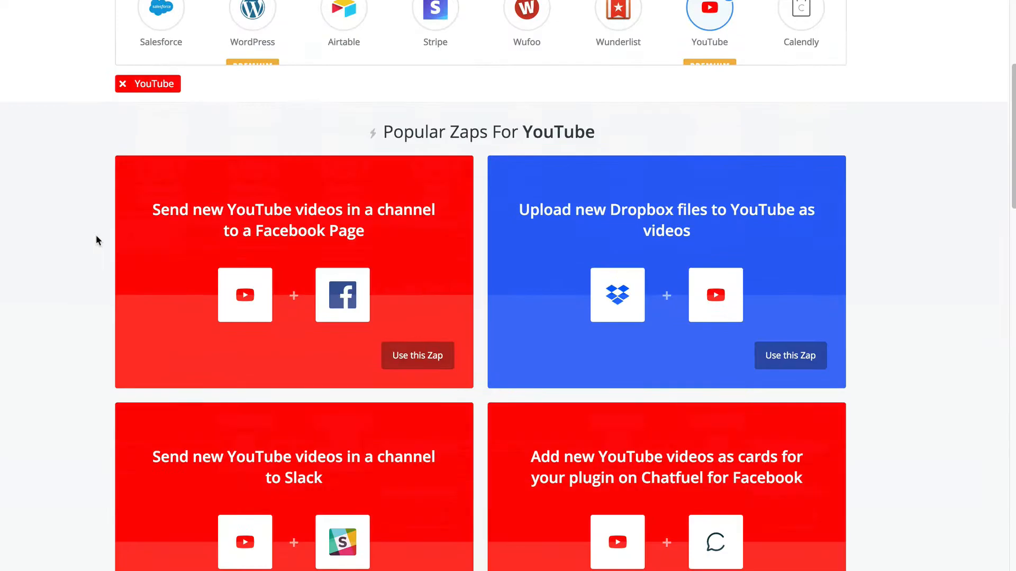
pyautogui.scroll(-3)
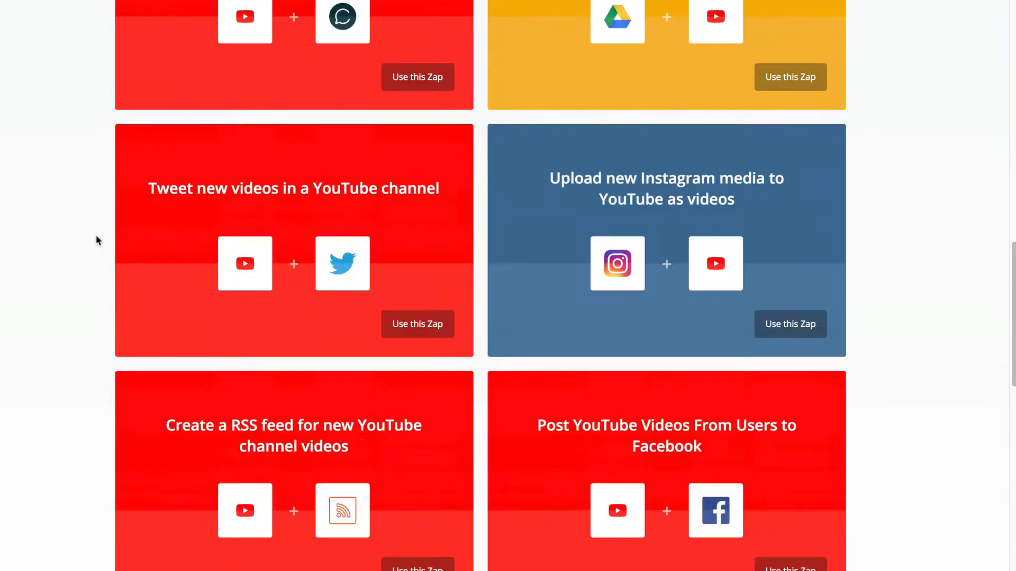
pyautogui.scroll(-3)
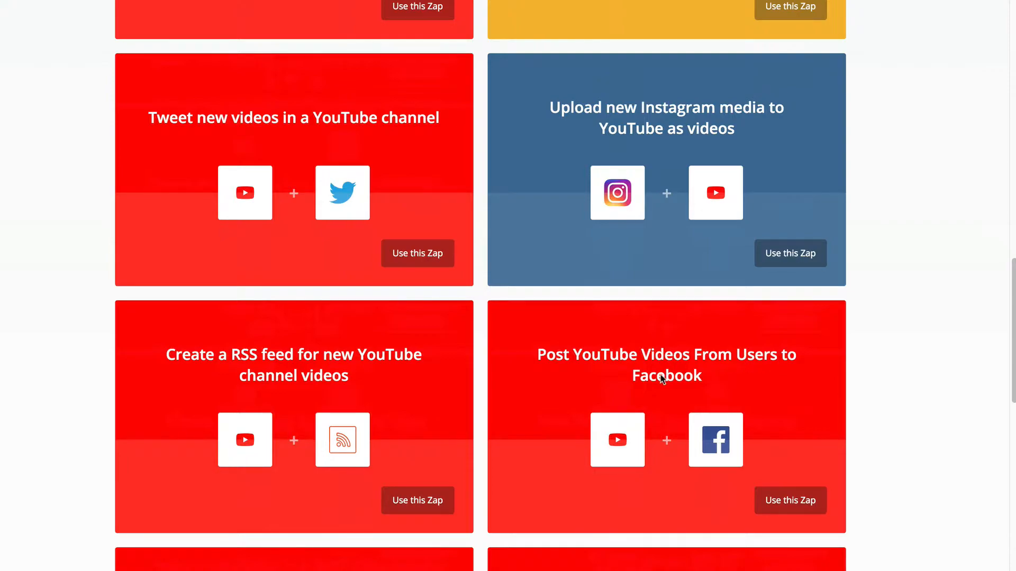
pyautogui.scroll(-3)
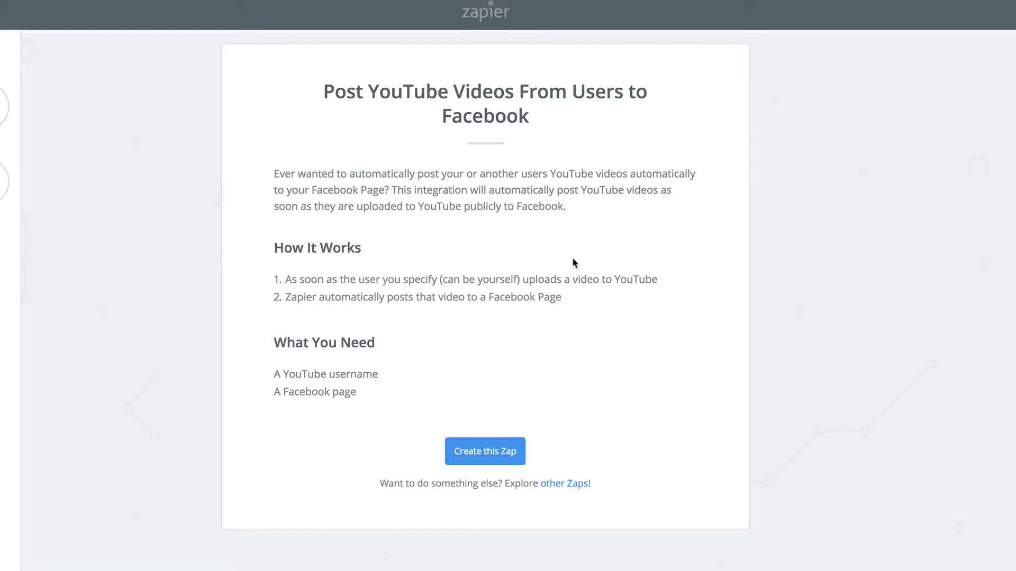
pyautogui.moveTo(350, 293)
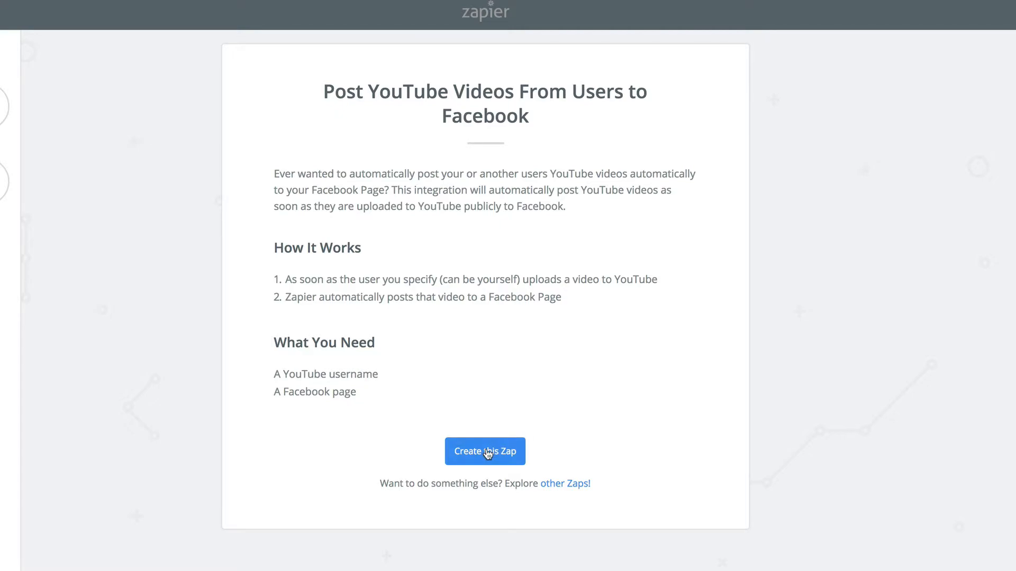
# Step: Create a zap from the template with New Video as the YouTube trigger
pyautogui.click(485, 452)
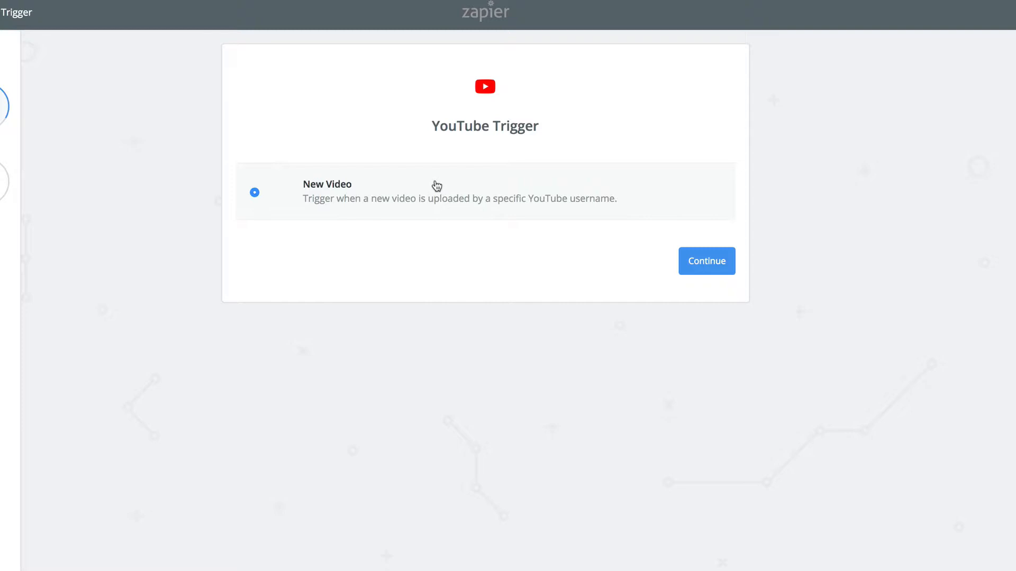
pyautogui.moveTo(476, 211)
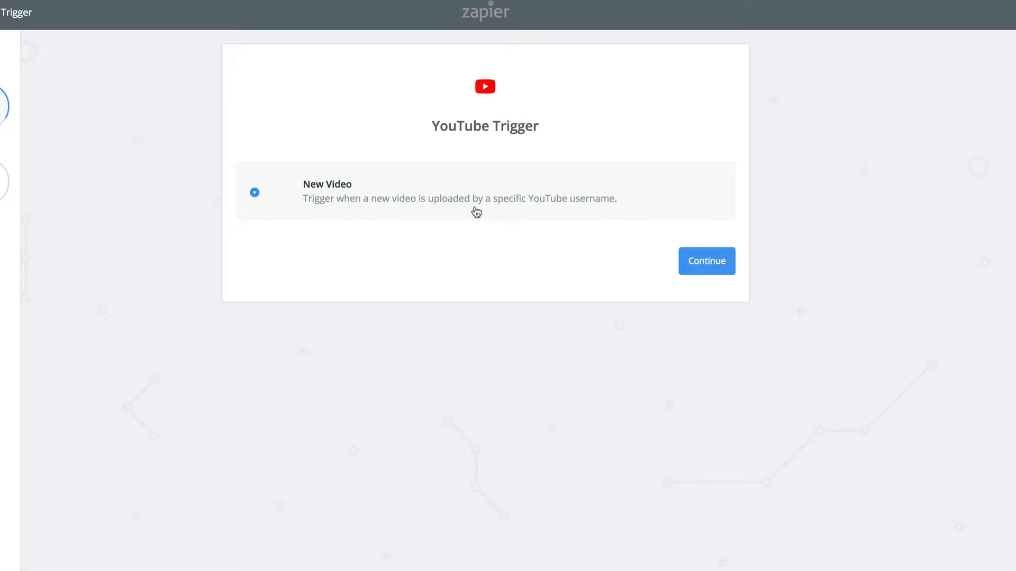
pyautogui.moveTo(621, 203)
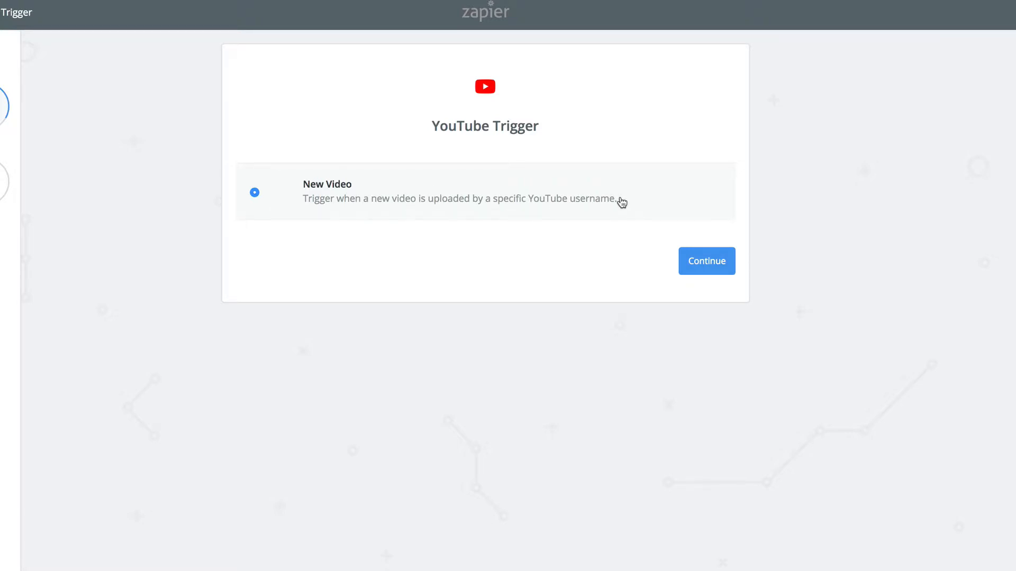
pyautogui.moveTo(681, 193)
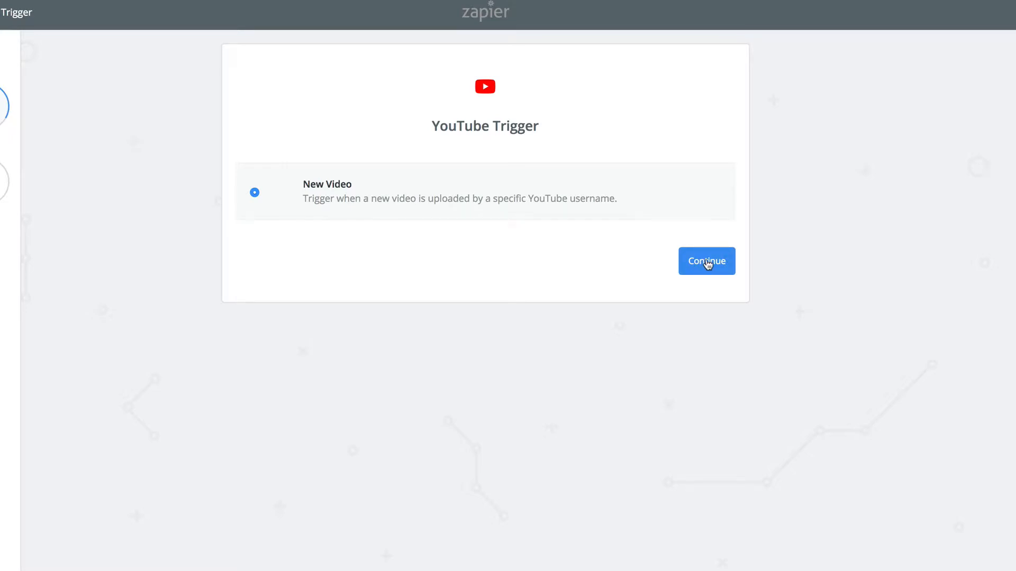
pyautogui.click(706, 261)
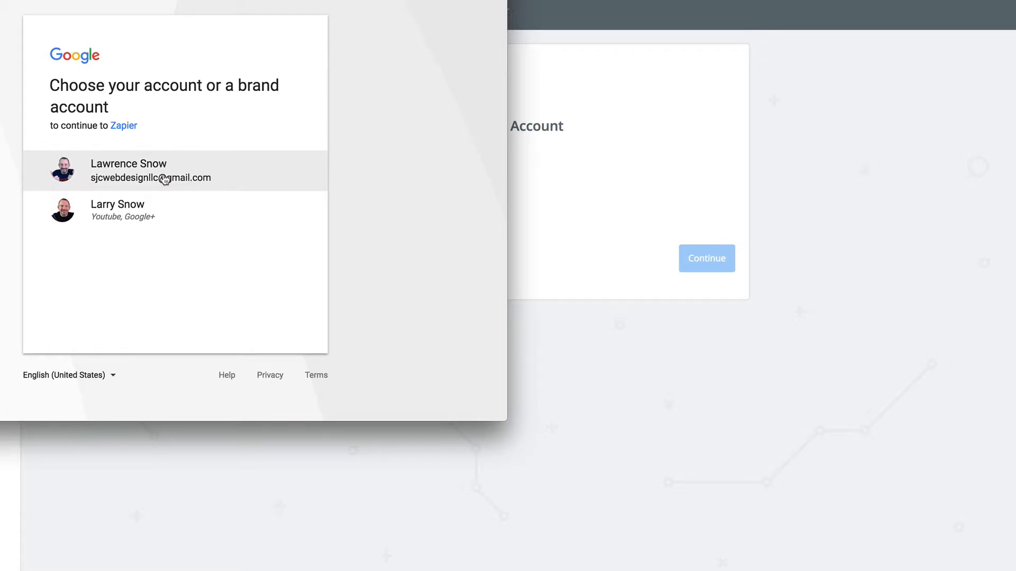
# Step: Connect the YouTube account via Google sign-in and test it successfully
pyautogui.click(162, 172)
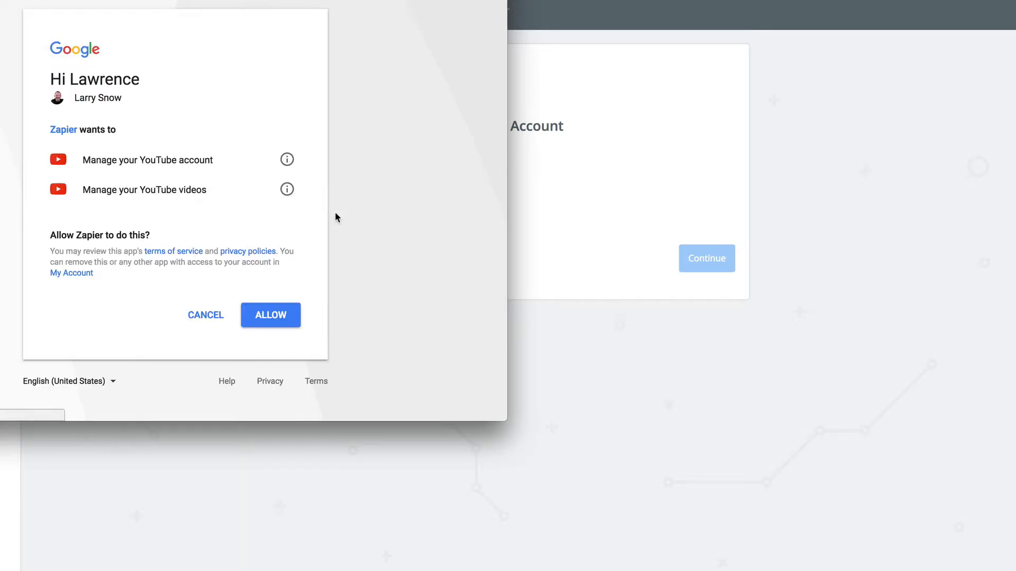
pyautogui.click(270, 316)
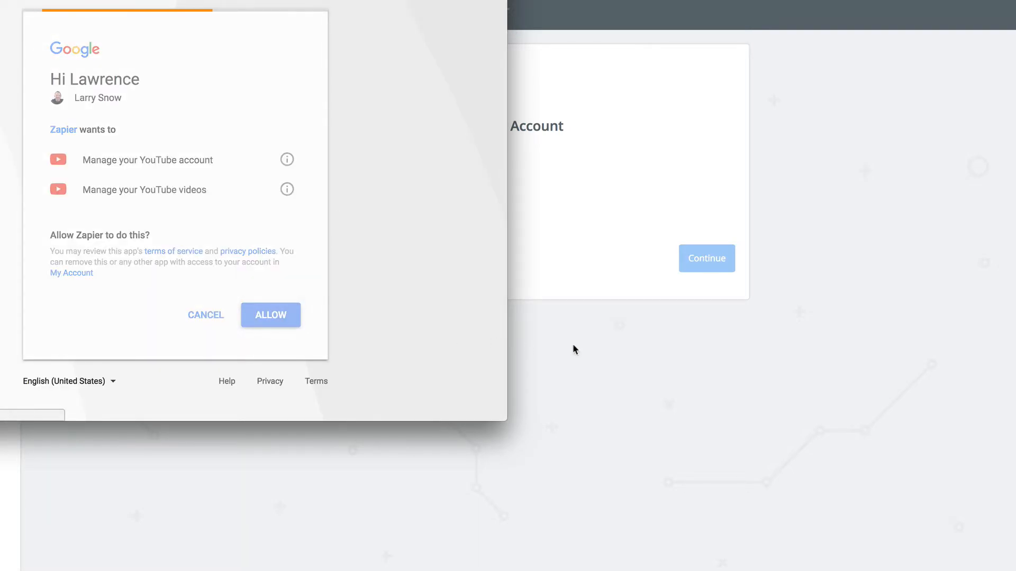
pyautogui.click(270, 315)
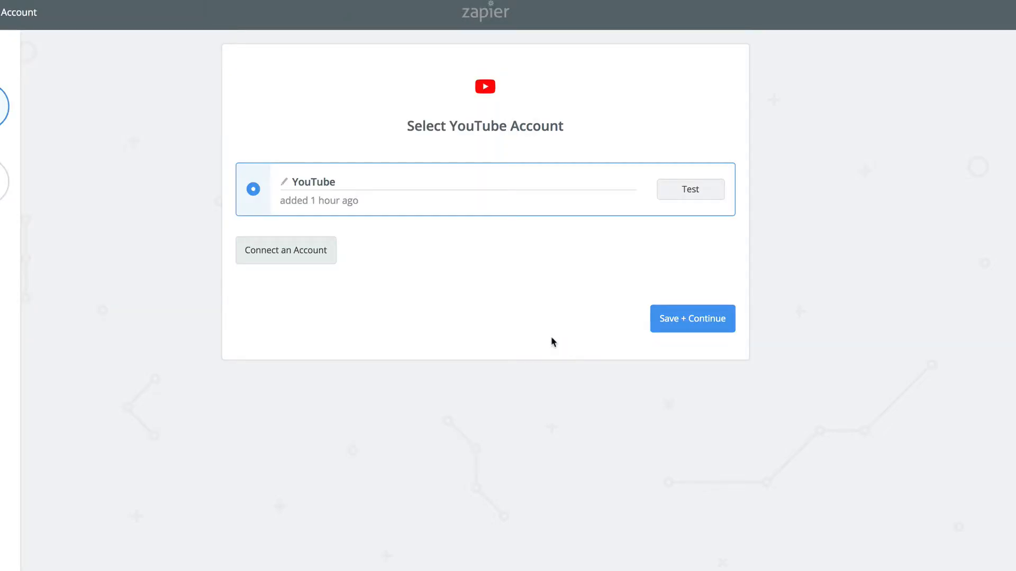
pyautogui.click(690, 189)
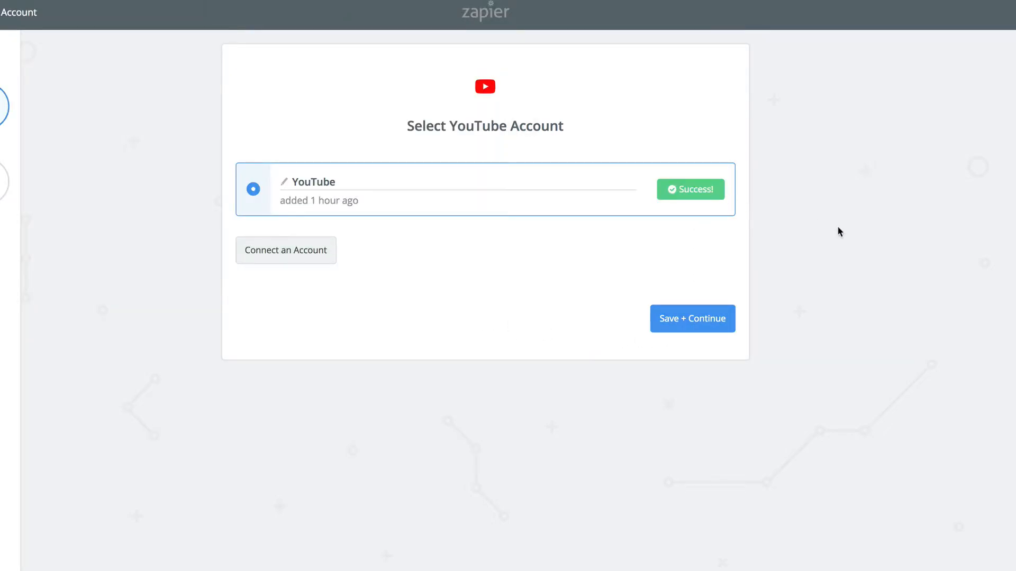
# Step: Save the YouTube account, reach the Username field and check the channel on YouTube
pyautogui.click(692, 318)
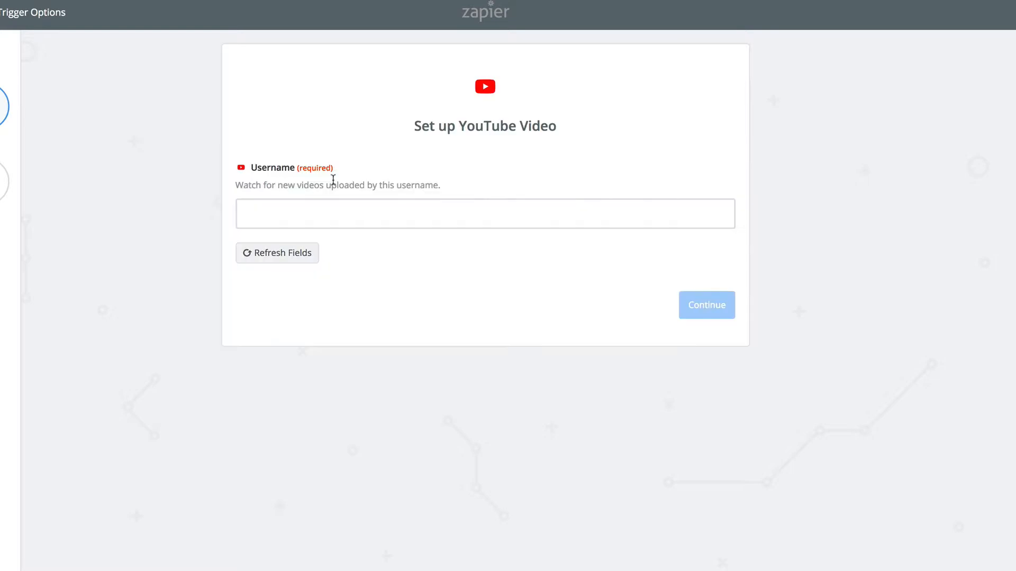
pyautogui.moveTo(415, 145)
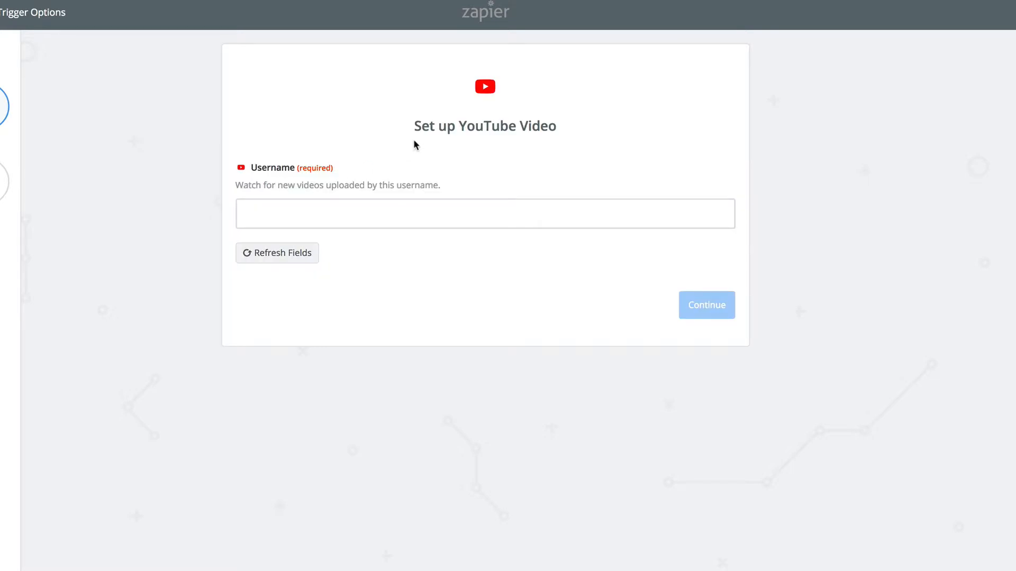
pyautogui.click(484, 214)
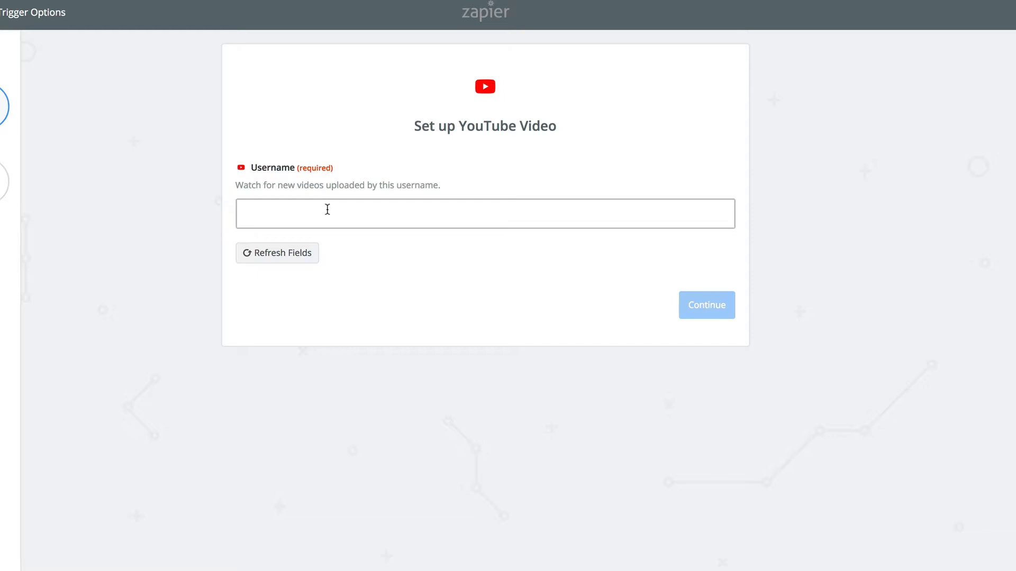
pyautogui.click(484, 214)
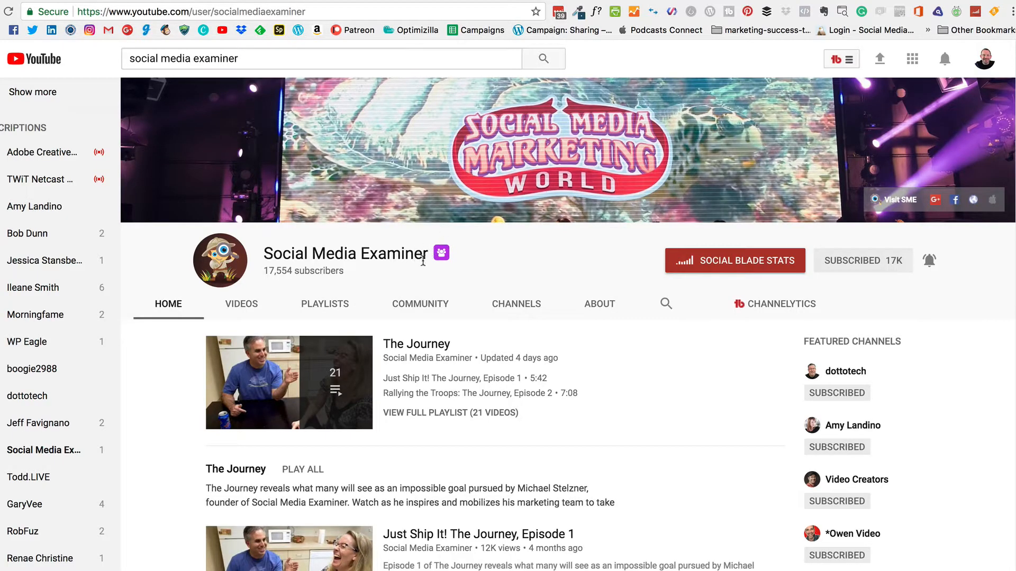
pyautogui.click(259, 10)
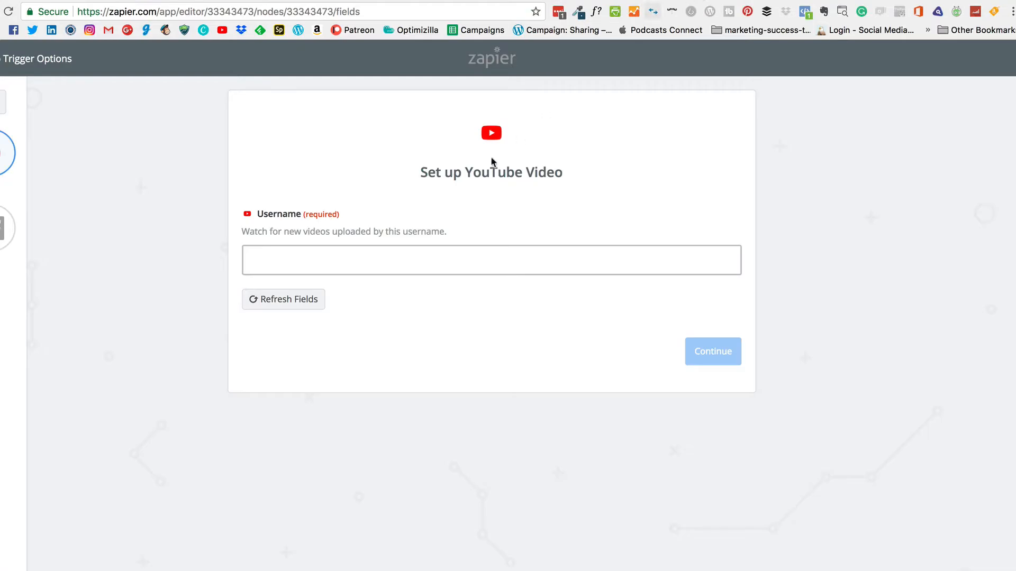
# Step: Set the watched username to socialmediaexaminer and fetch a sample video to test the trigger
pyautogui.write('socialmediaexaminer')
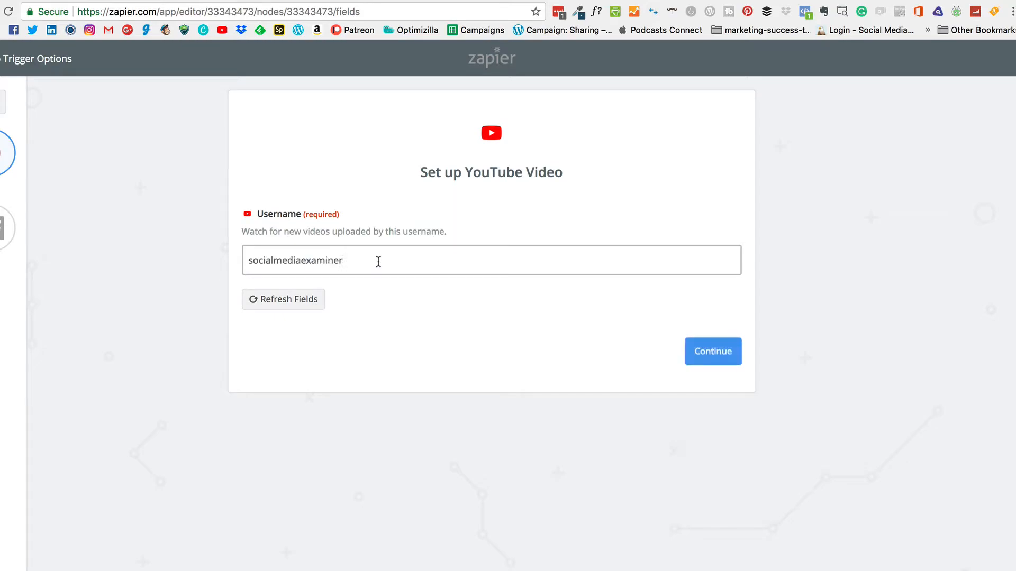
pyautogui.click(712, 352)
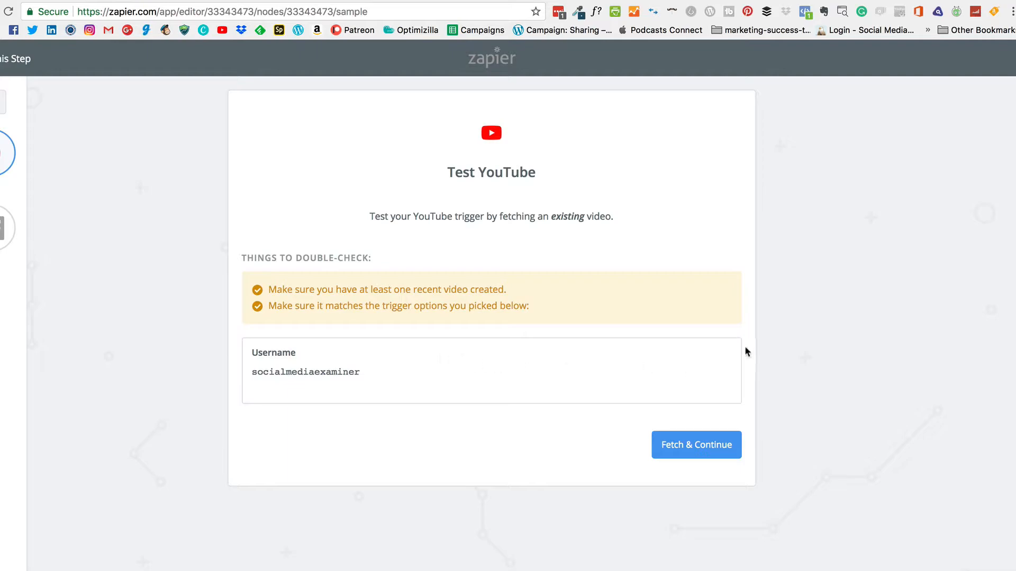
pyautogui.click(696, 445)
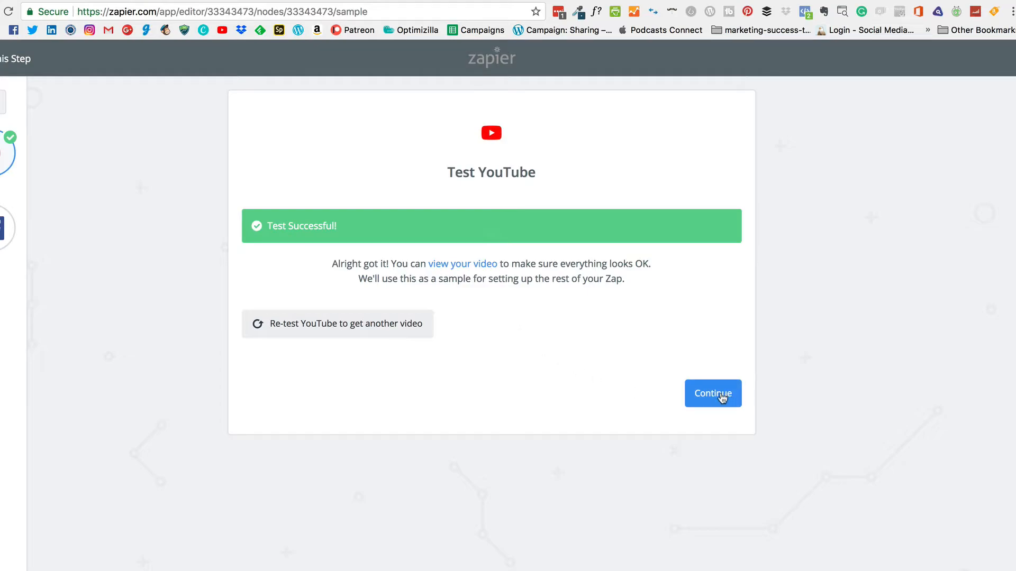
# Step: Set the Facebook Pages action to Create Page Post
pyautogui.click(713, 393)
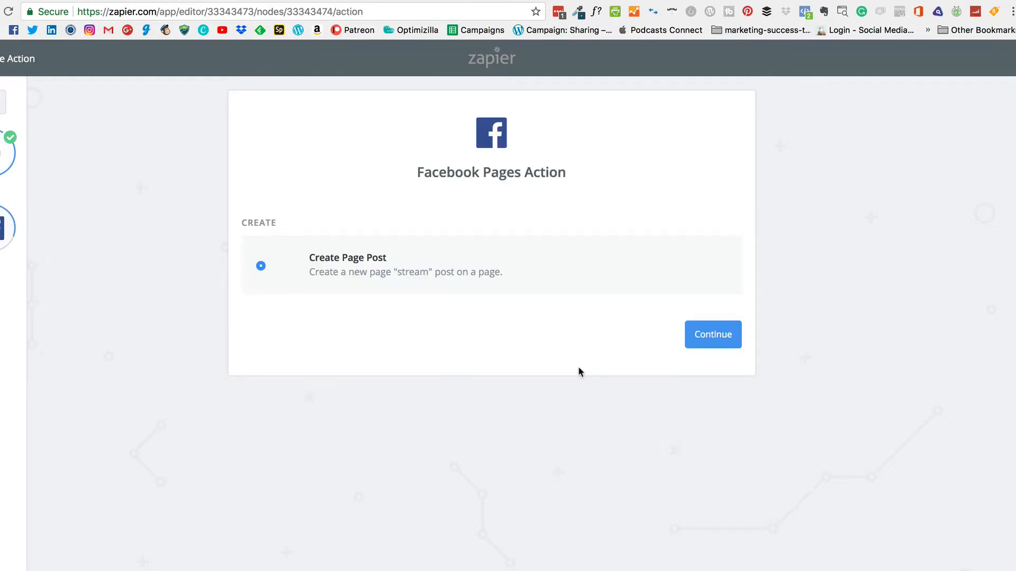
pyautogui.moveTo(440, 261)
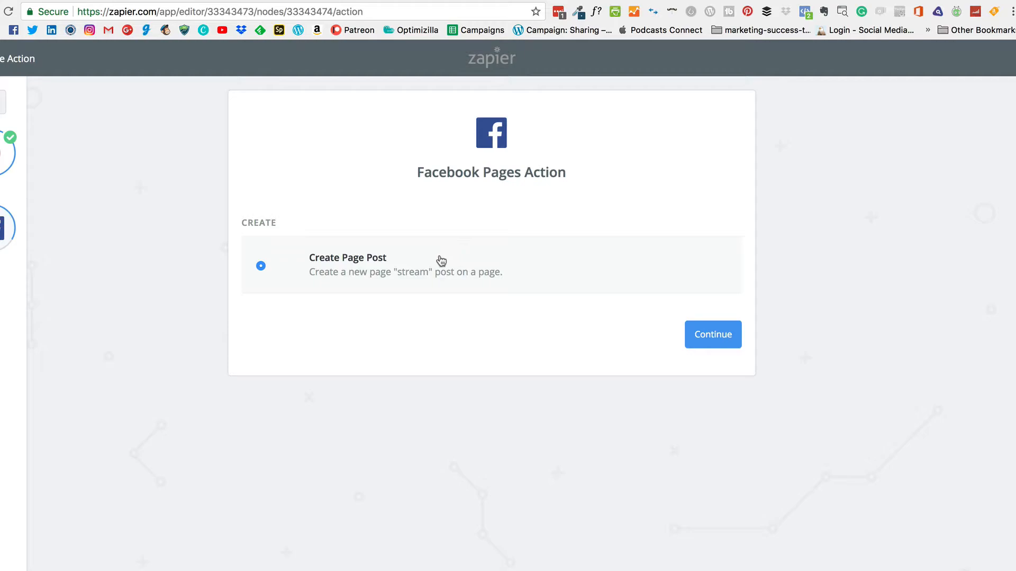
pyautogui.moveTo(446, 270)
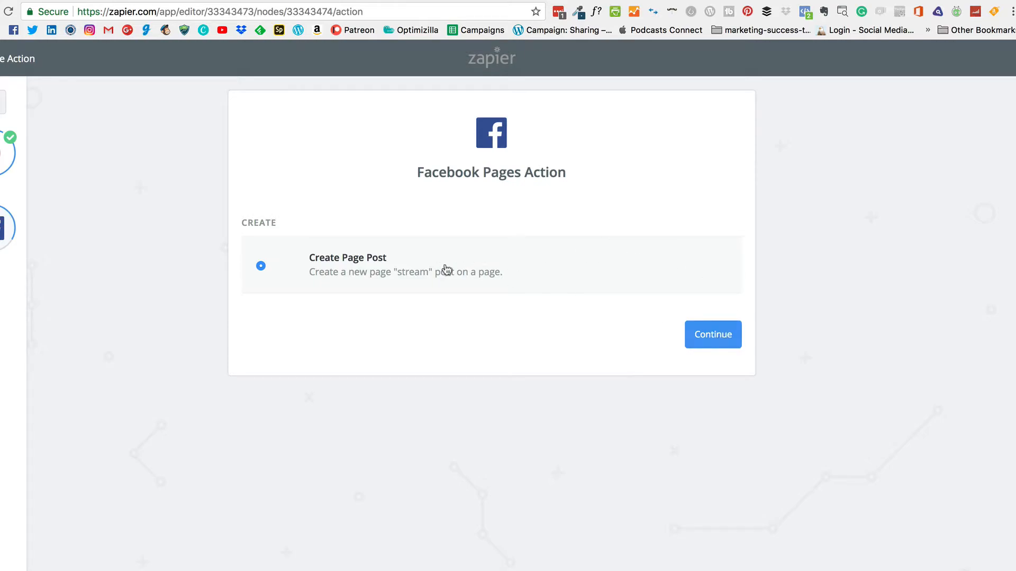
pyautogui.moveTo(578, 270)
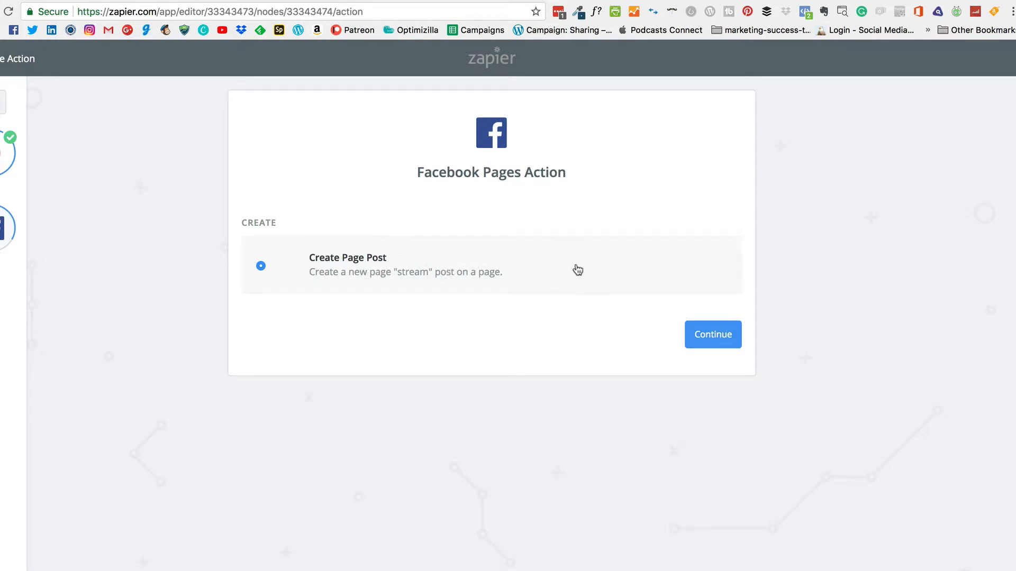
pyautogui.click(712, 334)
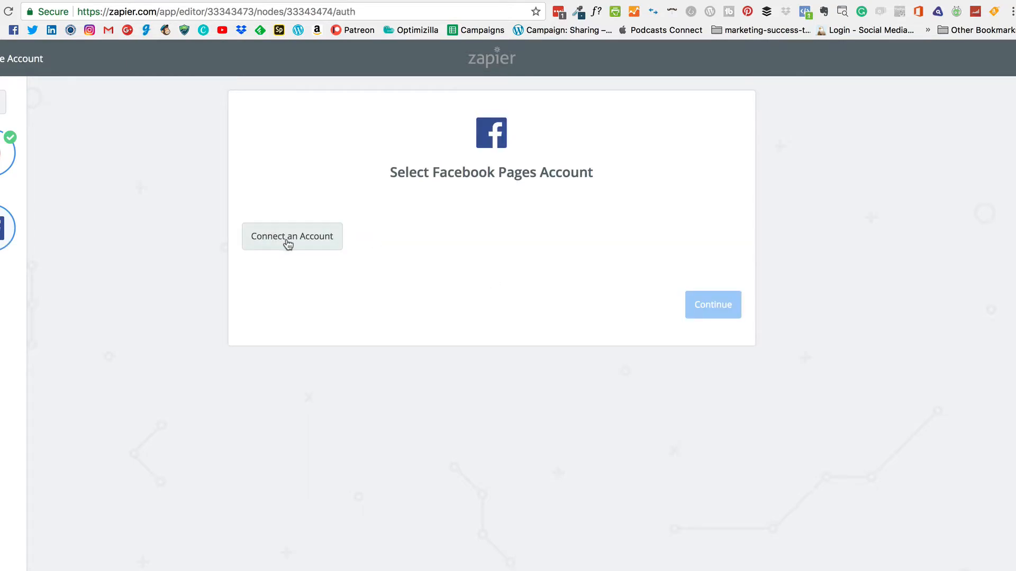
# Step: Connect a Facebook Pages account, approving profile sharing and Pages publishing permissions
pyautogui.click(292, 236)
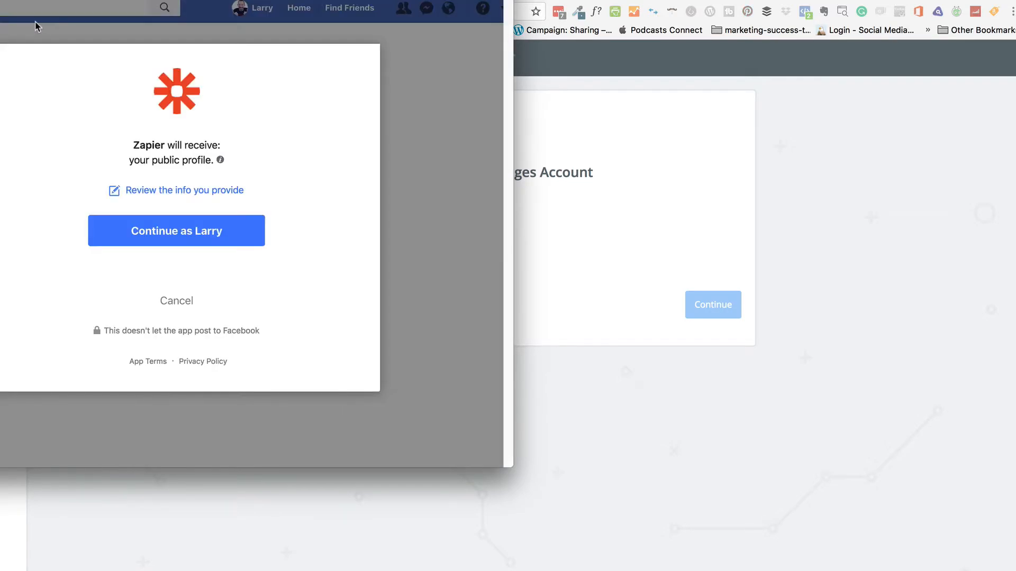
pyautogui.click(176, 230)
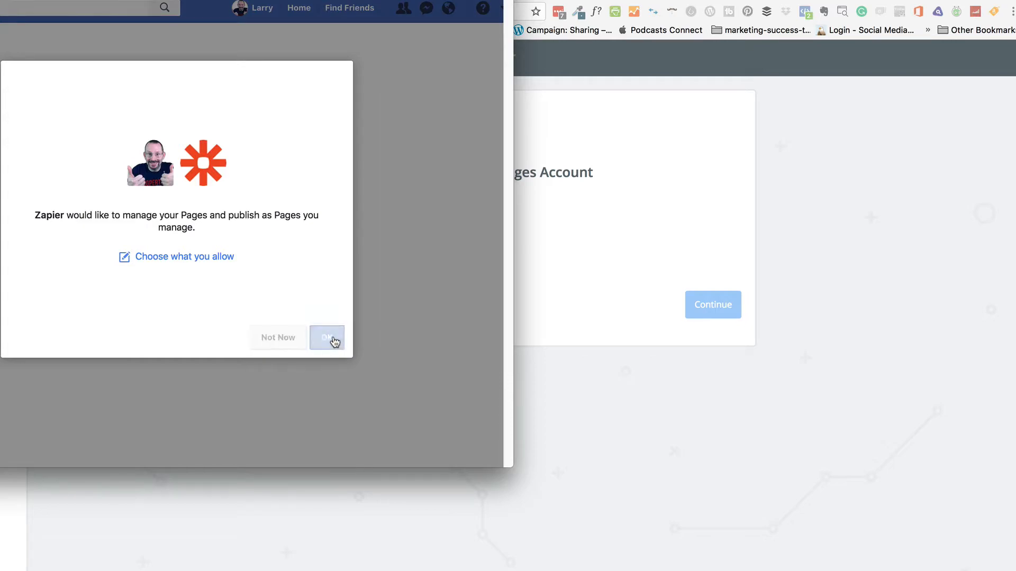
pyautogui.click(327, 338)
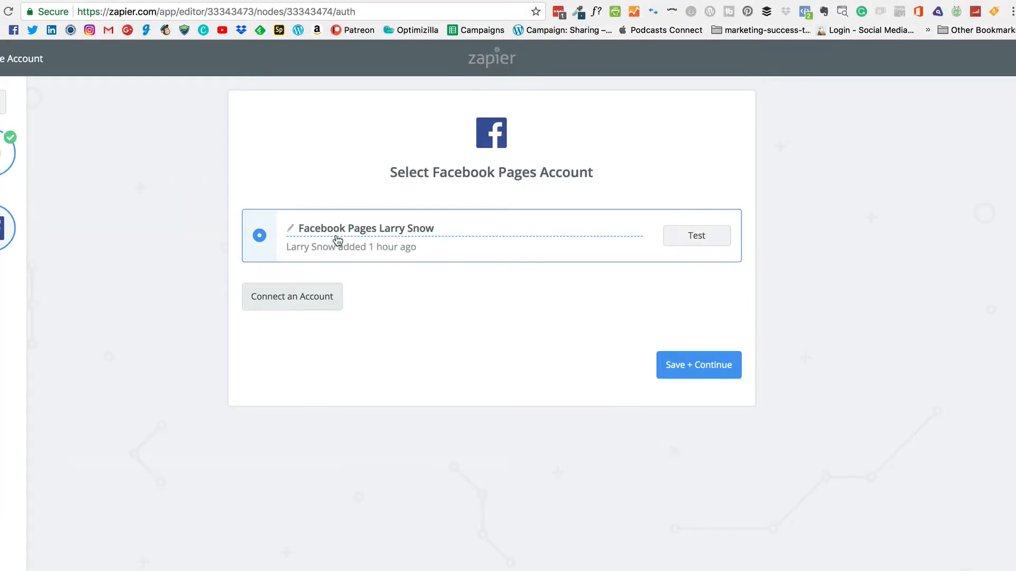
# Step: Target the Security Marketing Solutions page and use the video Title as the post message
pyautogui.click(698, 365)
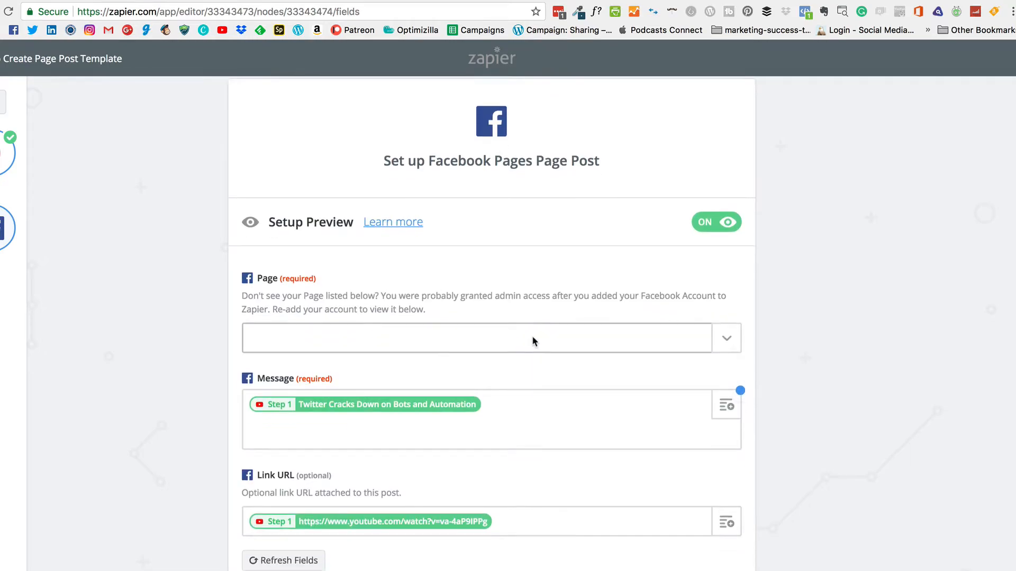
pyautogui.scroll(-3)
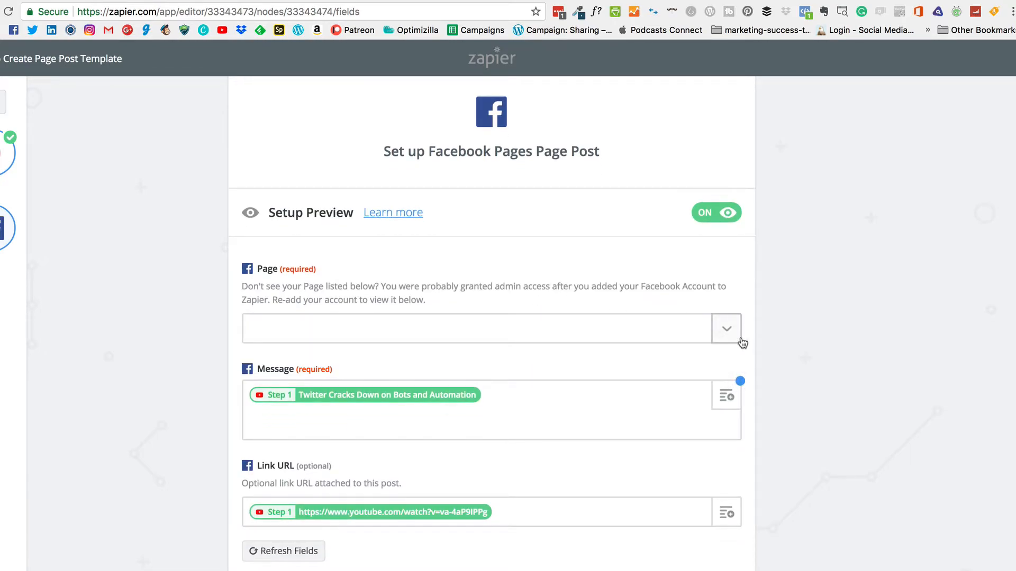
pyautogui.click(726, 328)
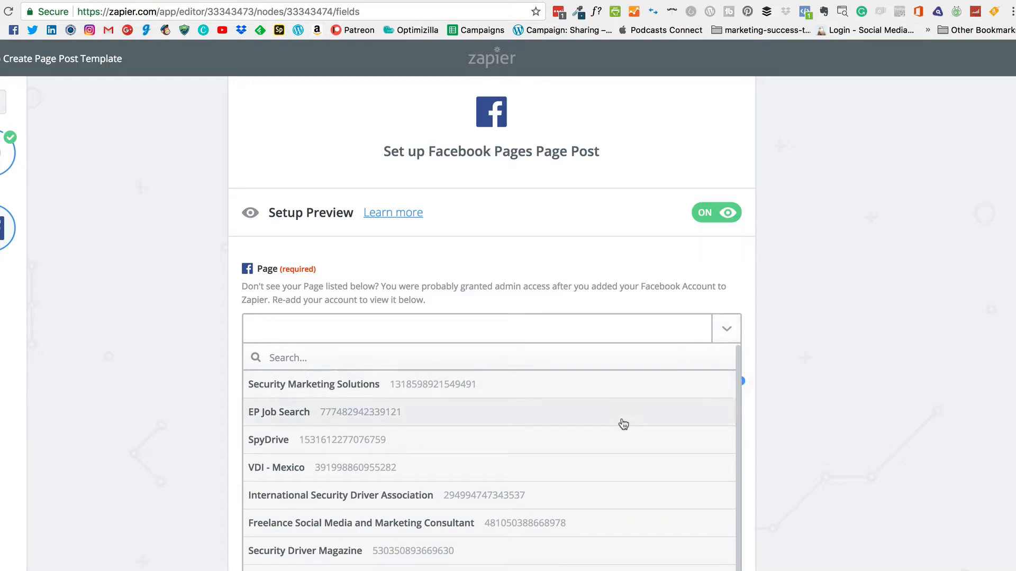
pyautogui.click(313, 384)
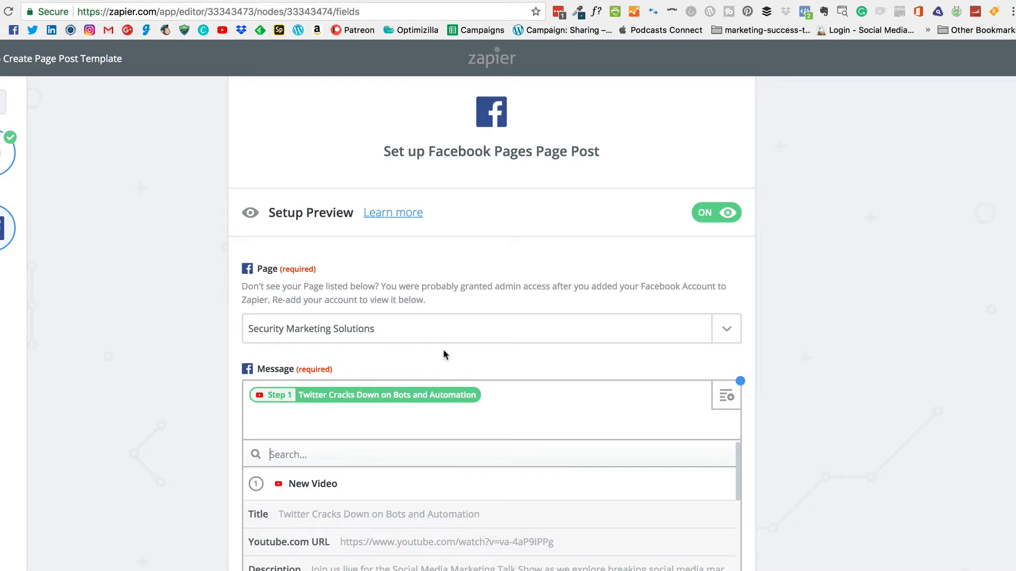
pyautogui.click(445, 542)
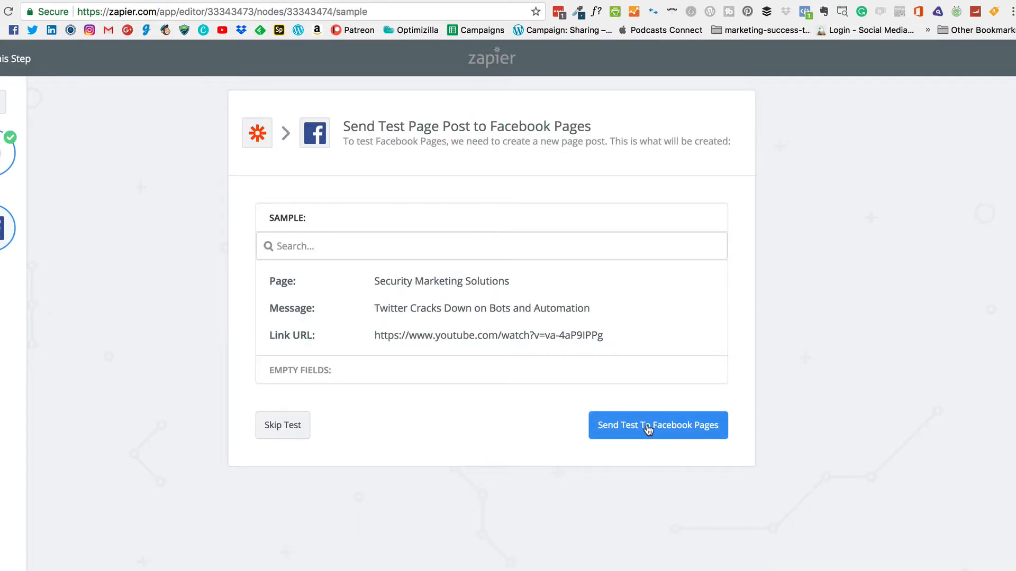
pyautogui.moveTo(282, 425)
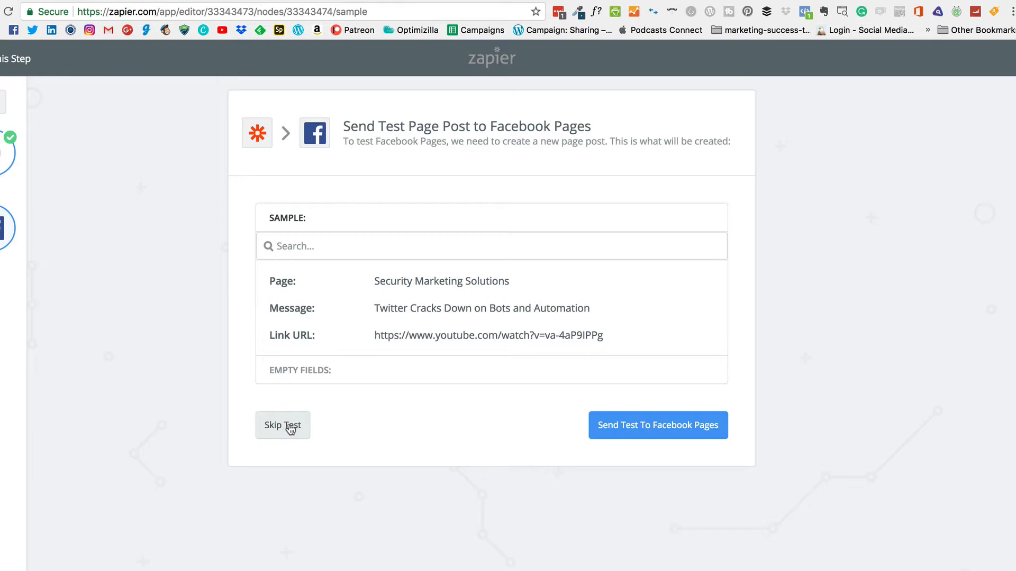
# Step: Skip the Facebook test, finish the zap, switch it ON and go to the dashboard
pyautogui.click(283, 425)
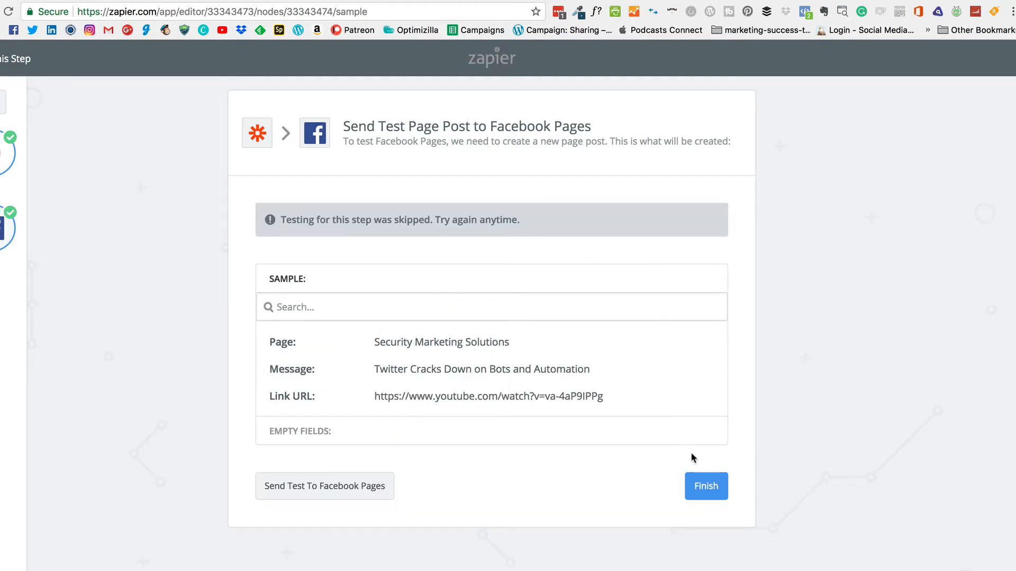
pyautogui.click(705, 485)
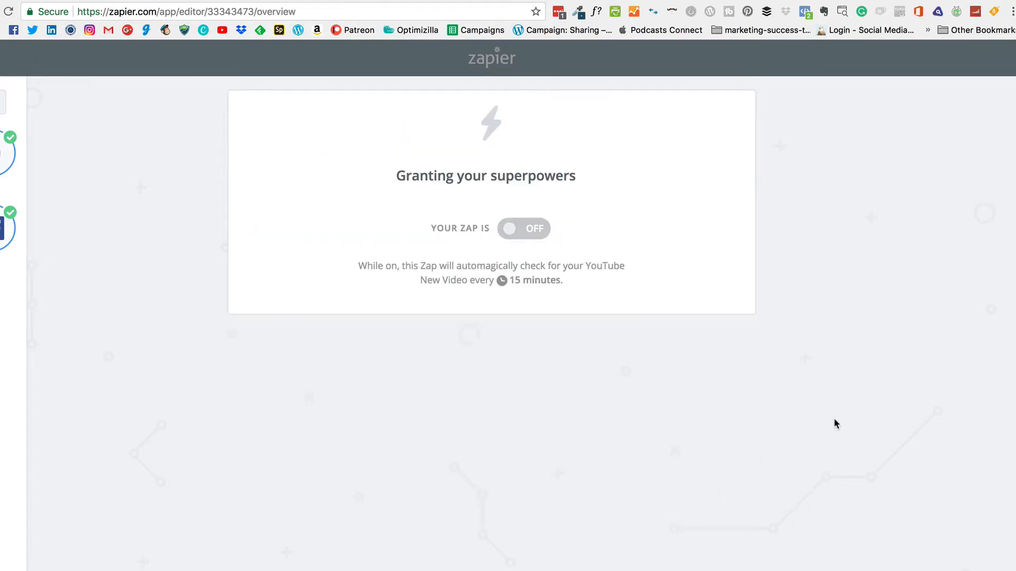
pyautogui.click(524, 229)
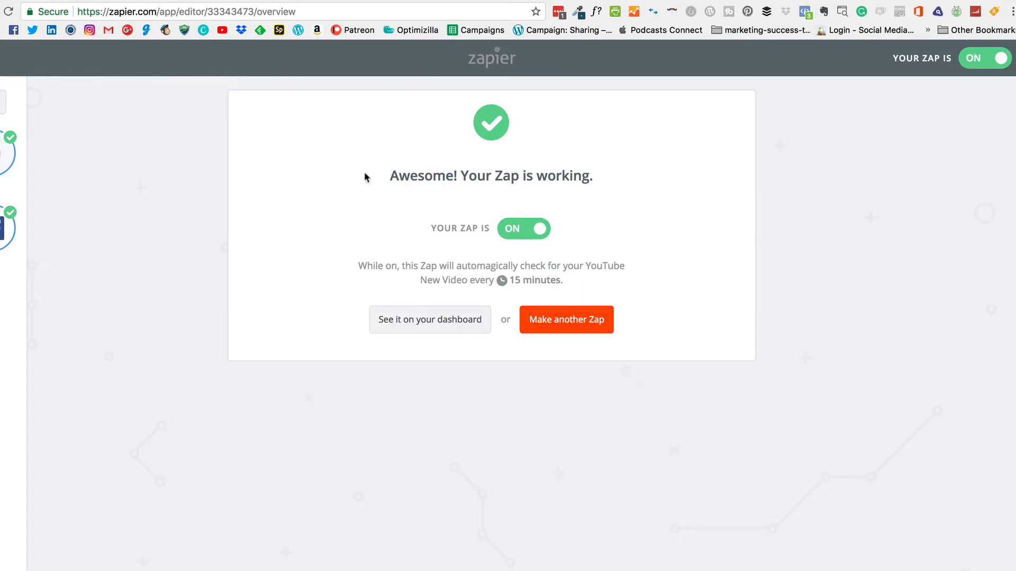
pyautogui.moveTo(429, 324)
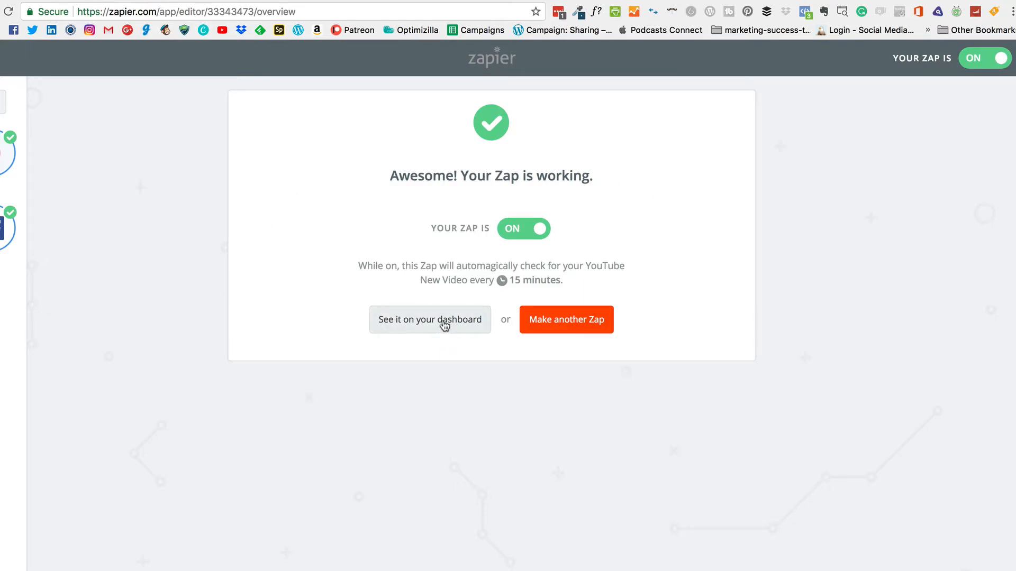
pyautogui.click(430, 319)
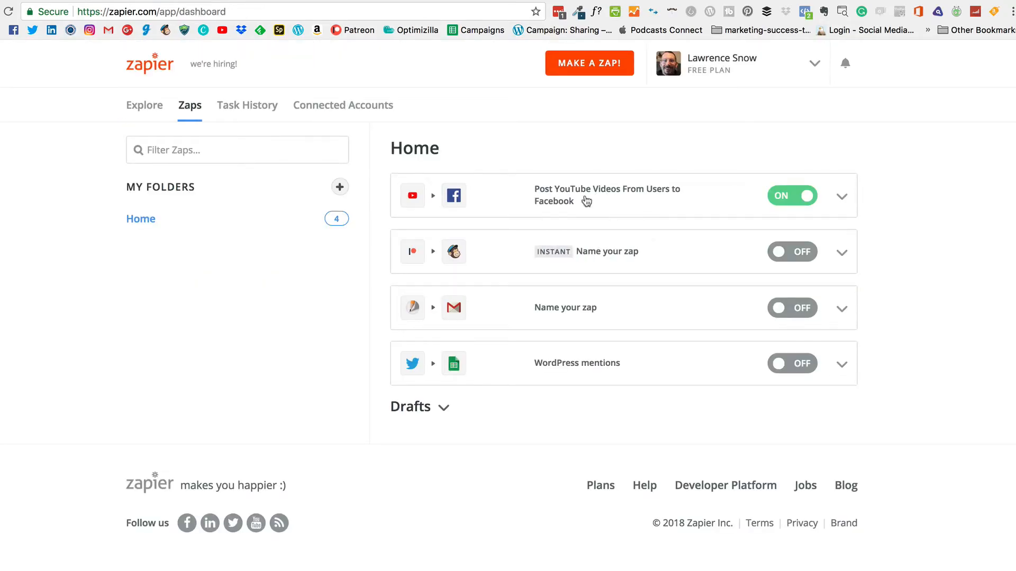
# Step: Show the options menu for the YouTube-to-Facebook zap on the dashboard
pyautogui.click(843, 196)
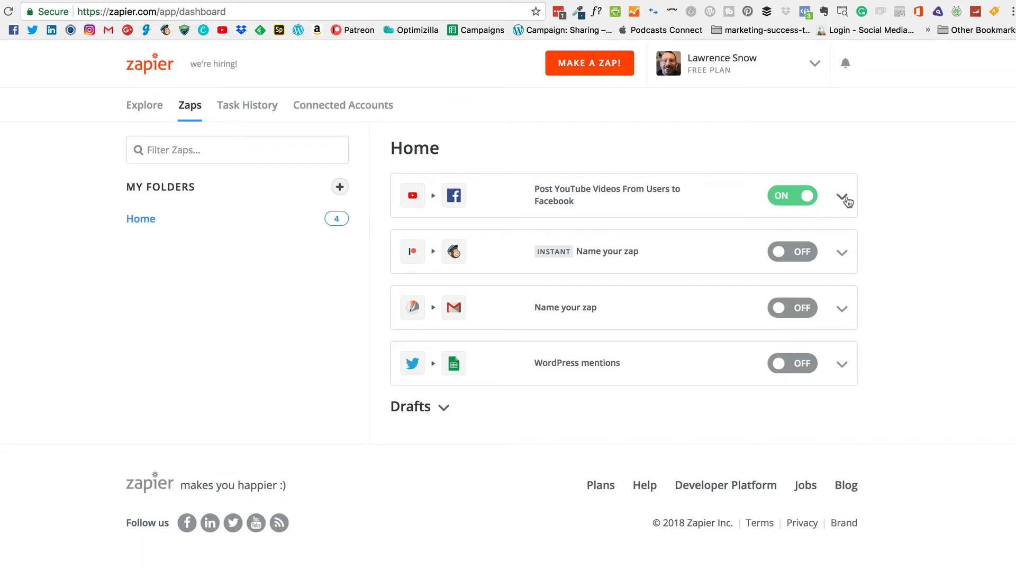
pyautogui.click(841, 197)
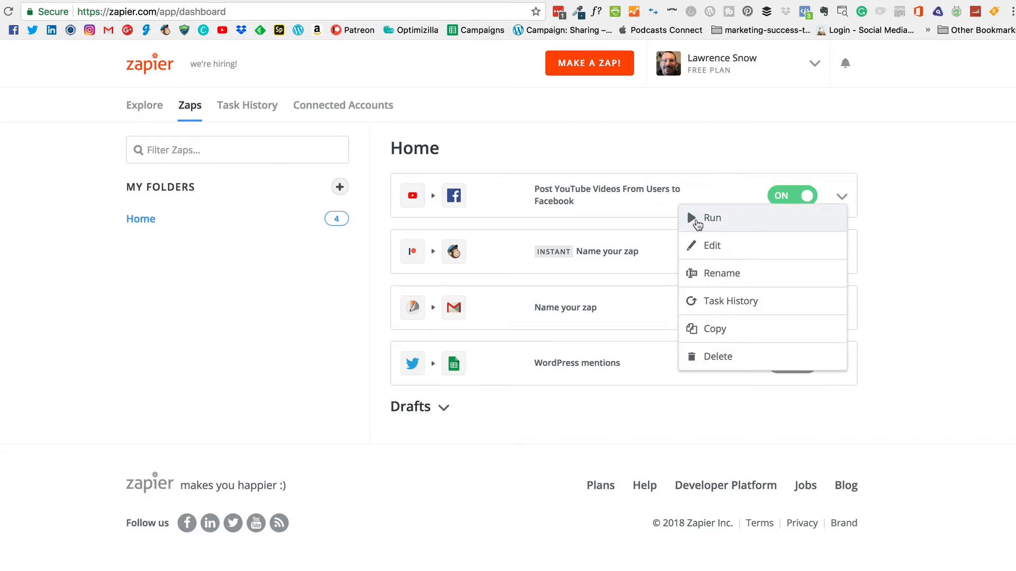
pyautogui.moveTo(731, 280)
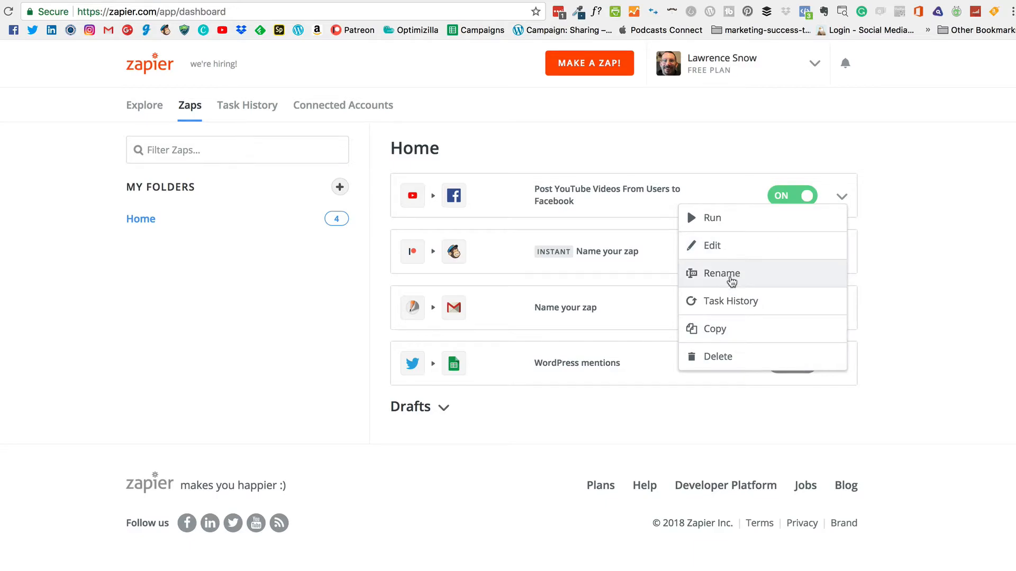
pyautogui.moveTo(246, 105)
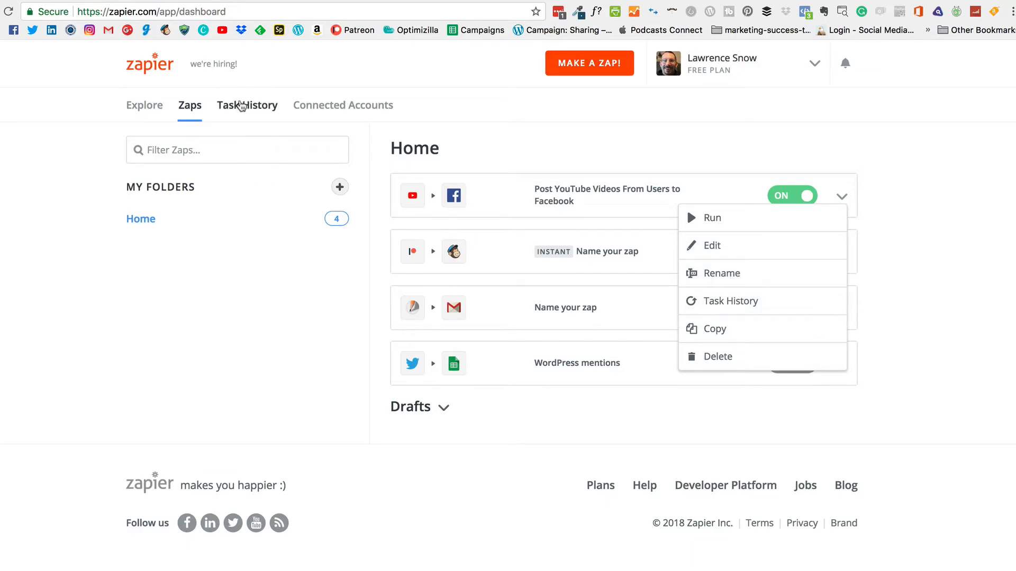
# Step: View the Task History page, which has no tasks yet
pyautogui.click(246, 105)
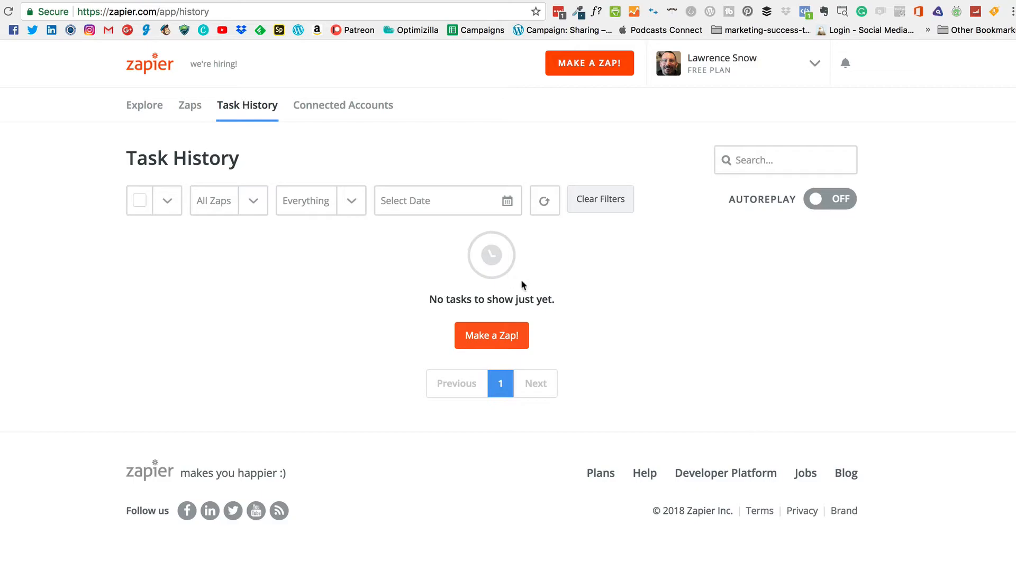
pyautogui.moveTo(693, 360)
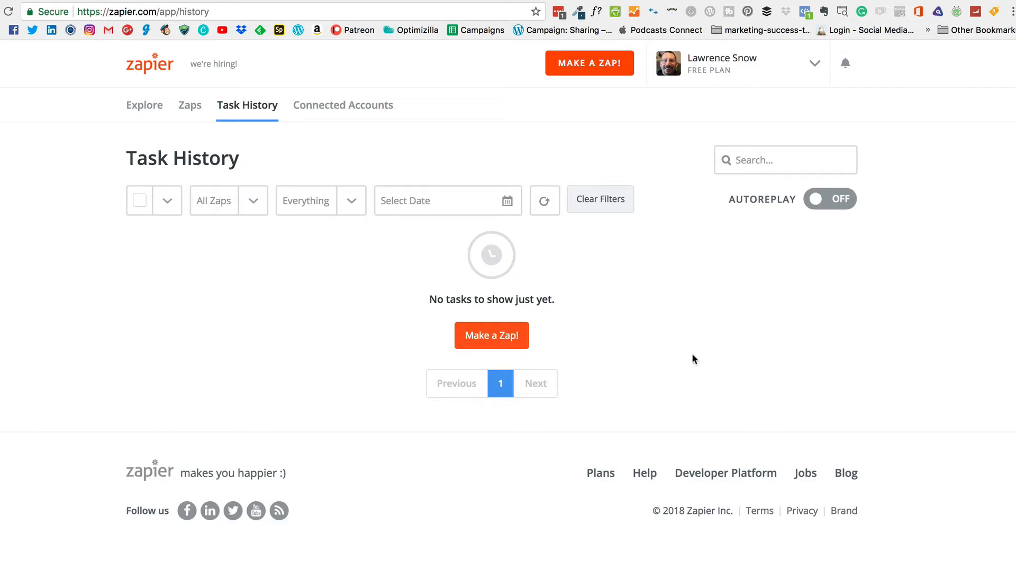
pyautogui.moveTo(488, 170)
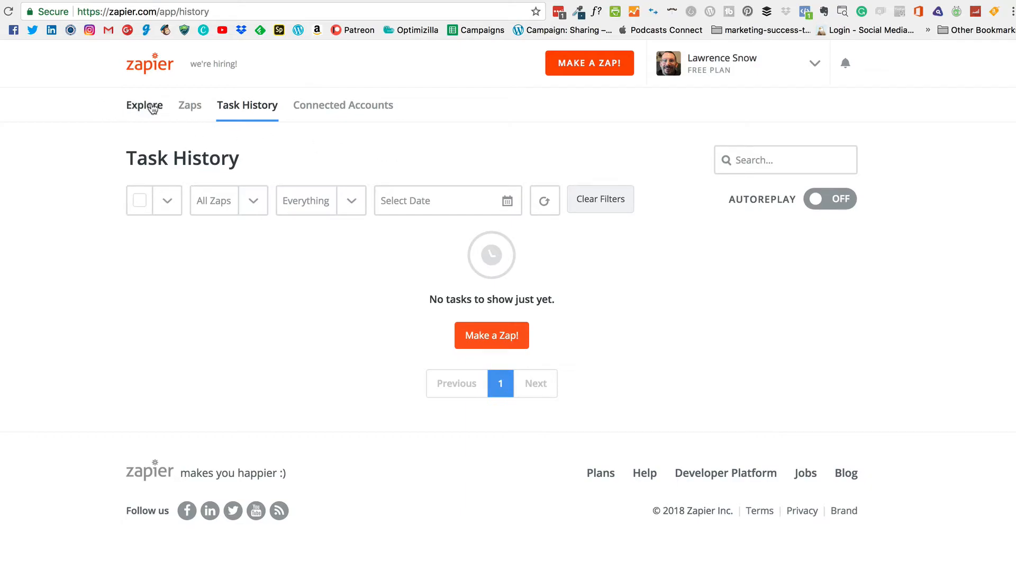
# Step: Browse Explore for WordPress and scroll its popular zaps to the Buffer your WordPress posts template
pyautogui.click(144, 104)
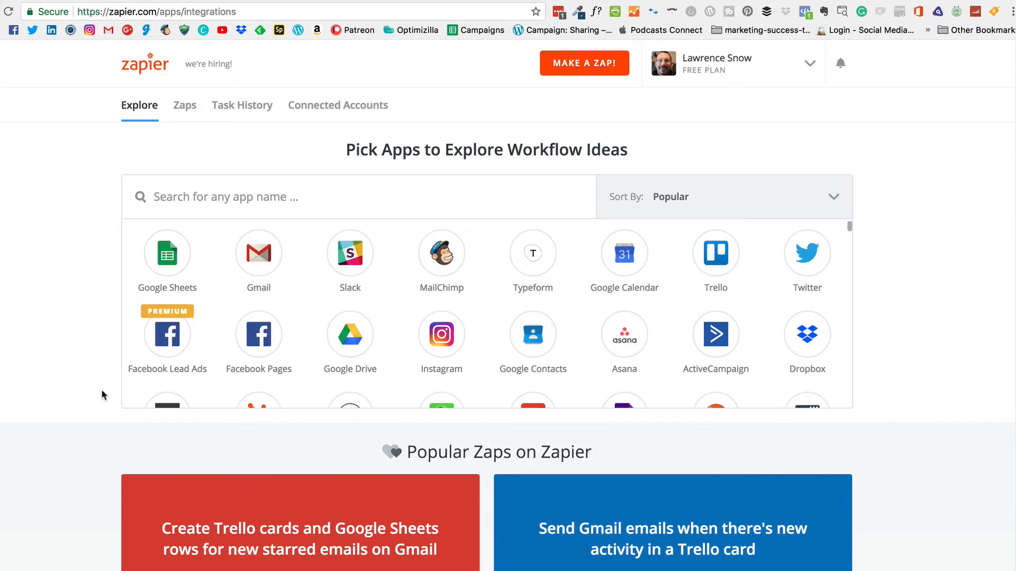
pyautogui.moveTo(402, 375)
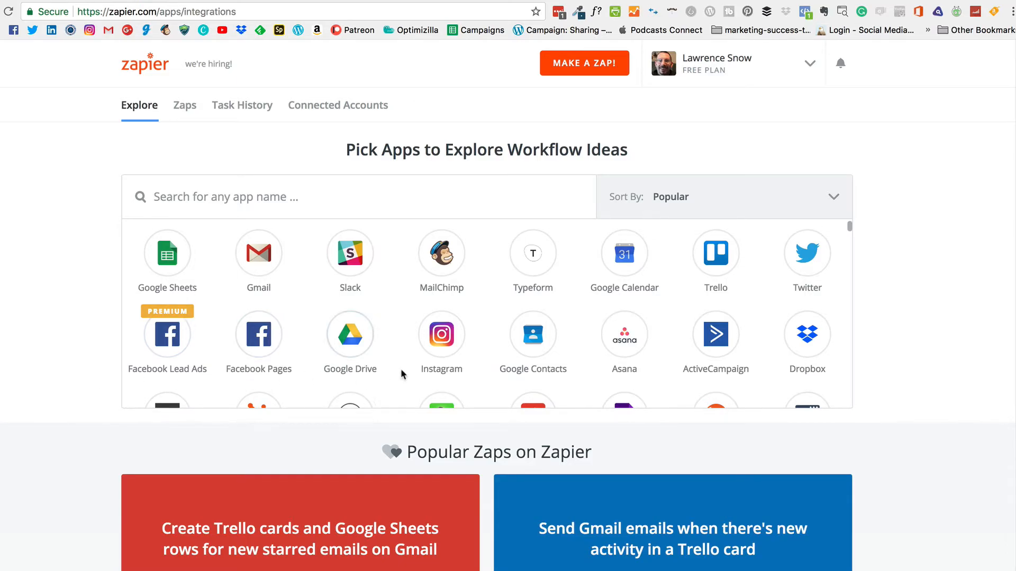
pyautogui.scroll(-3)
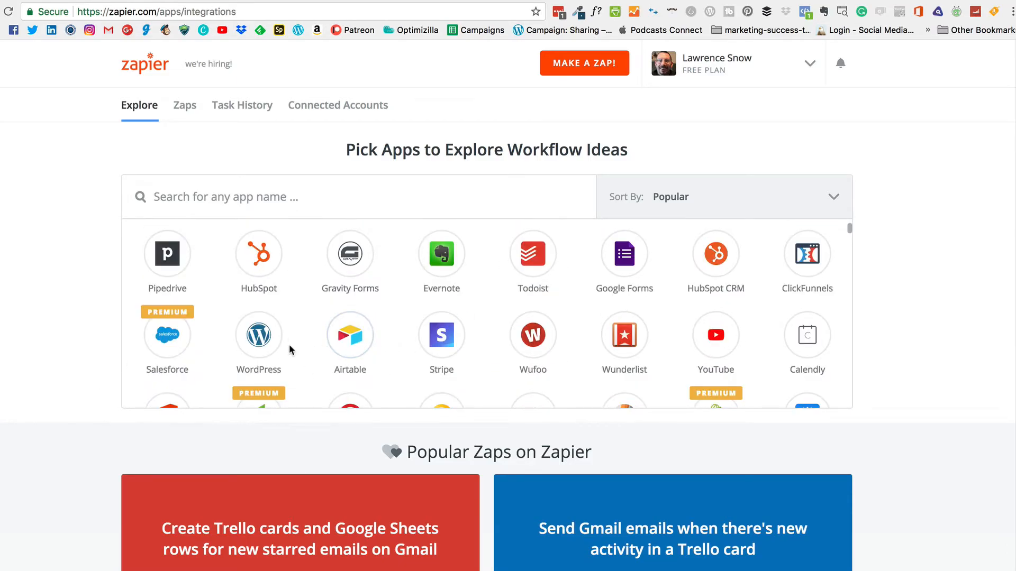
pyautogui.click(258, 342)
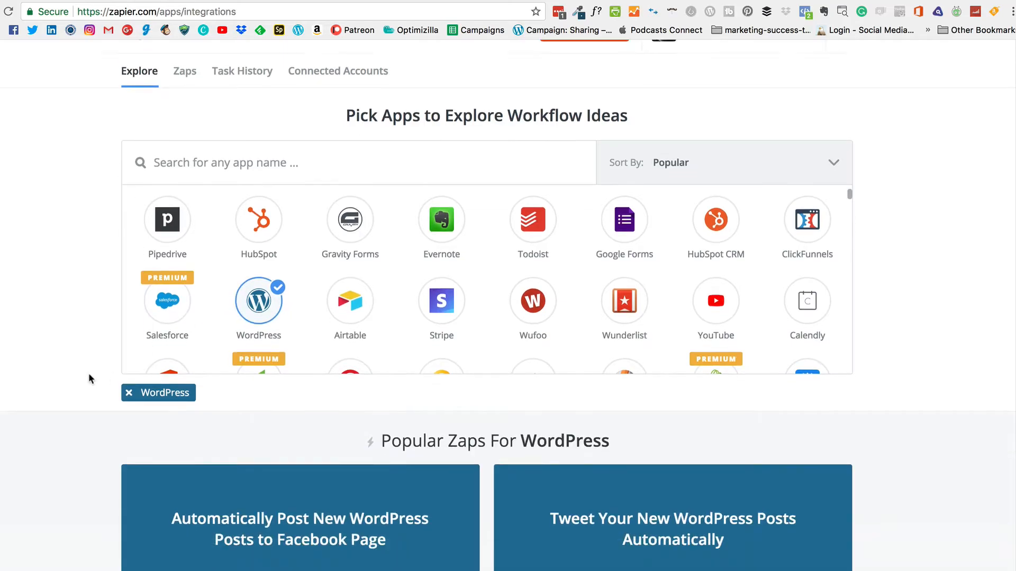
pyautogui.scroll(-3)
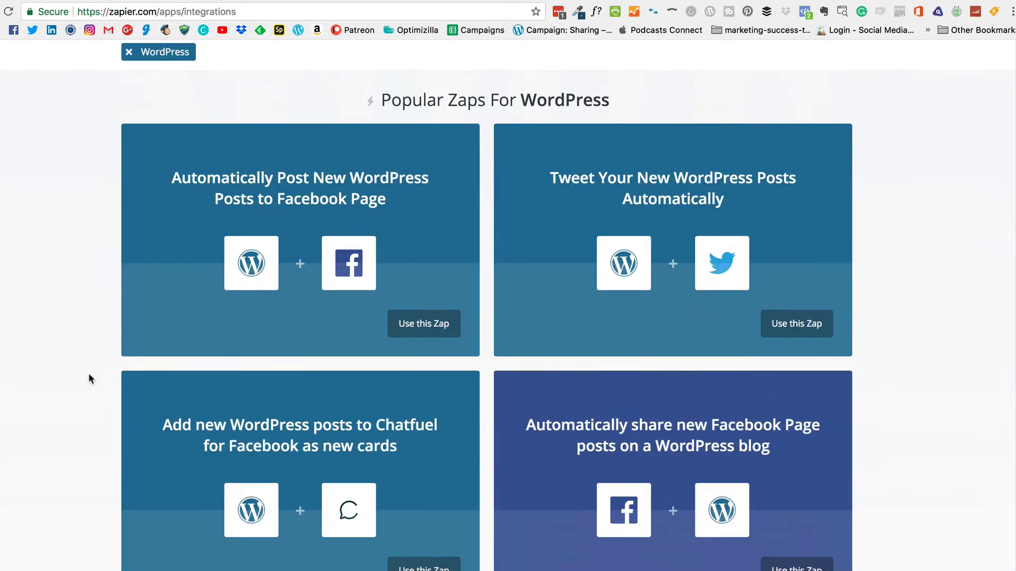
pyautogui.scroll(-3)
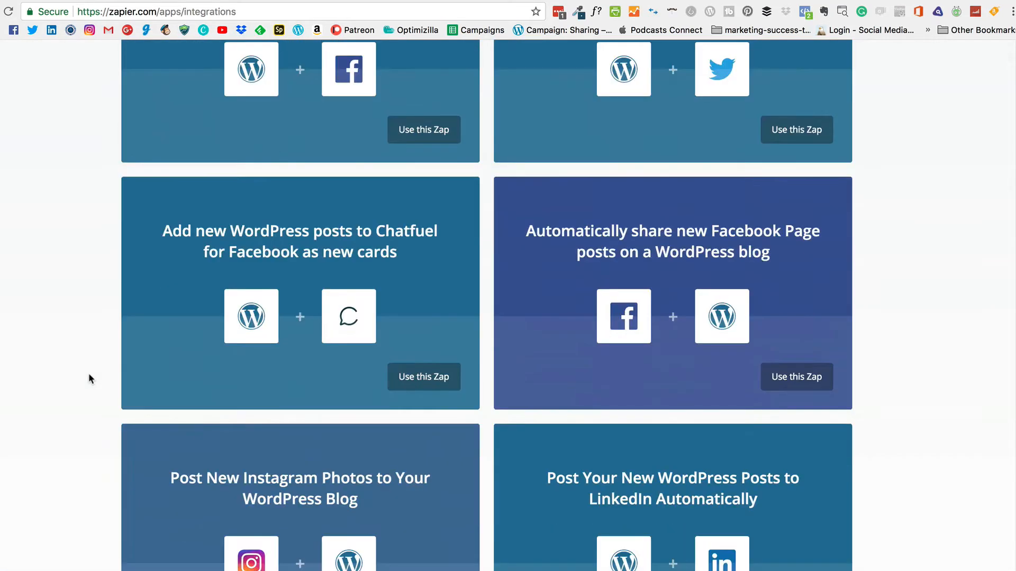
pyautogui.scroll(-3)
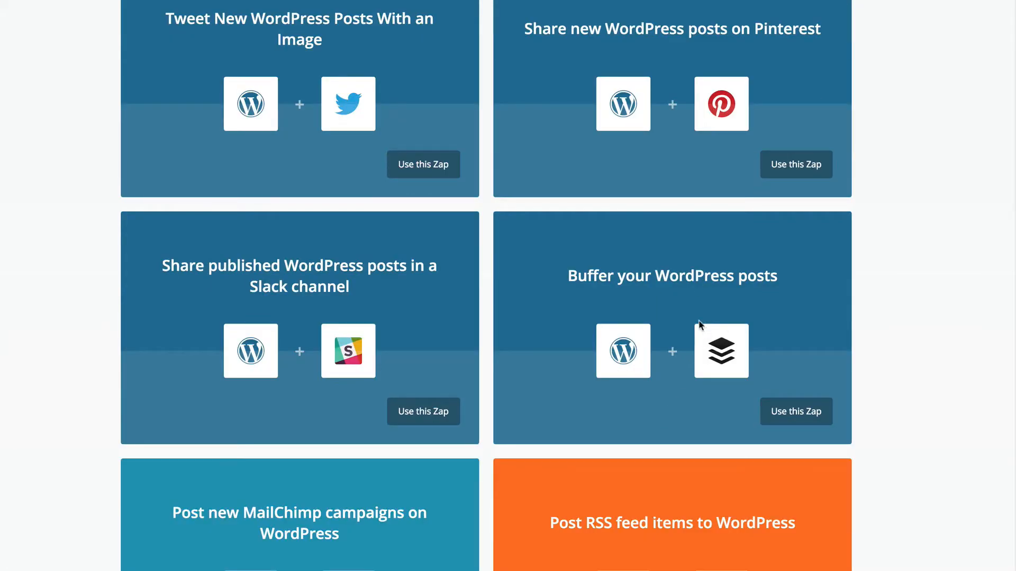
pyautogui.moveTo(723, 412)
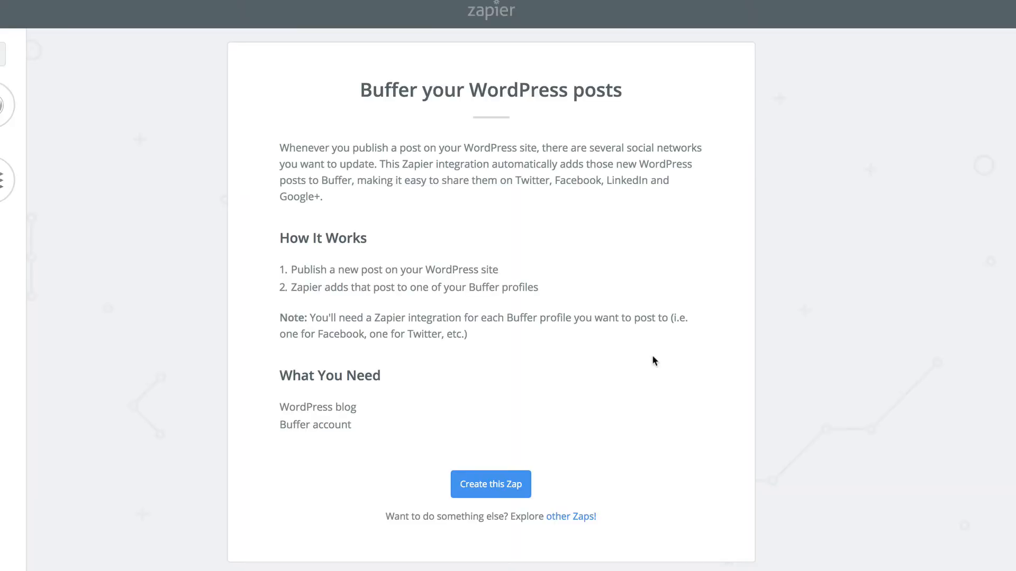
pyautogui.moveTo(663, 222)
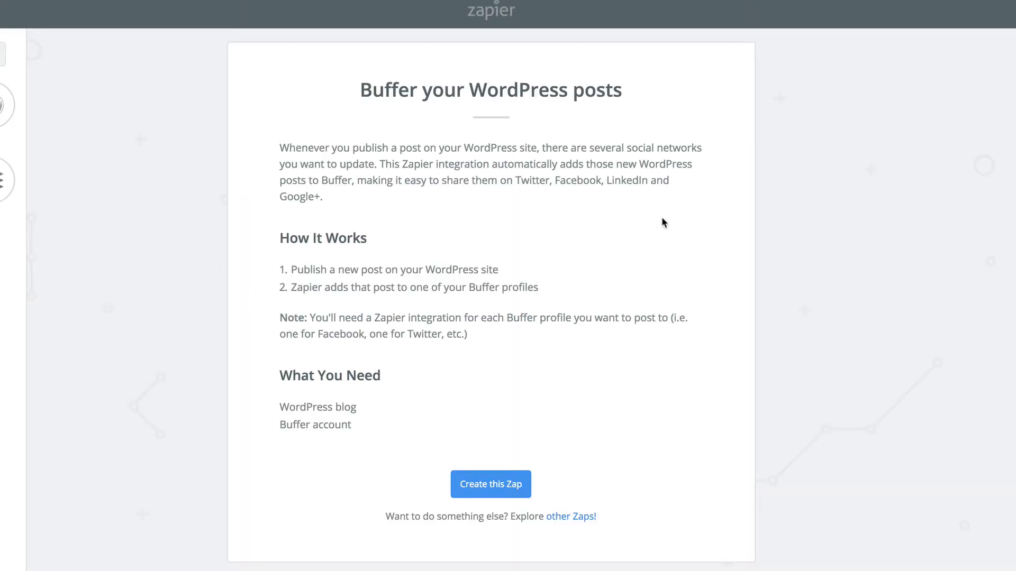
# Step: Start the Buffer WordPress zap with a New Post trigger and a connected, tested WordPress account
pyautogui.click(490, 483)
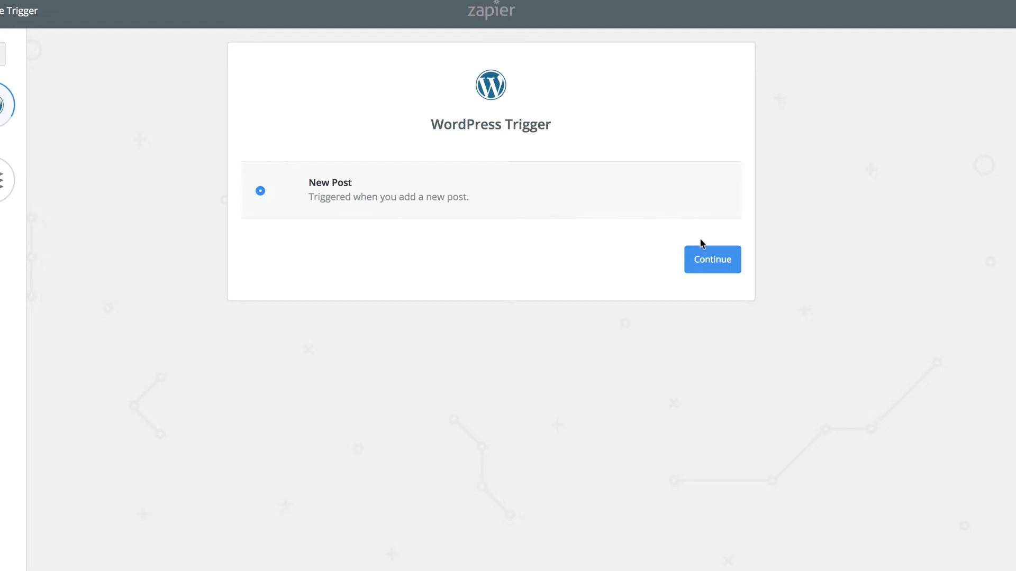
pyautogui.click(711, 259)
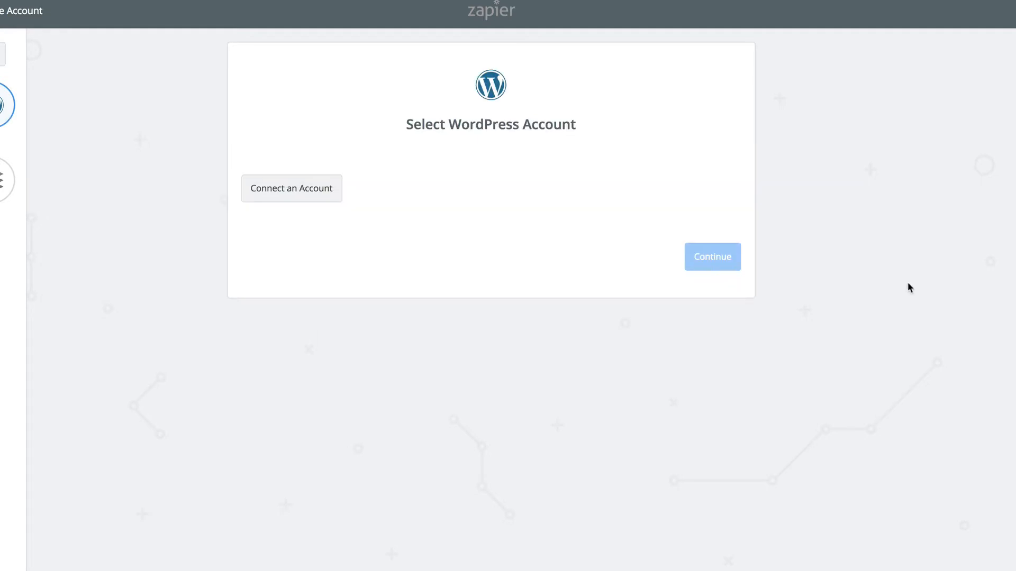
pyautogui.click(291, 189)
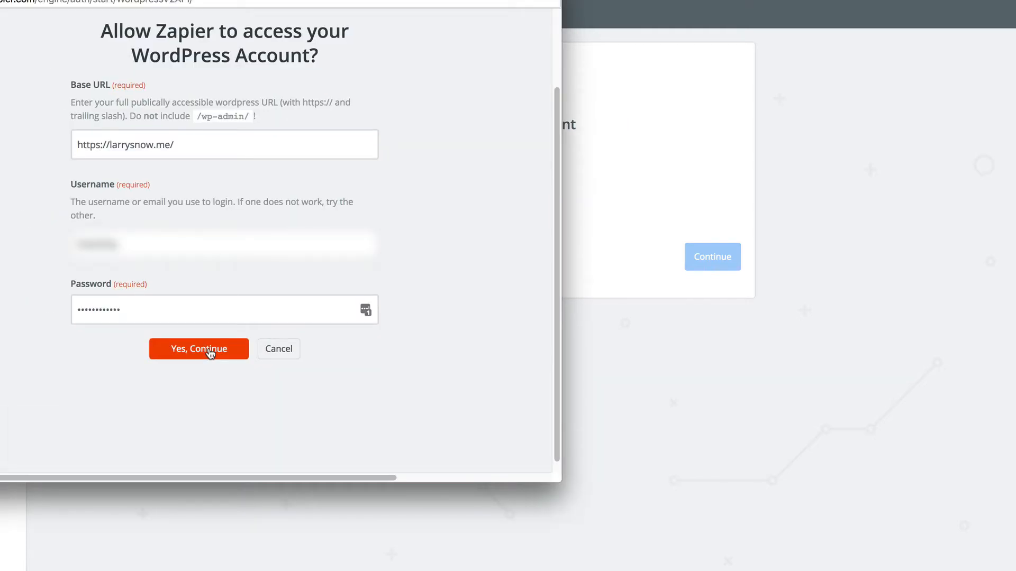
pyautogui.click(199, 348)
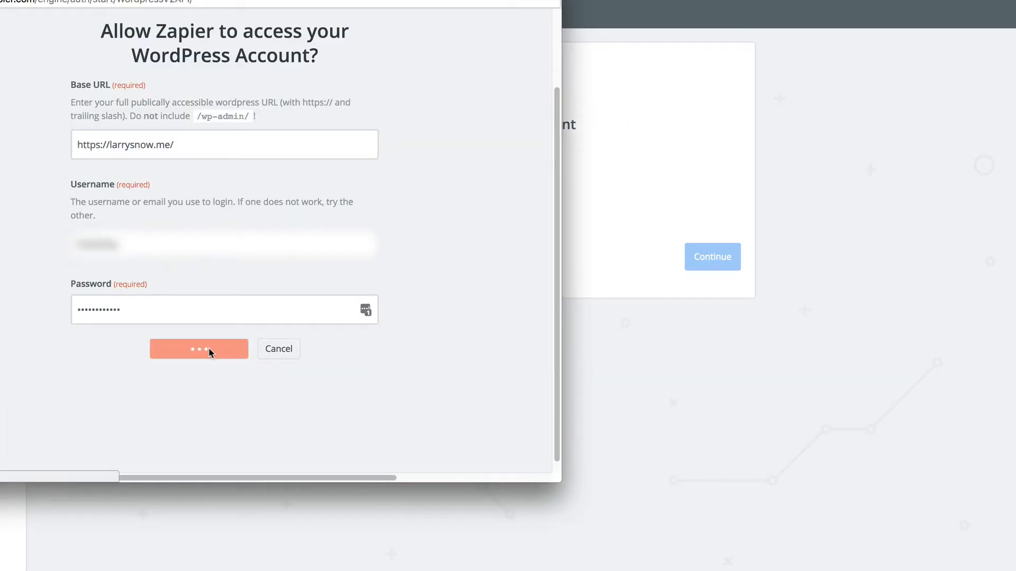
pyautogui.click(199, 348)
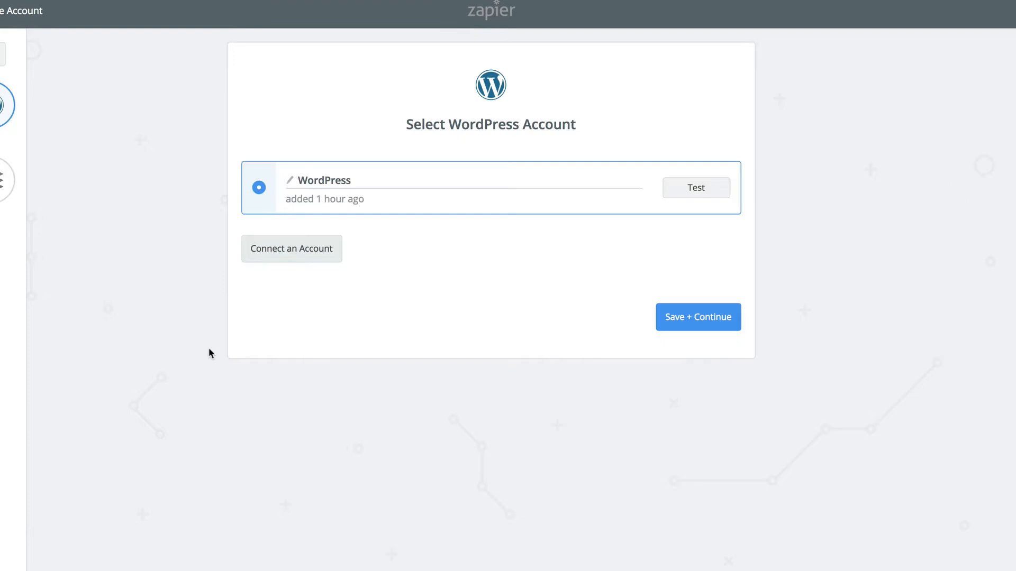
pyautogui.click(695, 187)
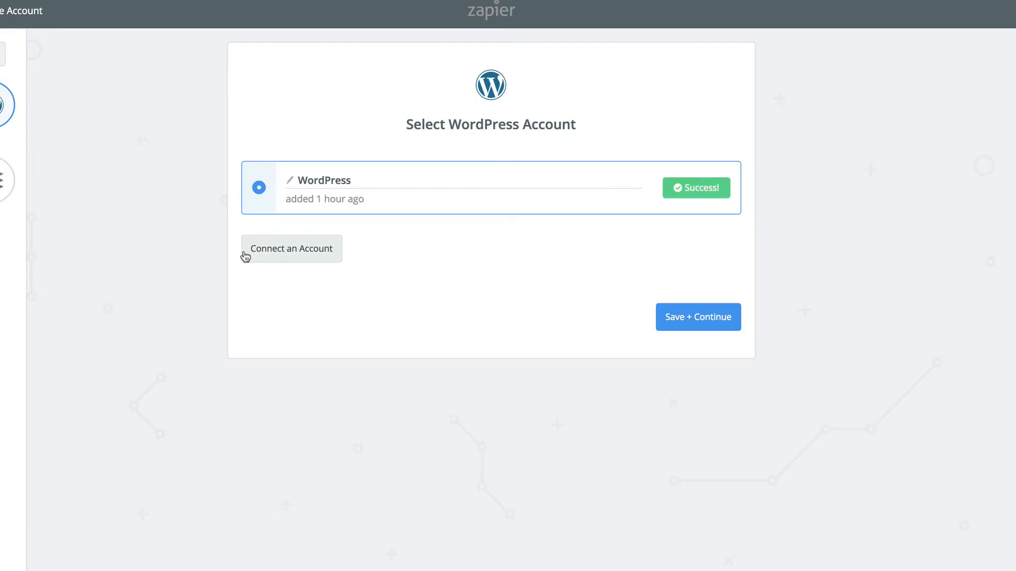
pyautogui.click(698, 317)
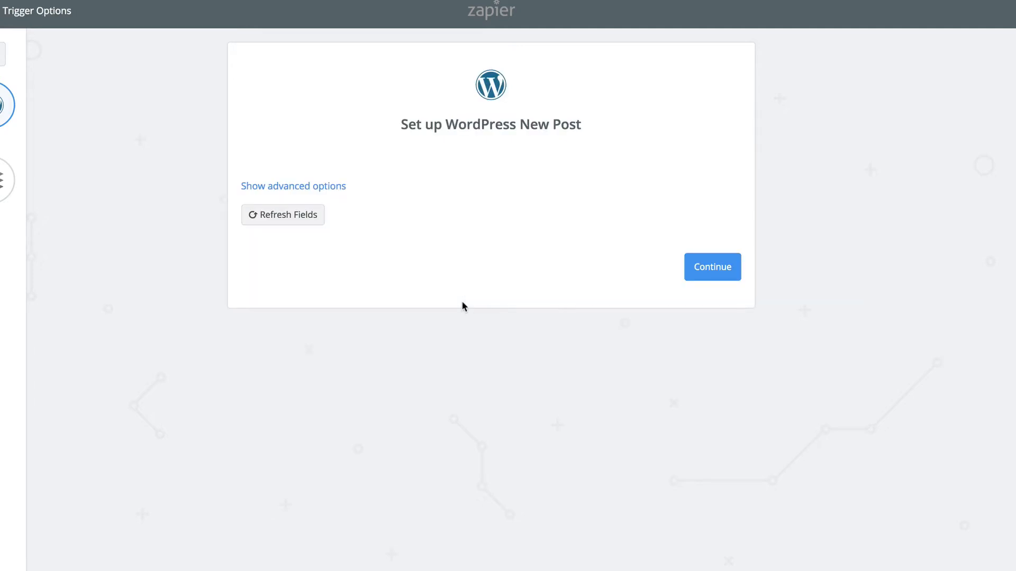
# Step: Accept the trigger options, fetch an existing post to test, and continue to the Buffer action
pyautogui.click(711, 267)
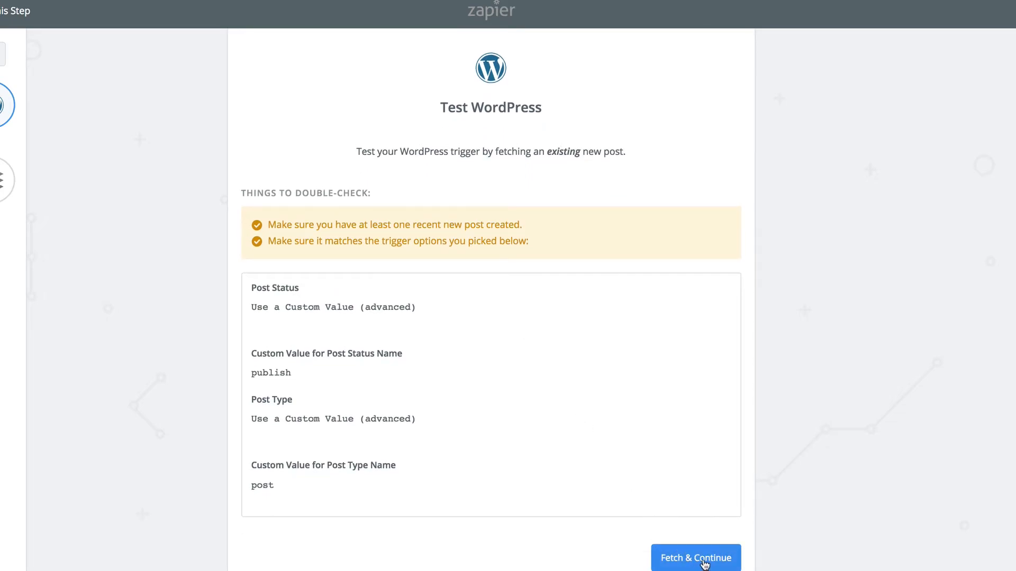
pyautogui.click(694, 557)
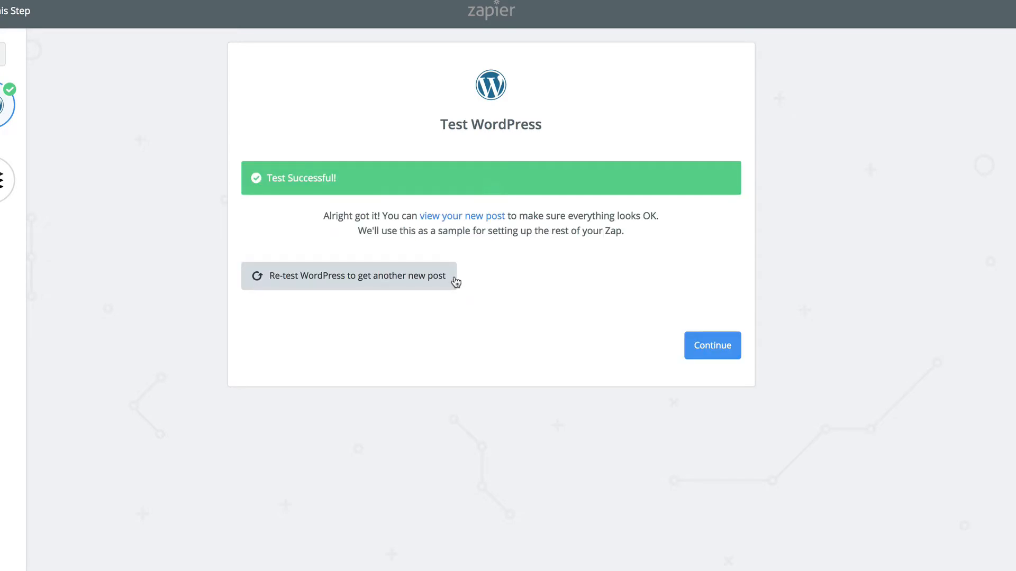
pyautogui.click(712, 345)
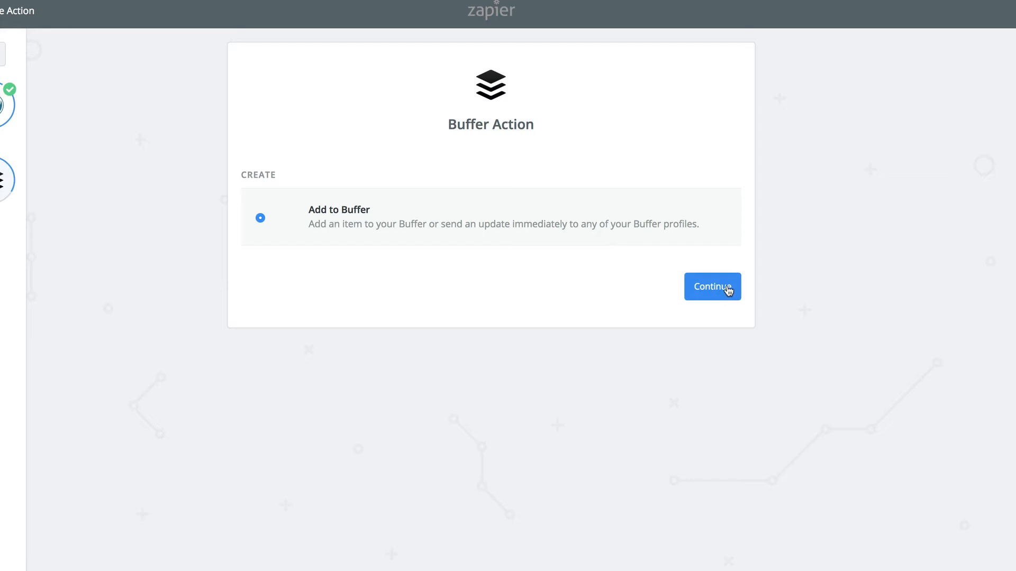
# Step: Choose Add to Buffer, authorise a Buffer account, test it and save it
pyautogui.click(712, 287)
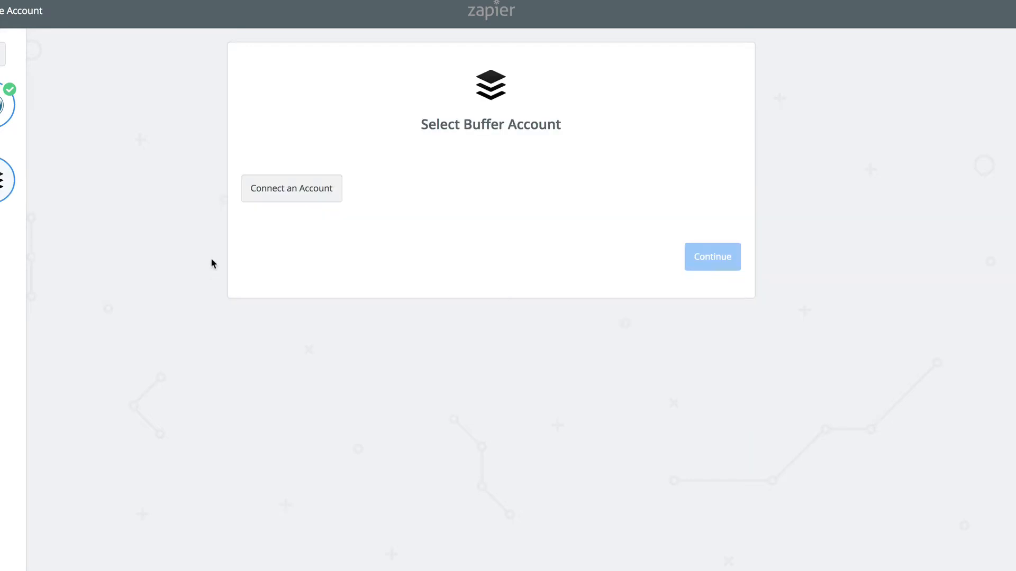
pyautogui.click(291, 189)
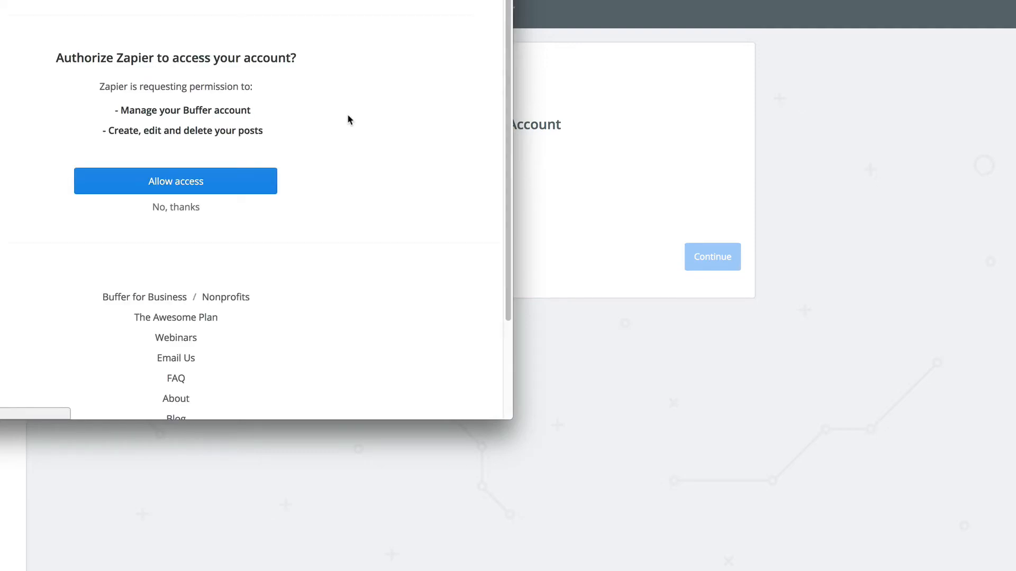
pyautogui.moveTo(464, 222)
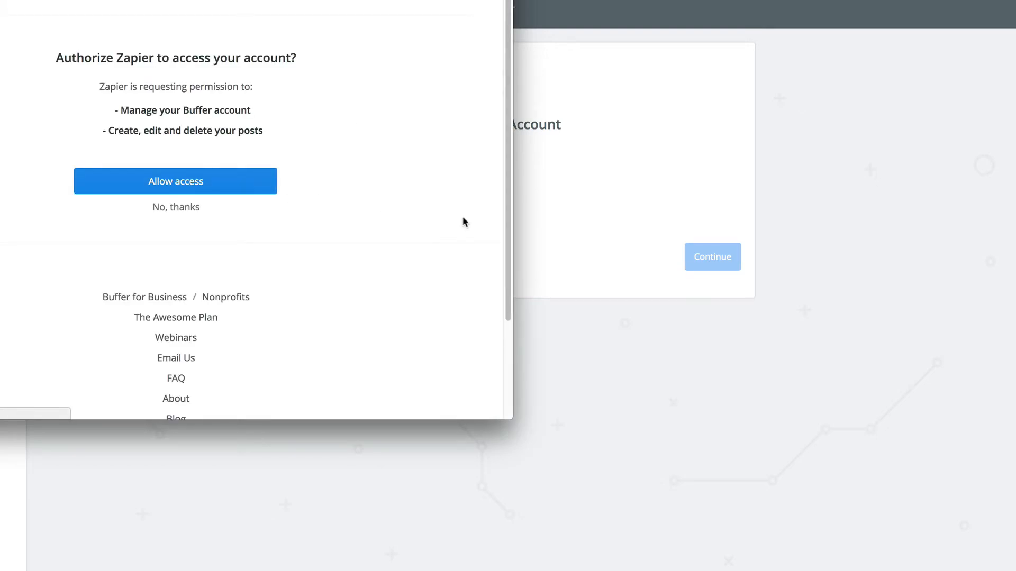
pyautogui.click(175, 181)
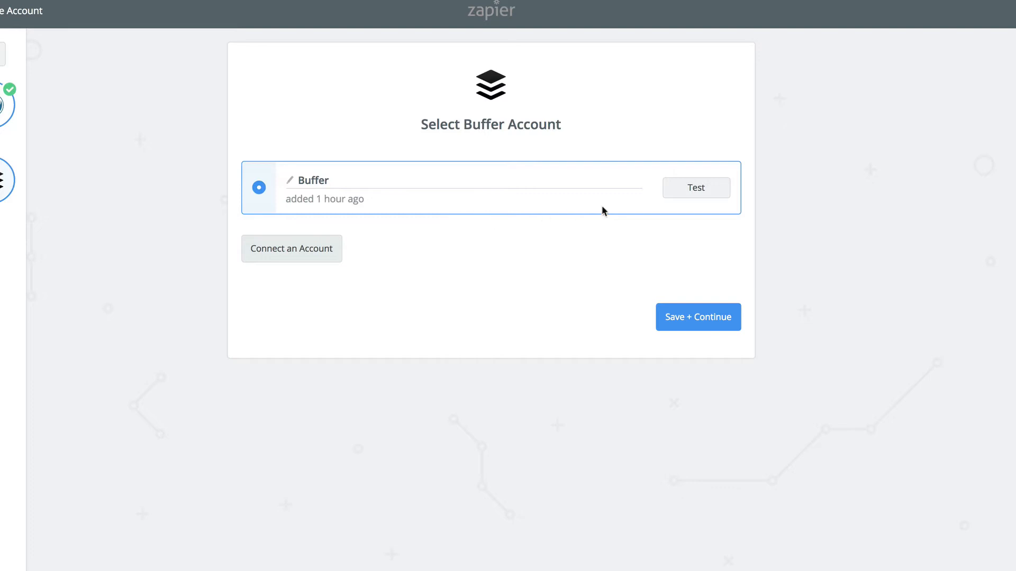
pyautogui.click(695, 188)
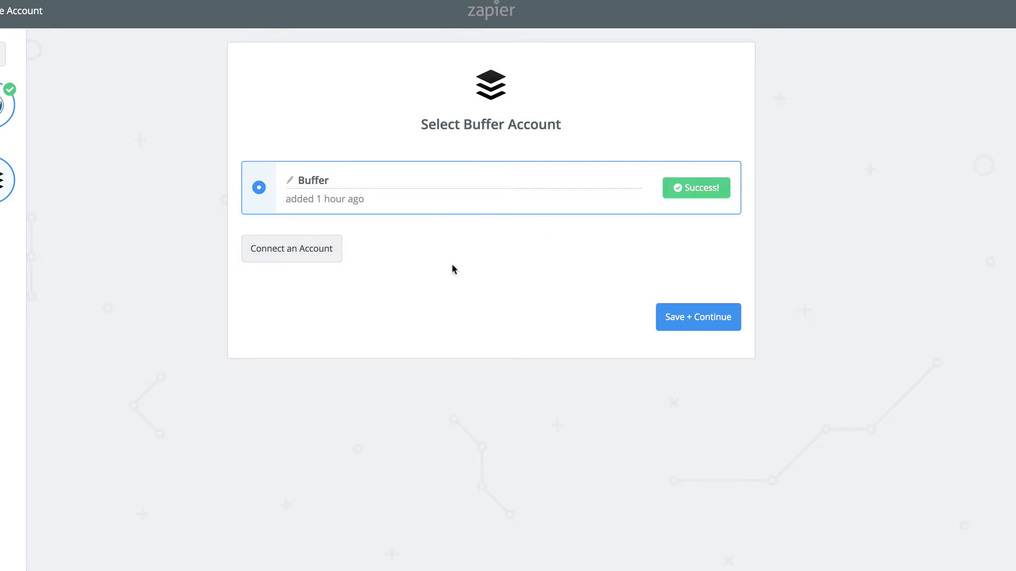
pyautogui.click(698, 317)
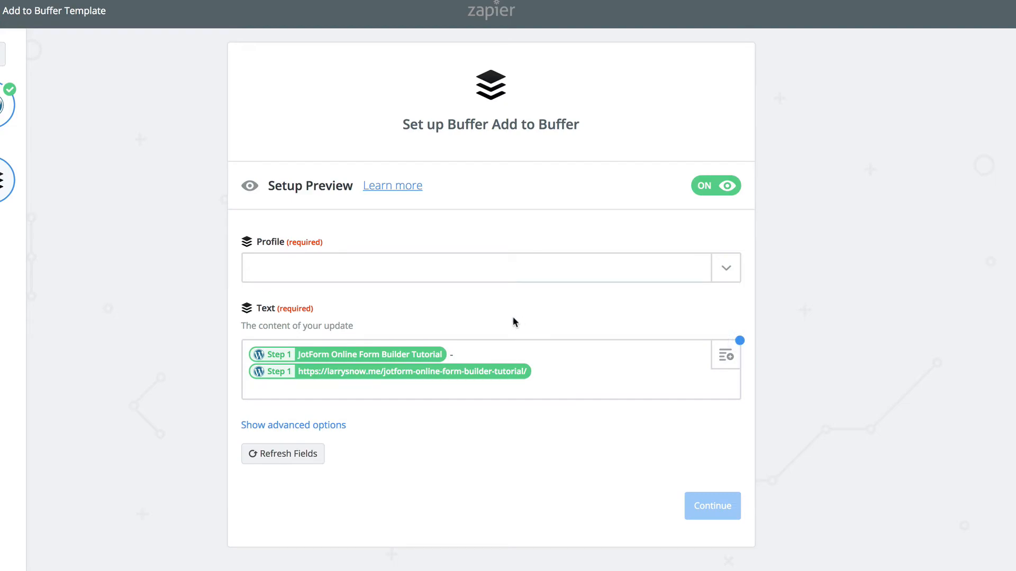
pyautogui.click(725, 268)
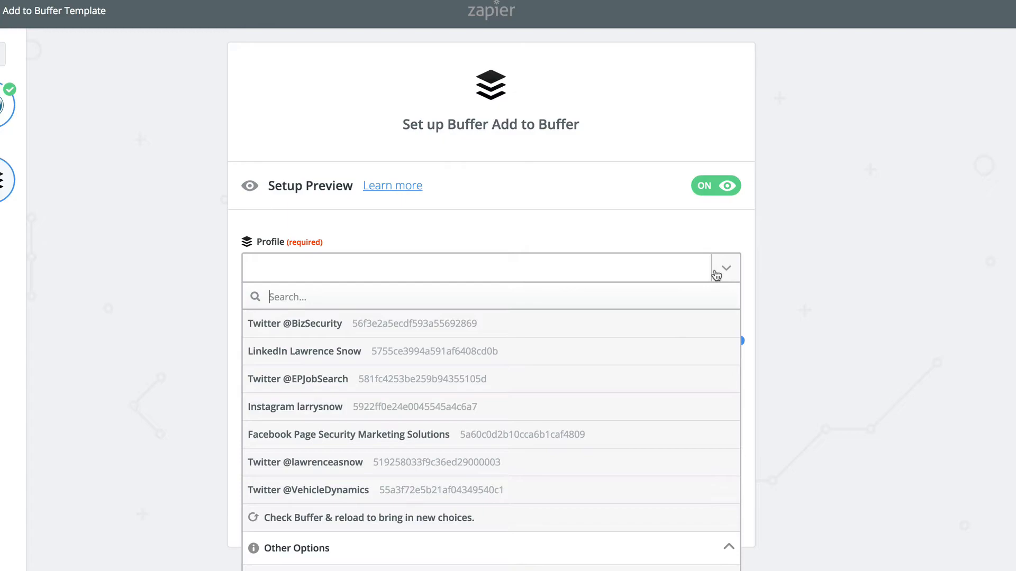
pyautogui.moveTo(435, 229)
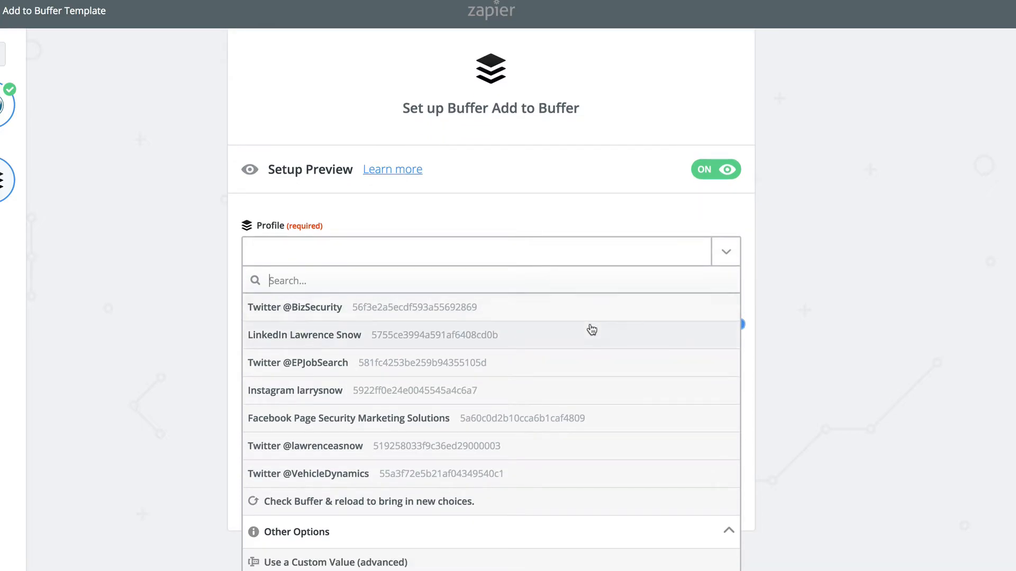
pyautogui.moveTo(562, 339)
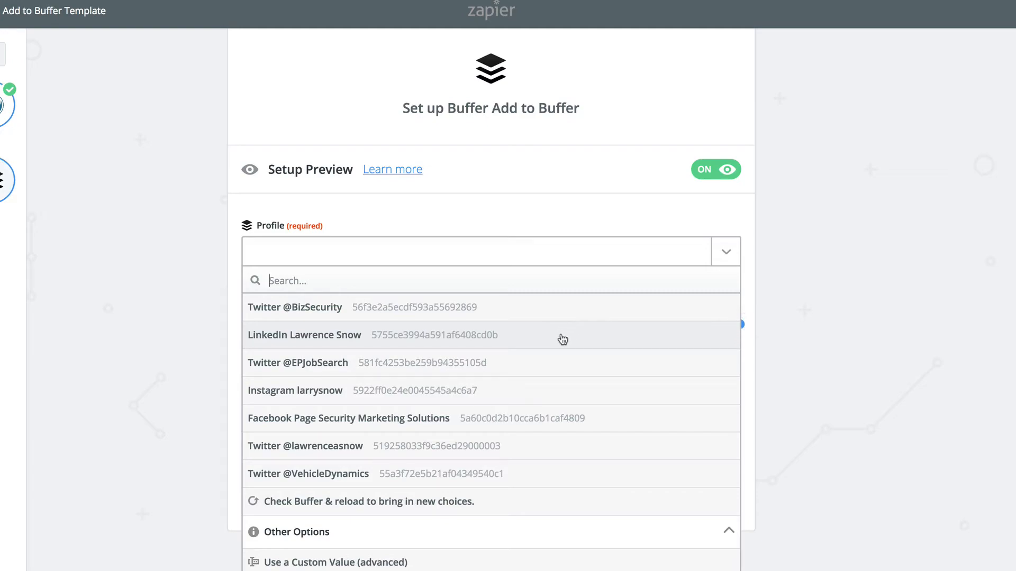
pyautogui.moveTo(559, 343)
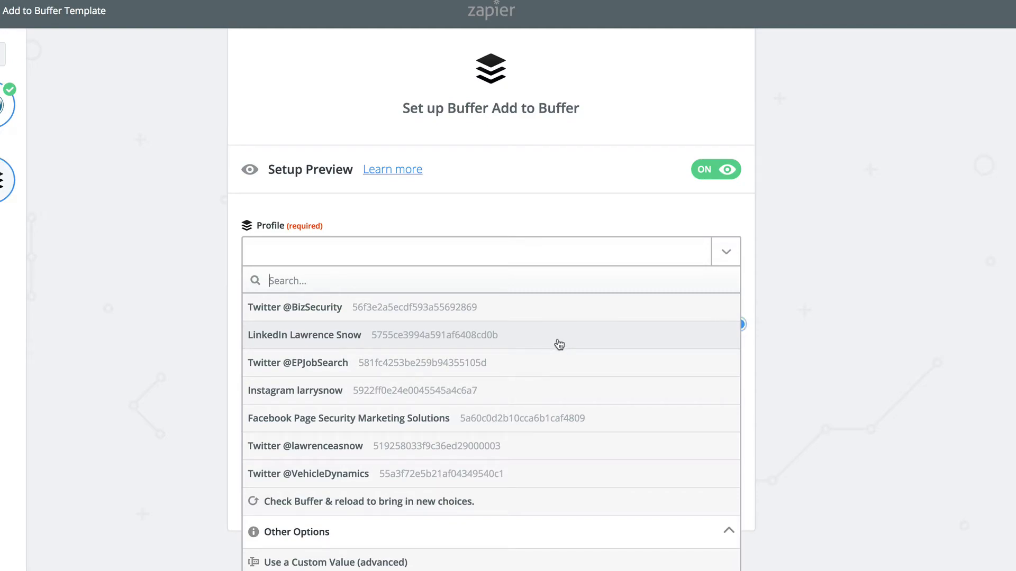
pyautogui.click(305, 445)
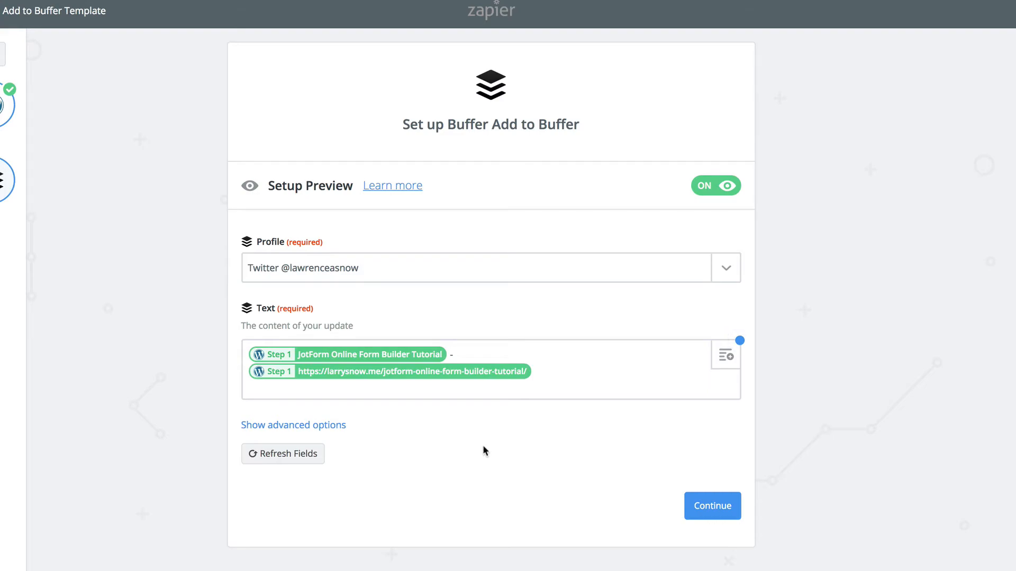
pyautogui.moveTo(500, 492)
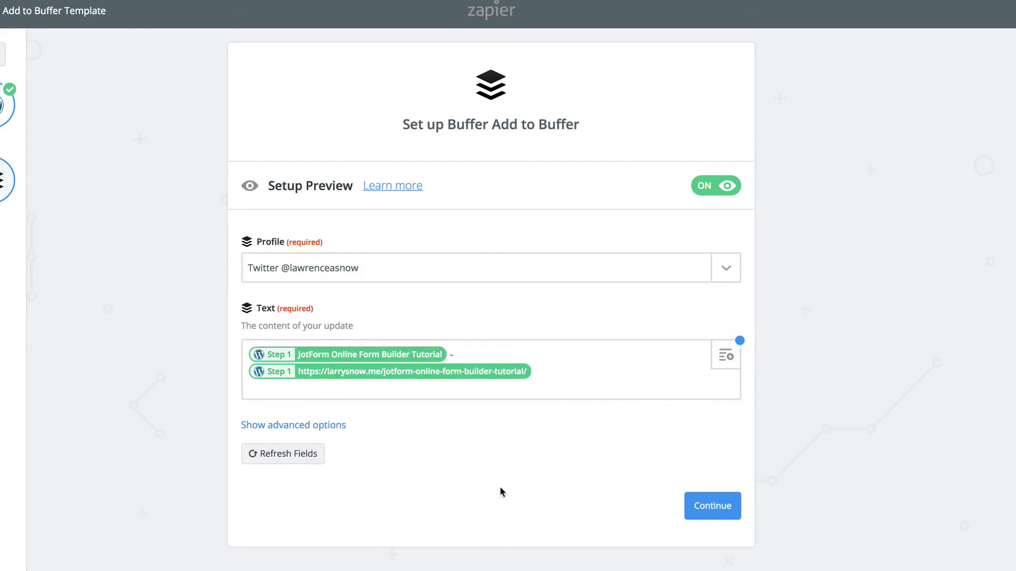
pyautogui.click(711, 505)
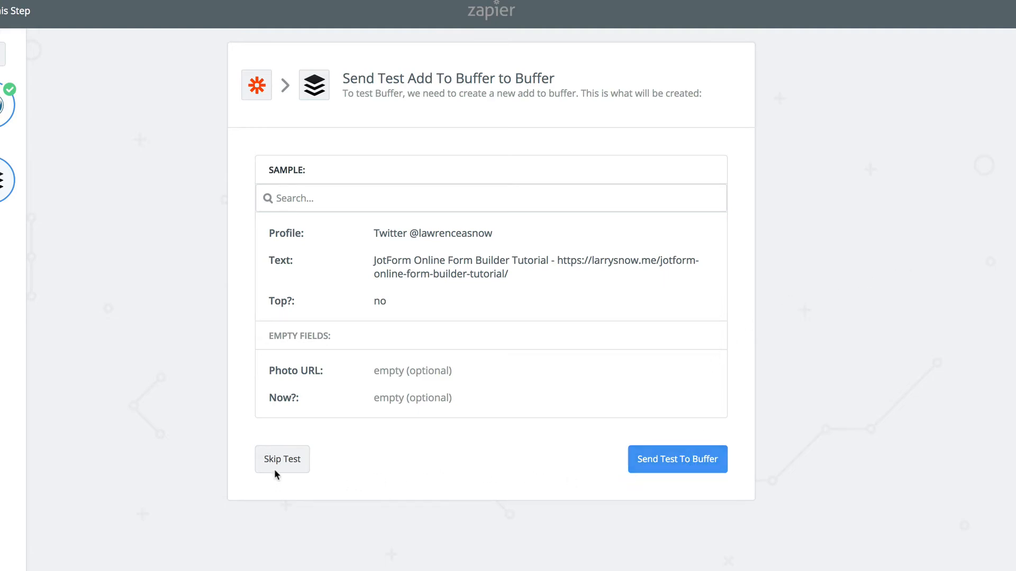
# Step: Skip the Buffer test update and finish, switching the zap on
pyautogui.click(282, 459)
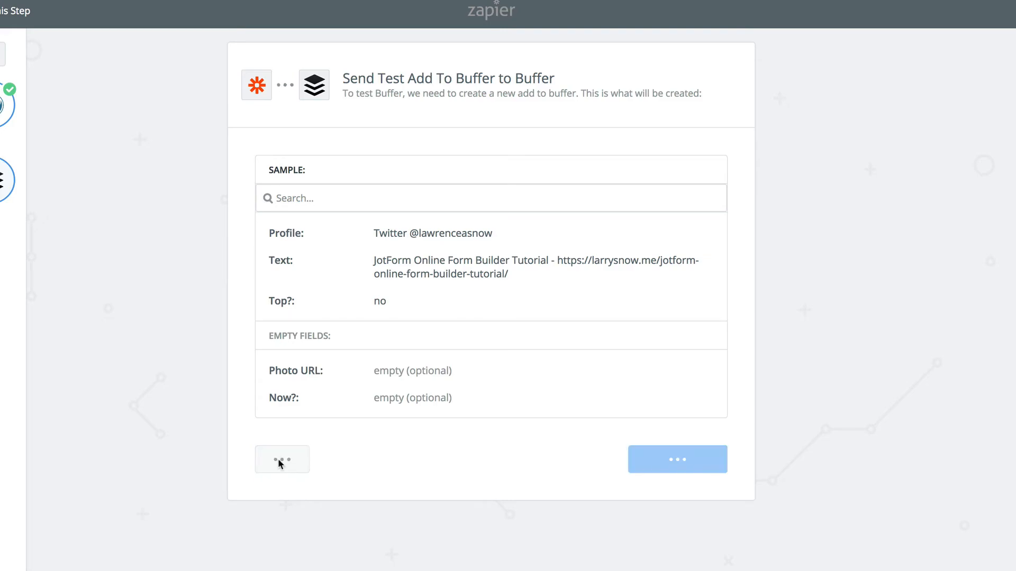
pyautogui.click(281, 459)
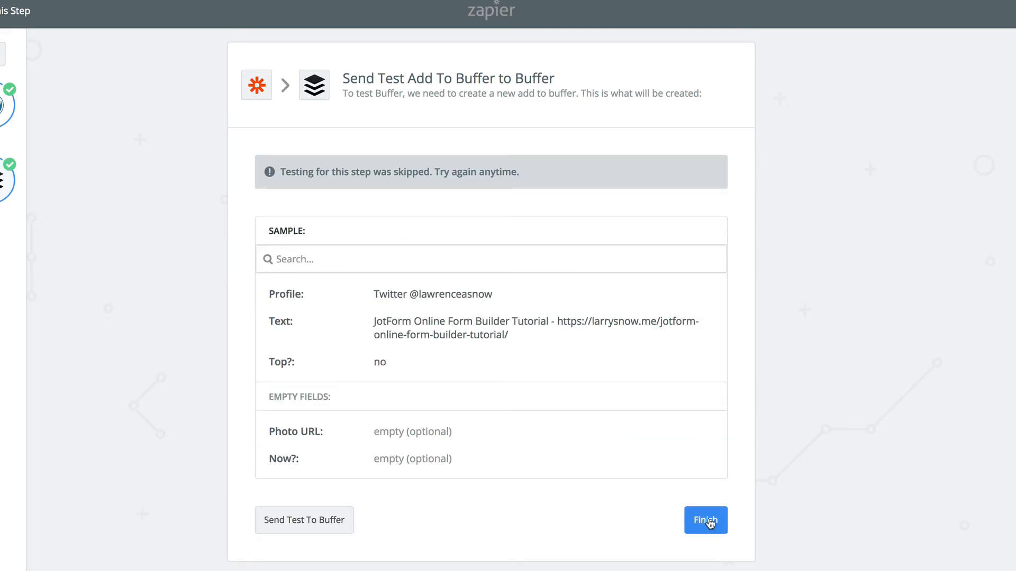
pyautogui.click(704, 521)
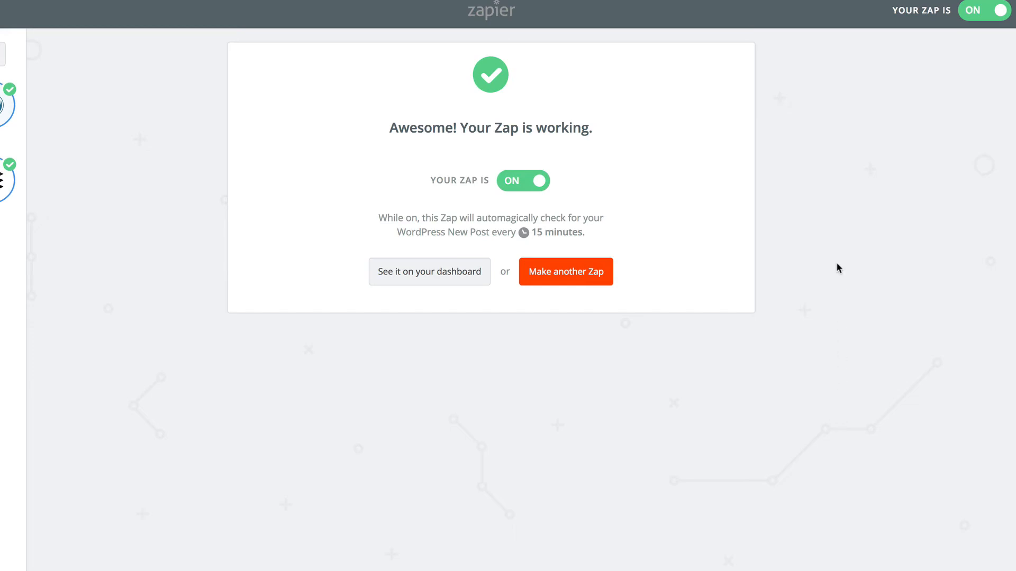
pyautogui.moveTo(823, 72)
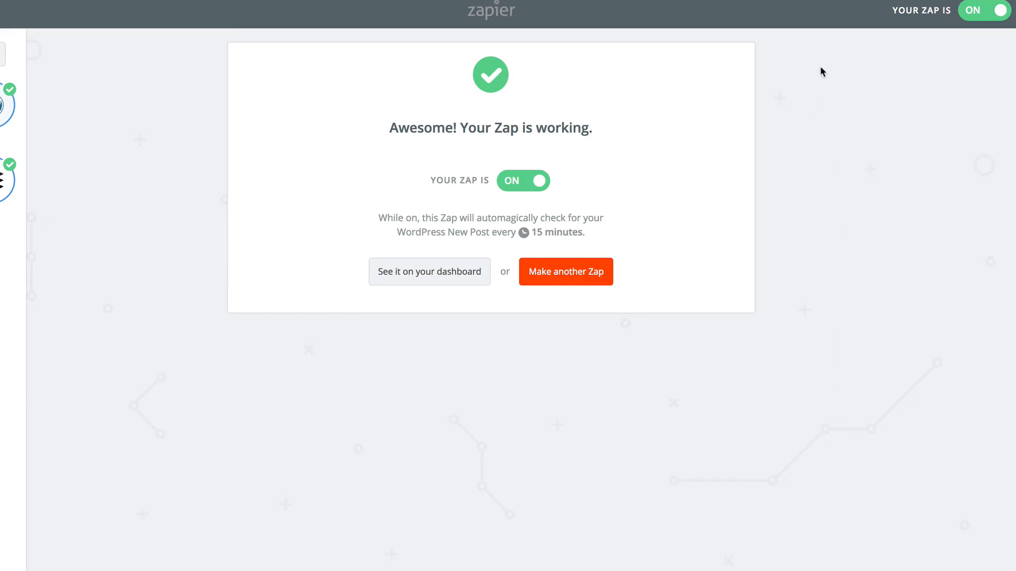
pyautogui.moveTo(808, 100)
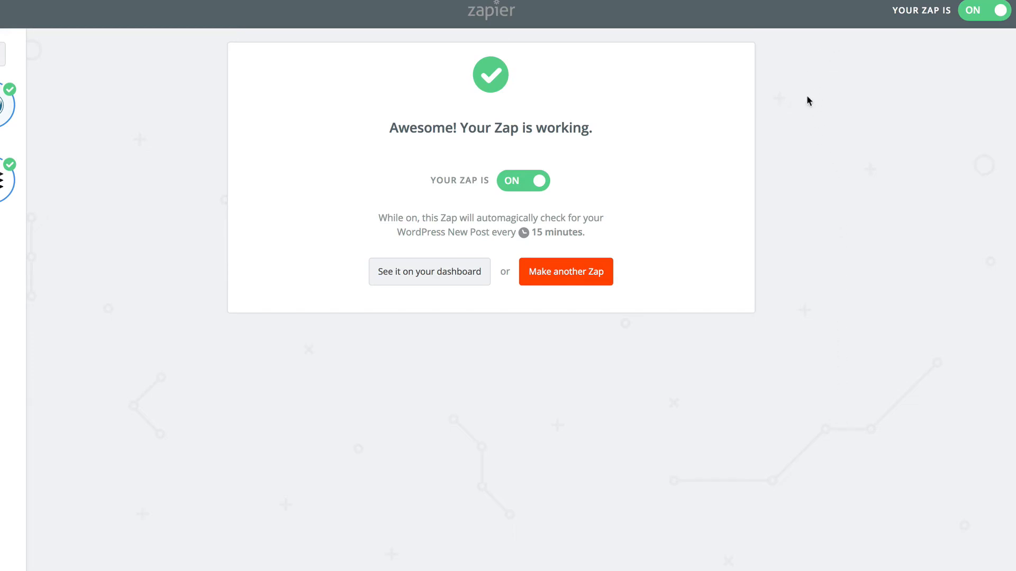
pyautogui.moveTo(689, 88)
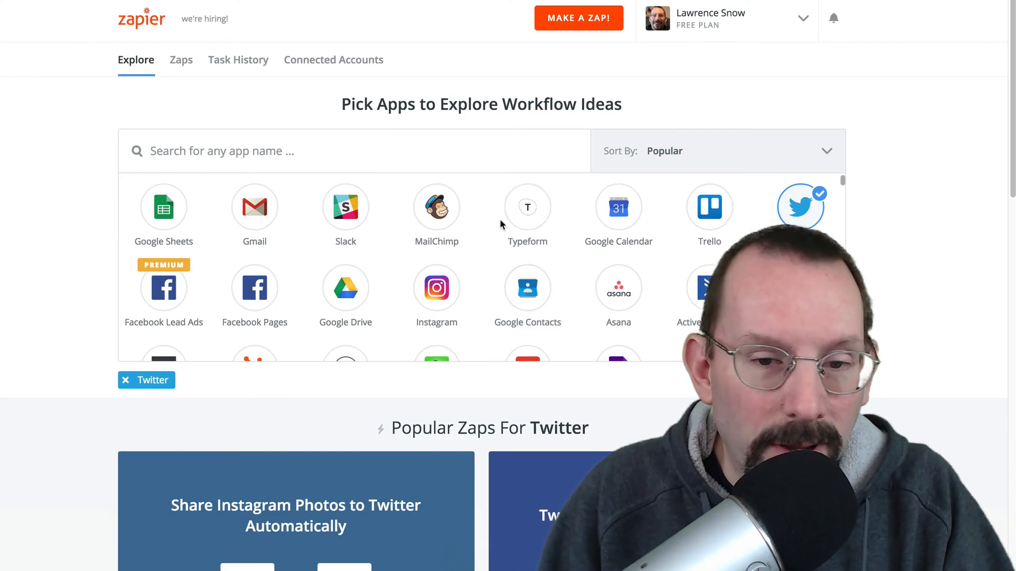
pyautogui.scroll(-3)
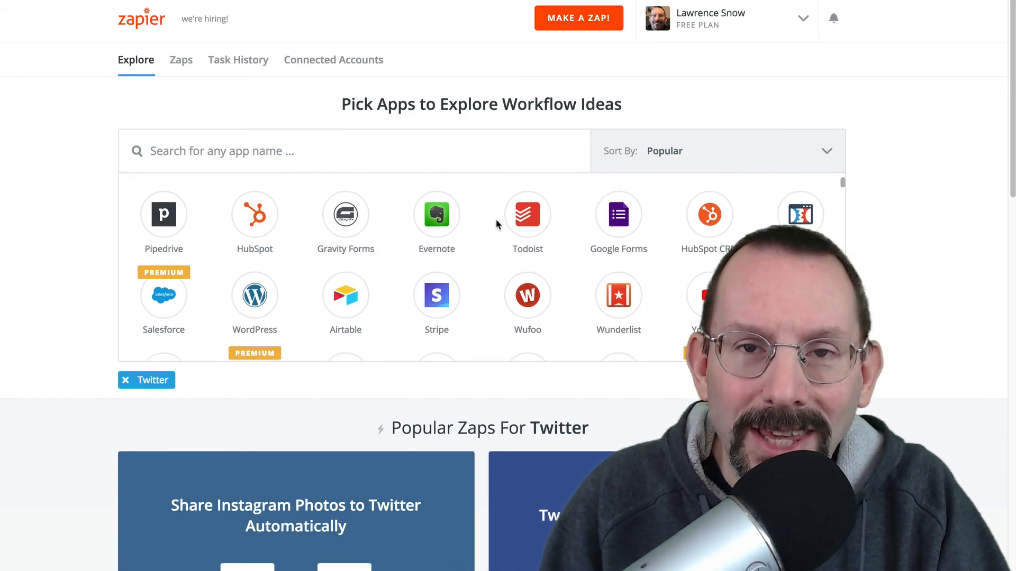
pyautogui.scroll(-3)
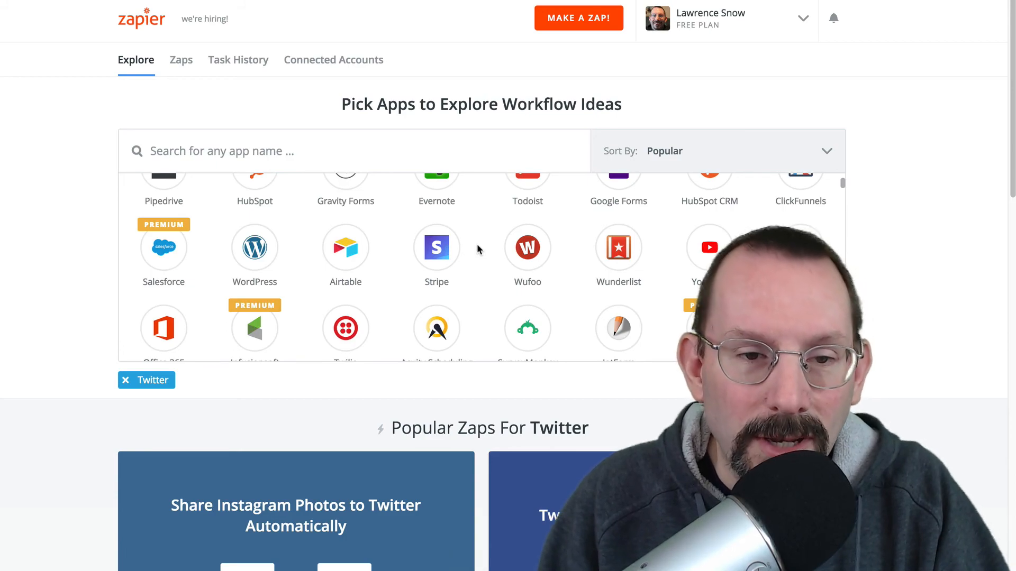
pyautogui.scroll(-3)
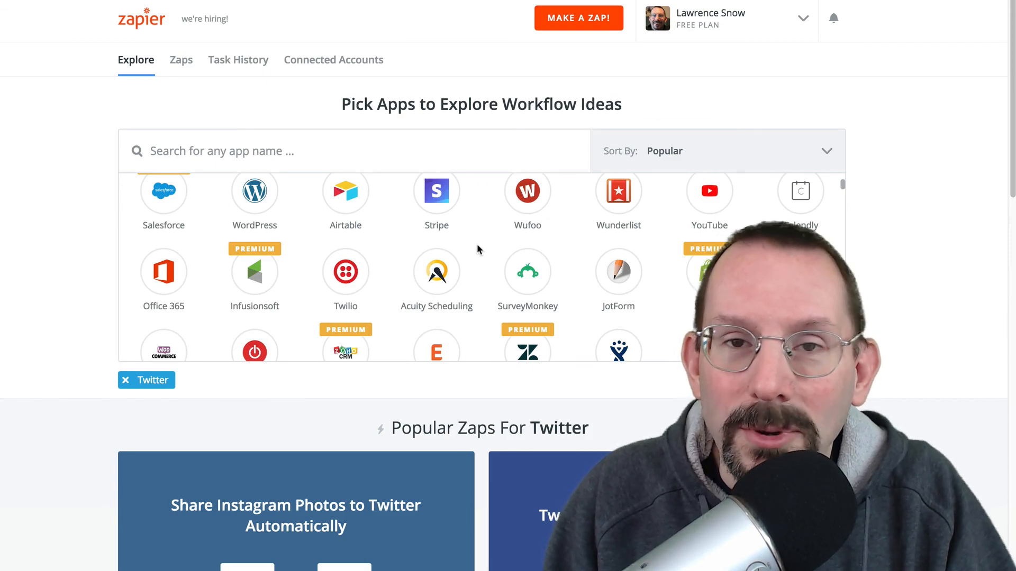
pyautogui.click(527, 190)
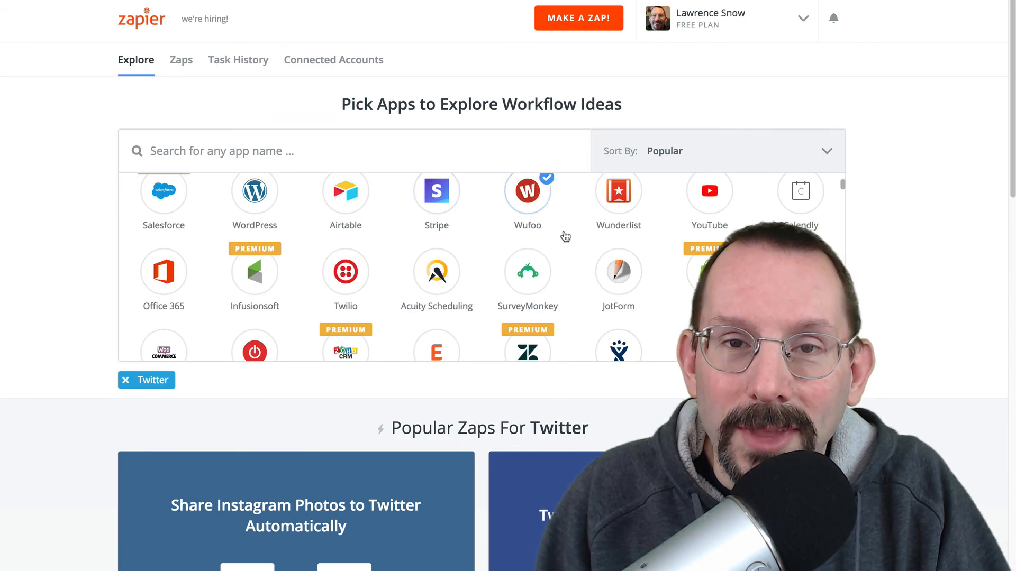